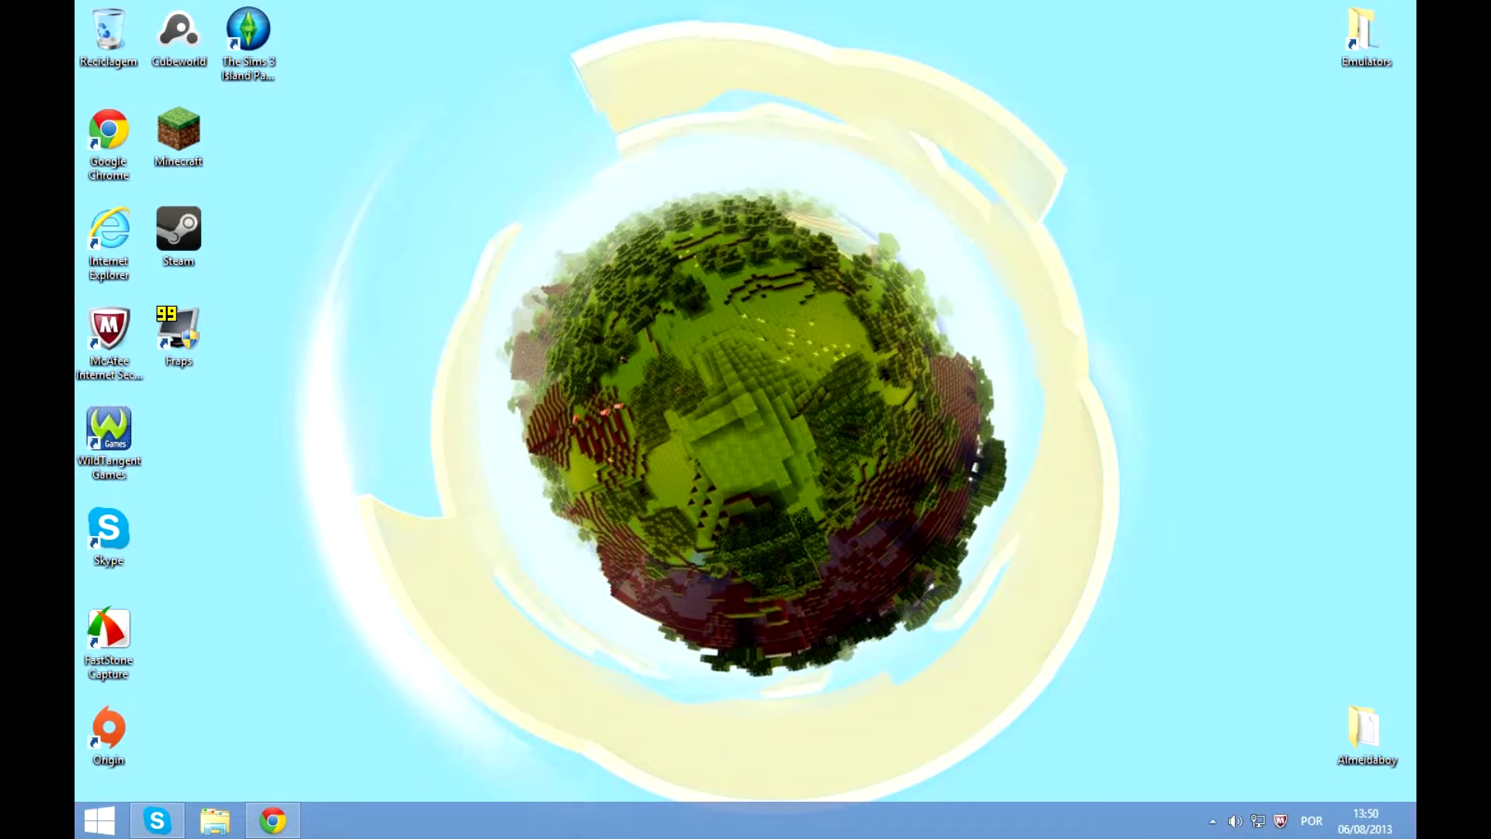
- Open the Herobrine mod's Minecraft 1.6.2 download link from the forum thread in a new tab
{"action": "left_click", "coordinate": [272, 821]}
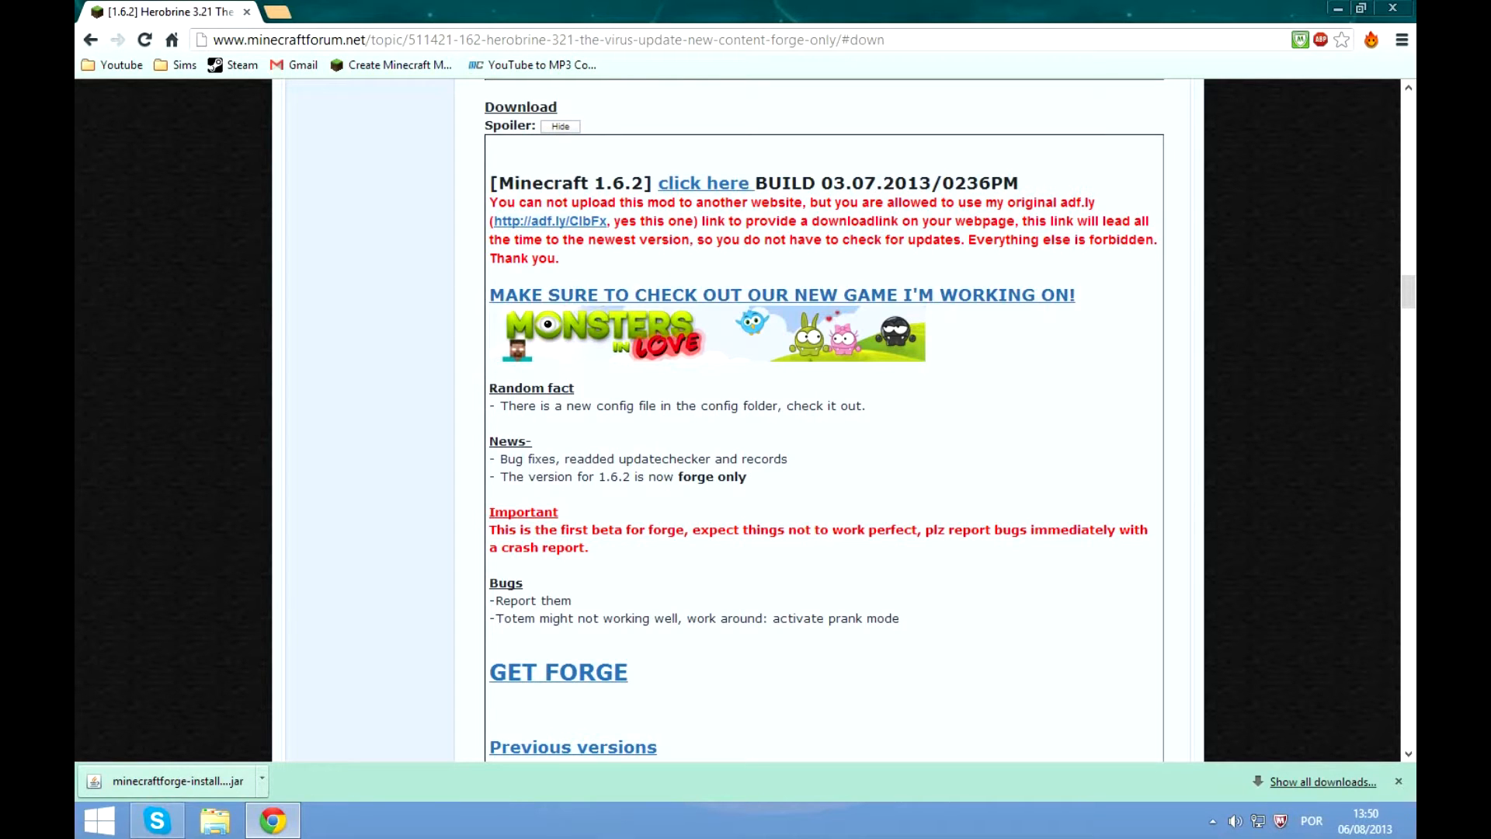
{"action": "scroll", "scroll_direction": "down", "scroll_amount": 3}
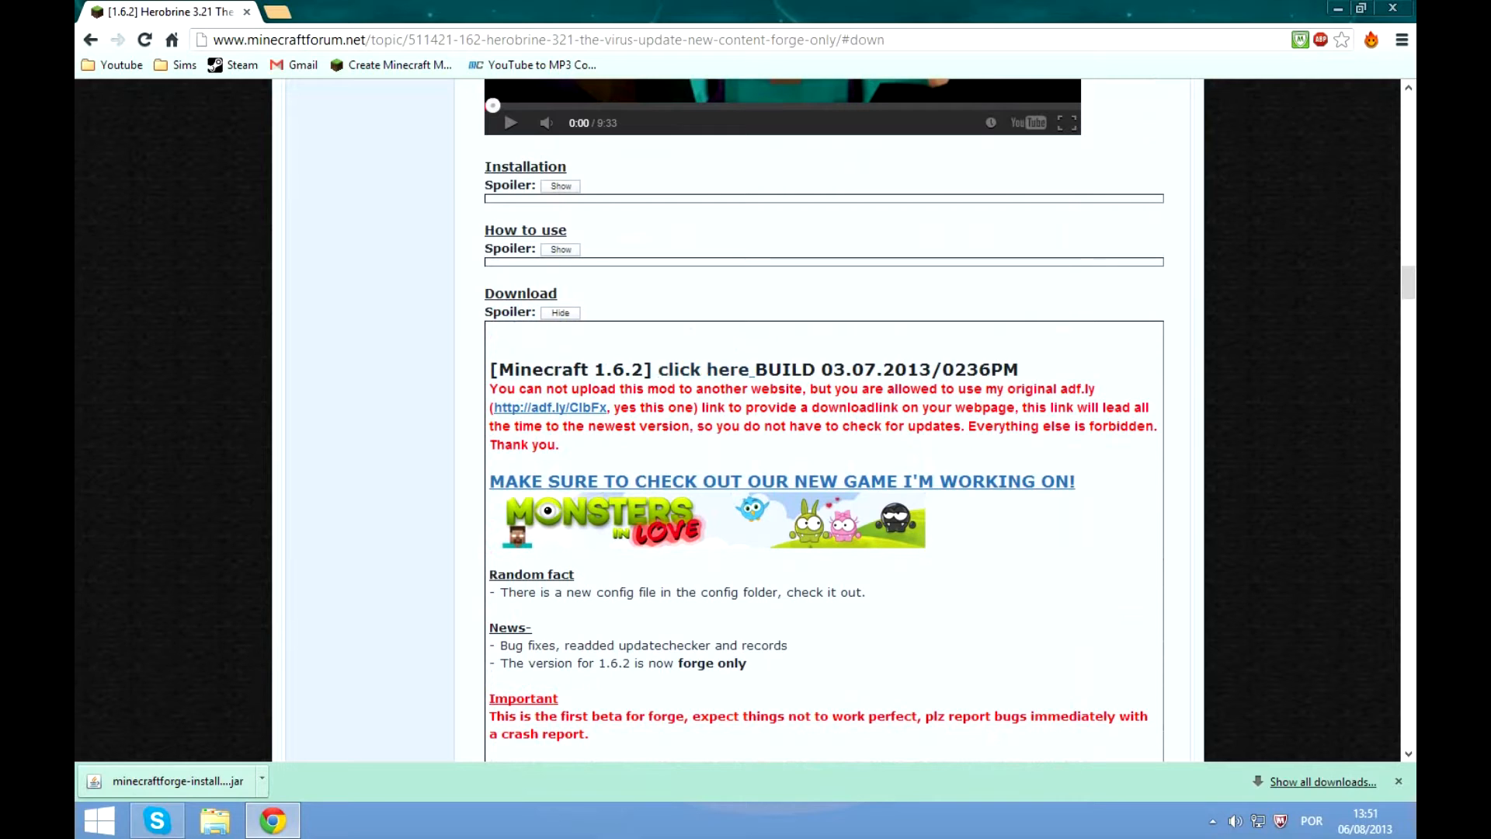
{"action": "left_click", "coordinate": [704, 369]}
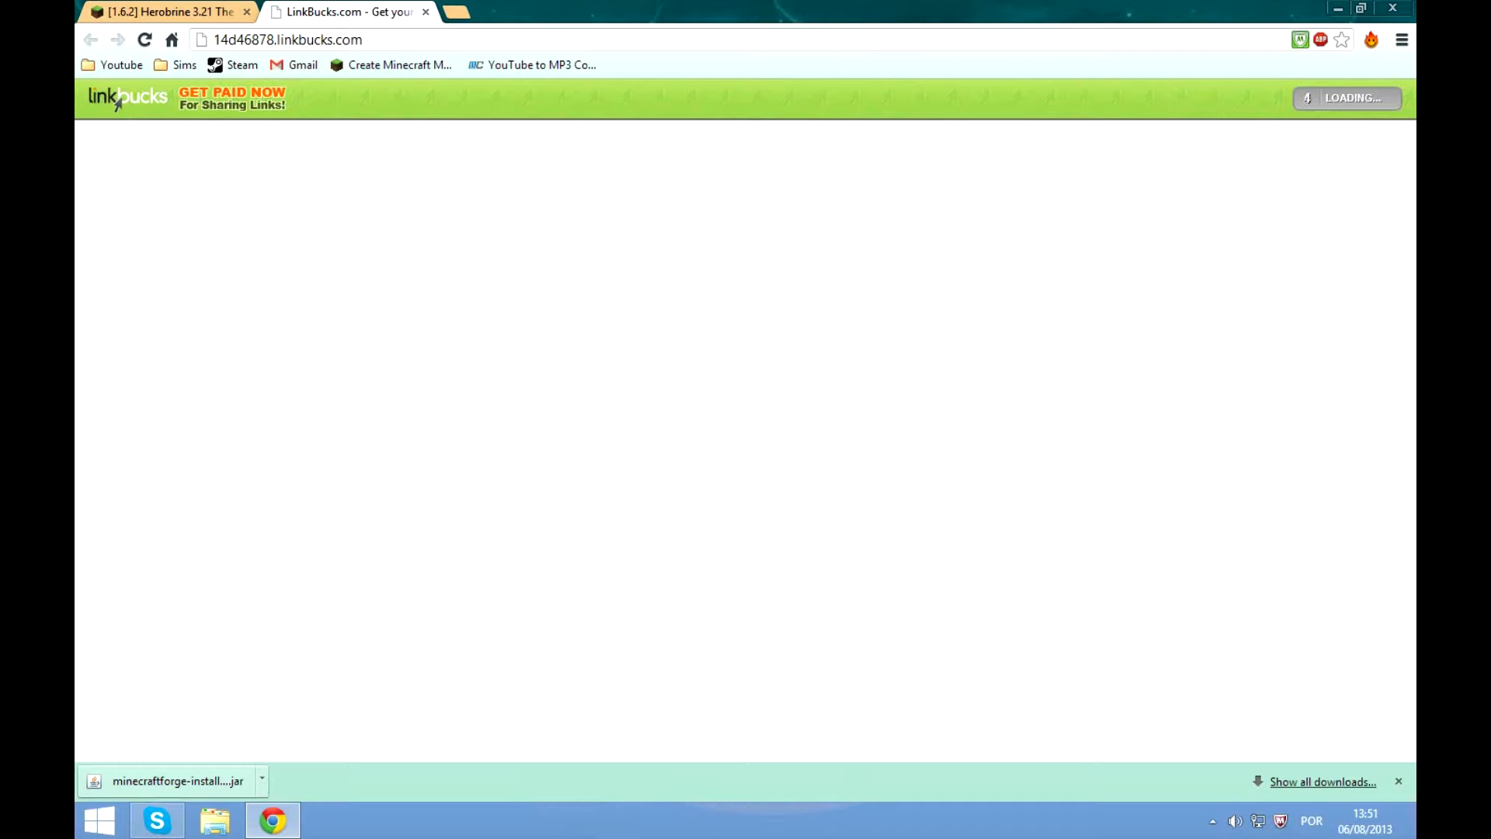
- Skip the LinkBucks ad and start the free-download countdown for HerobrineMod_1.6.2_2.21.zip
{"action": "left_click", "coordinate": [455, 12]}
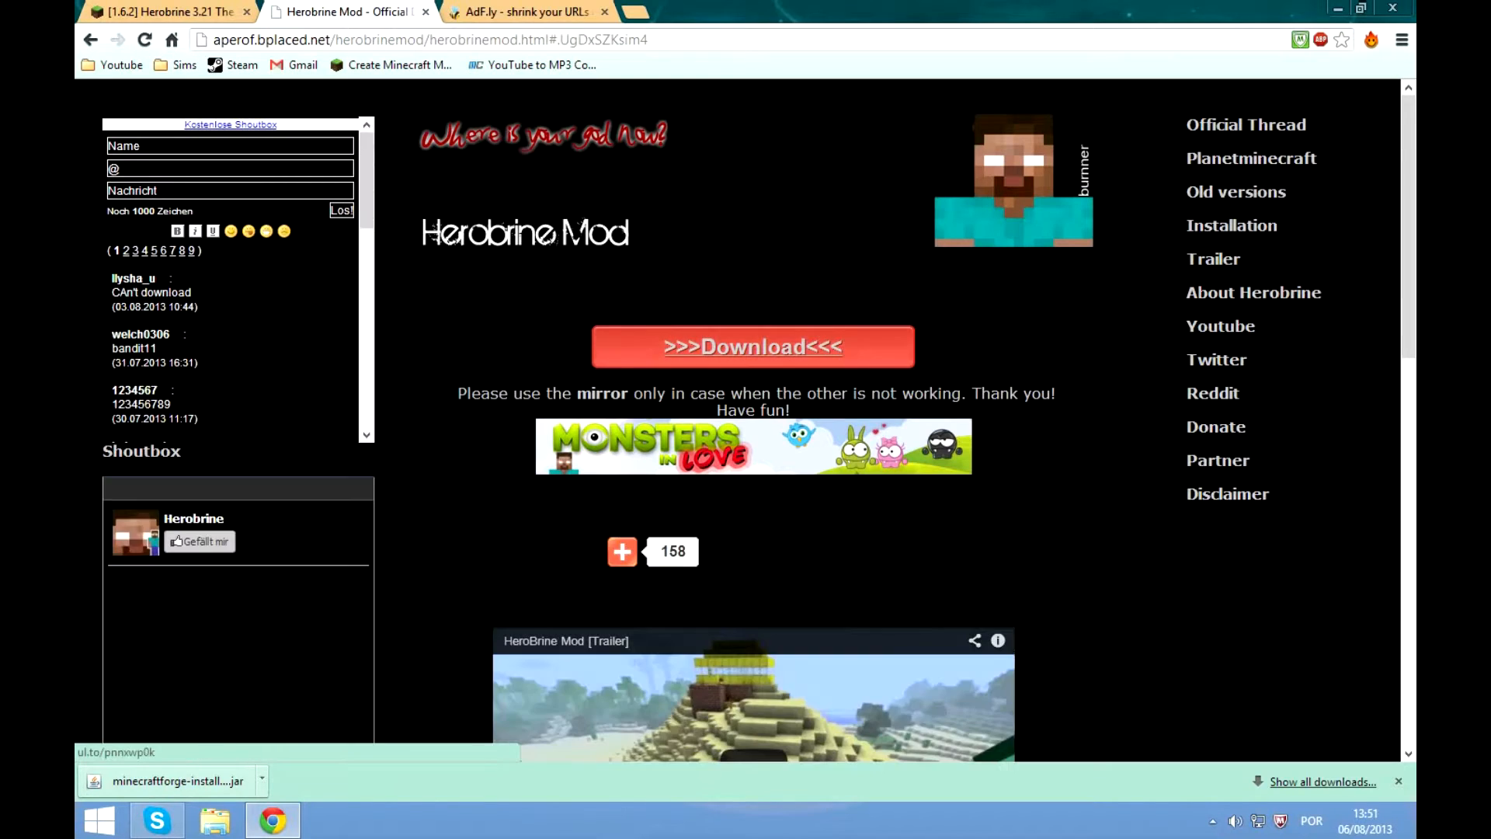
{"action": "left_click", "coordinate": [752, 345]}
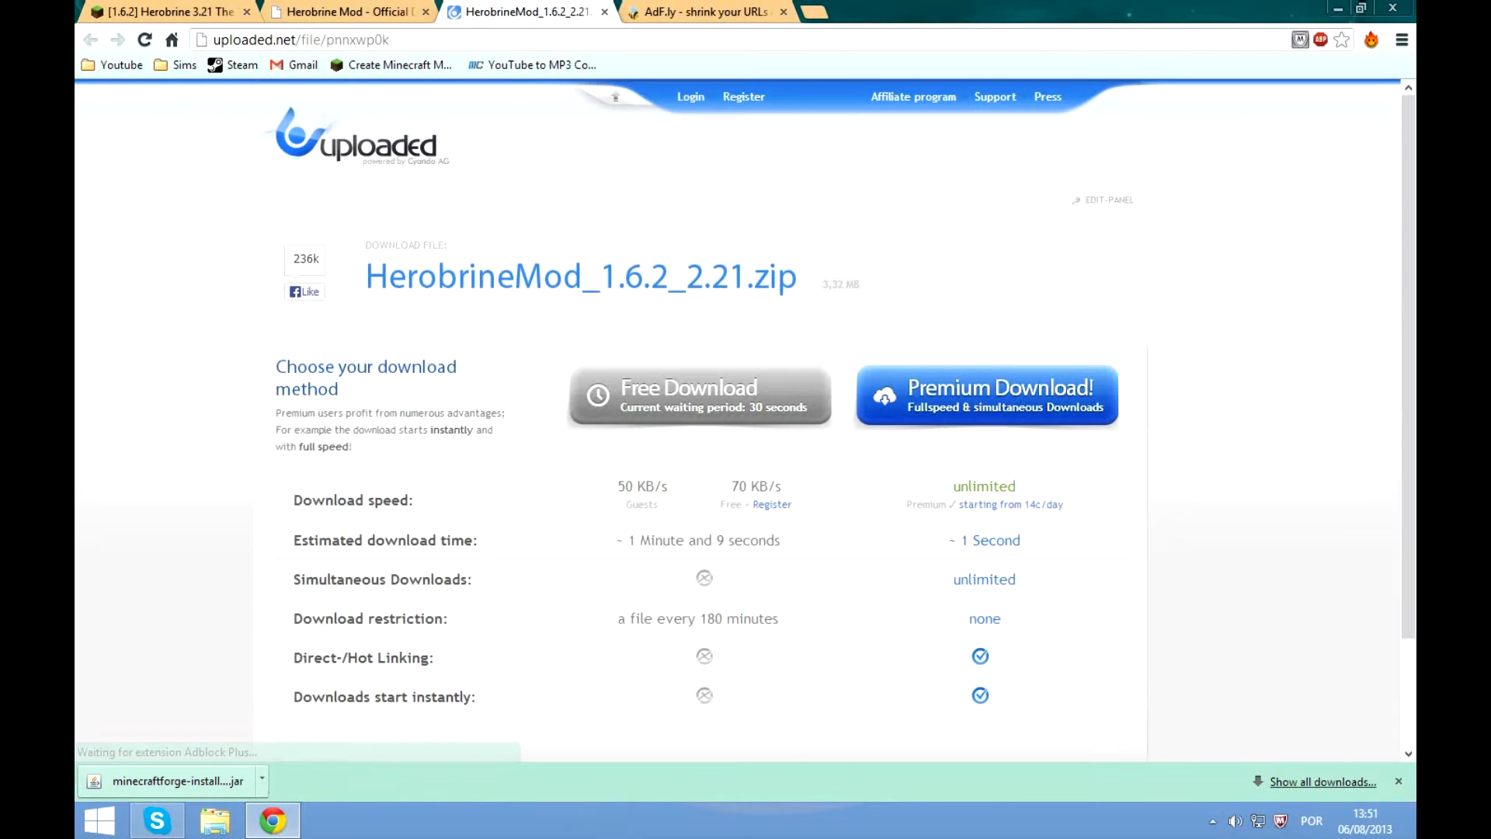
{"action": "left_click", "coordinate": [699, 394]}
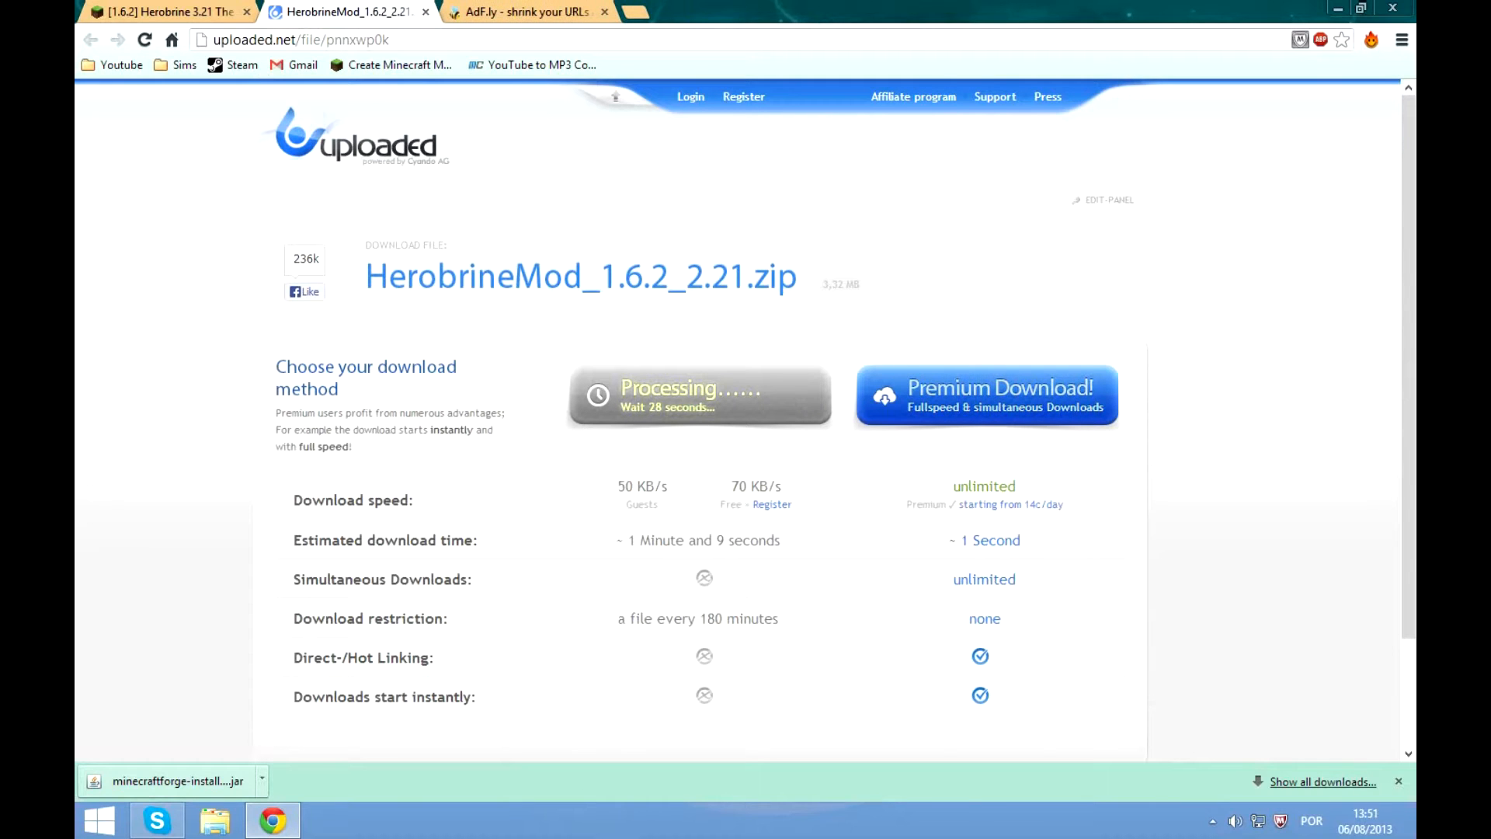
- Discard the duplicate Forge installer download, close the extra tabs, and minimize Chrome
{"action": "left_click", "coordinate": [521, 12]}
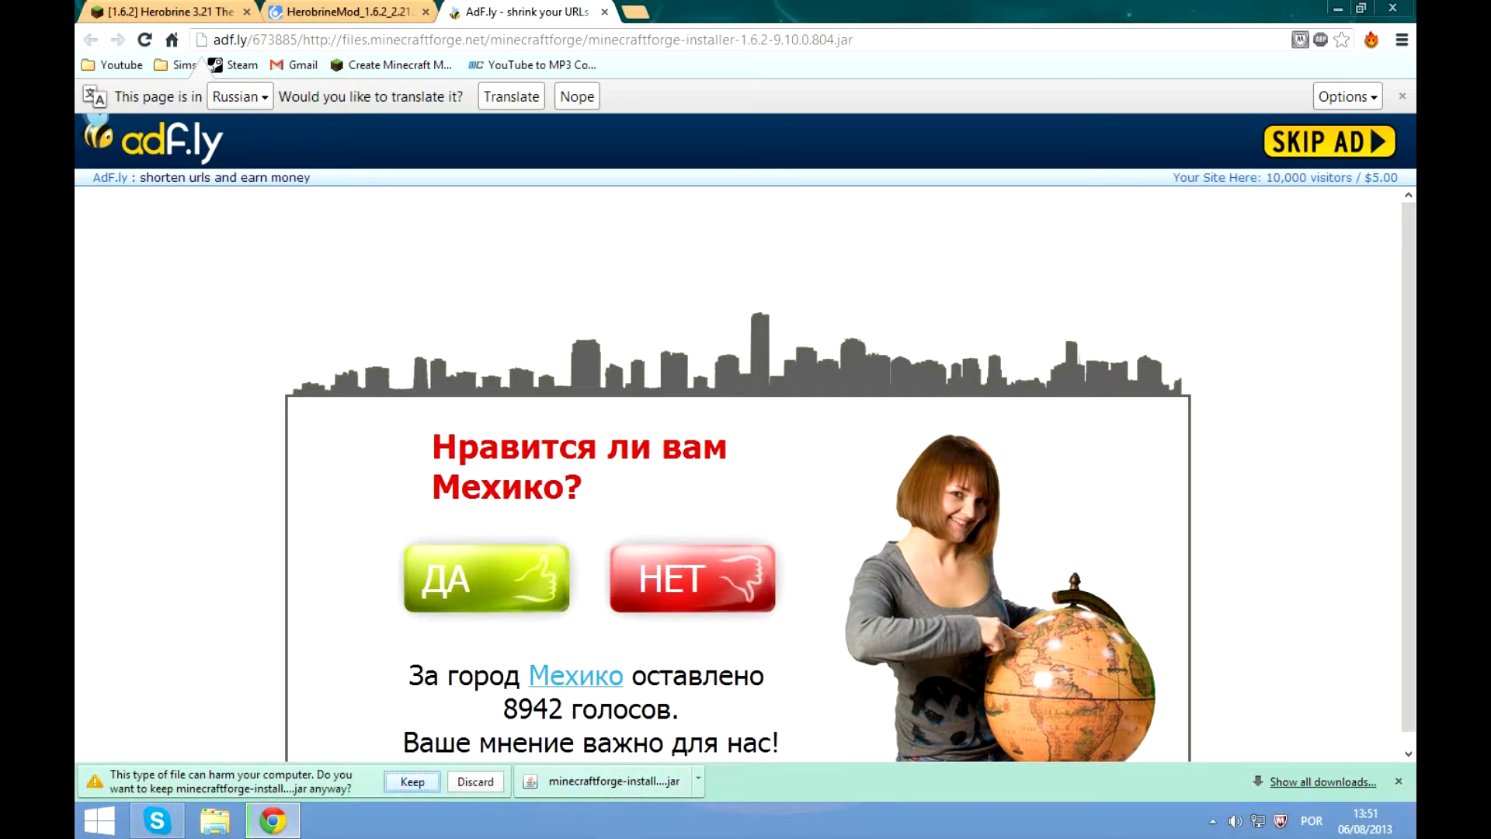
{"action": "left_click", "coordinate": [474, 781]}
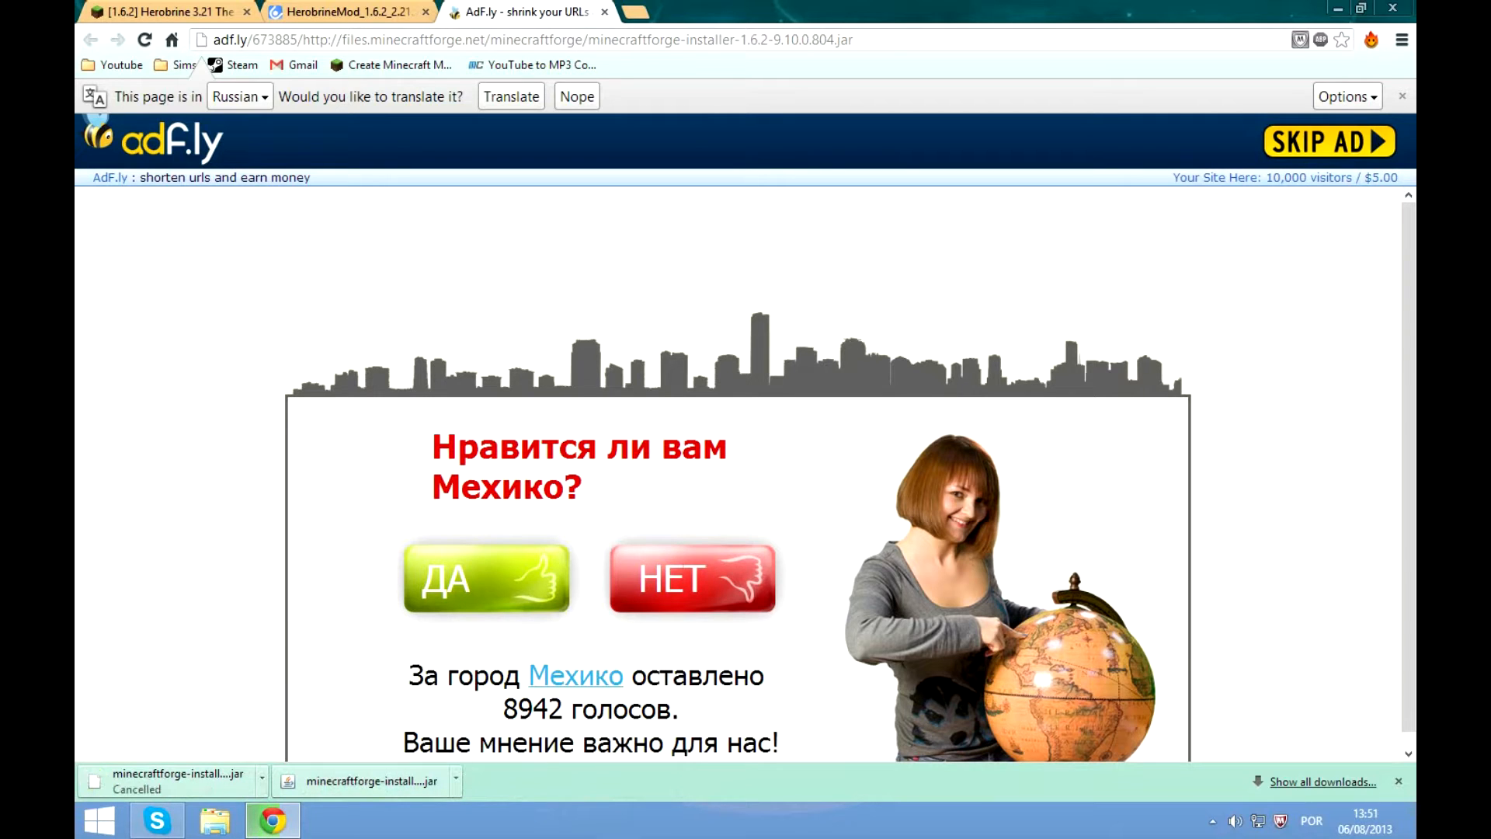
{"action": "left_click", "coordinate": [1322, 780]}
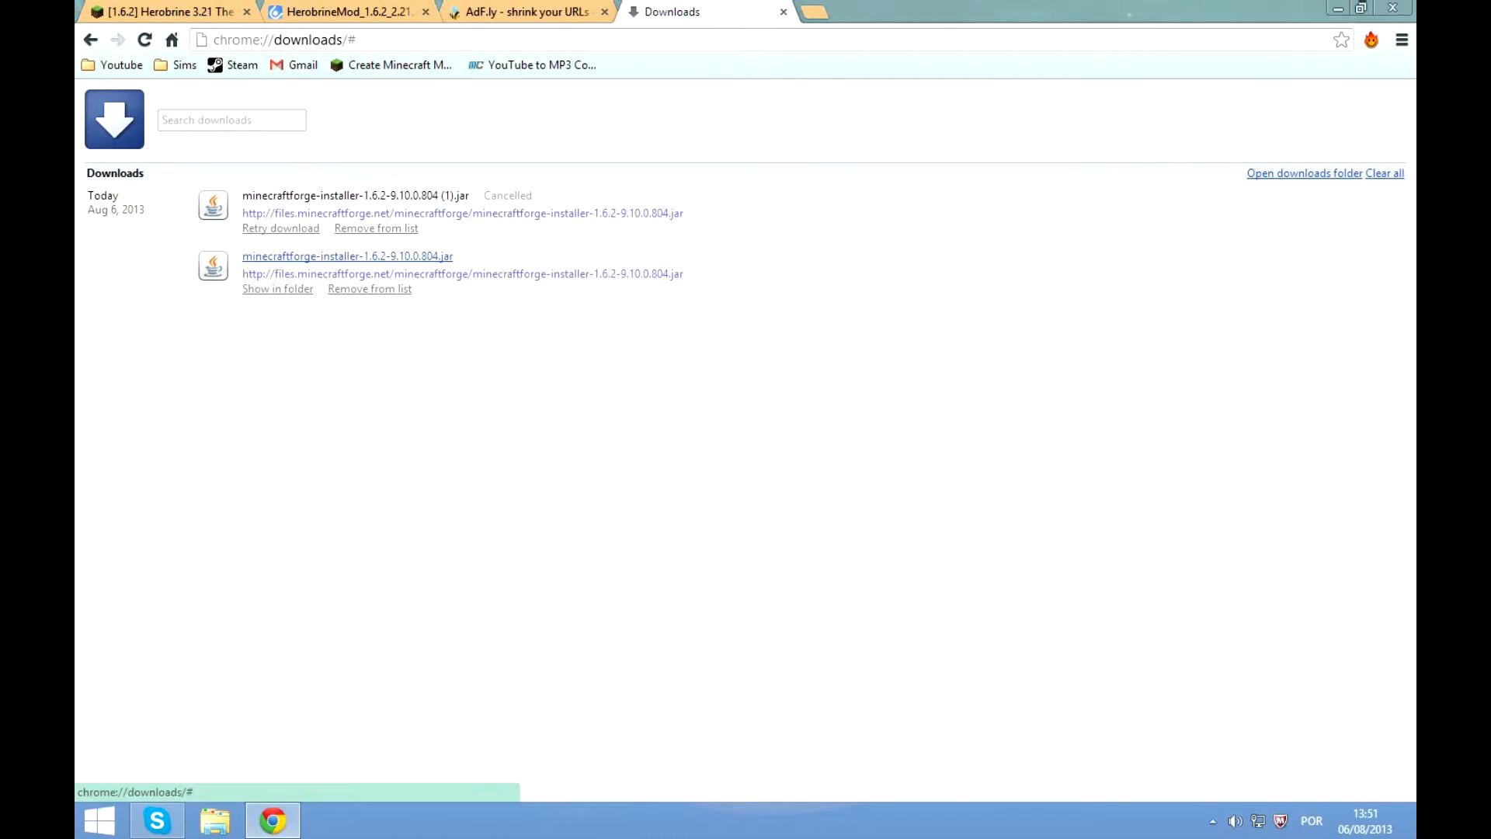
{"action": "left_click", "coordinate": [1385, 173]}
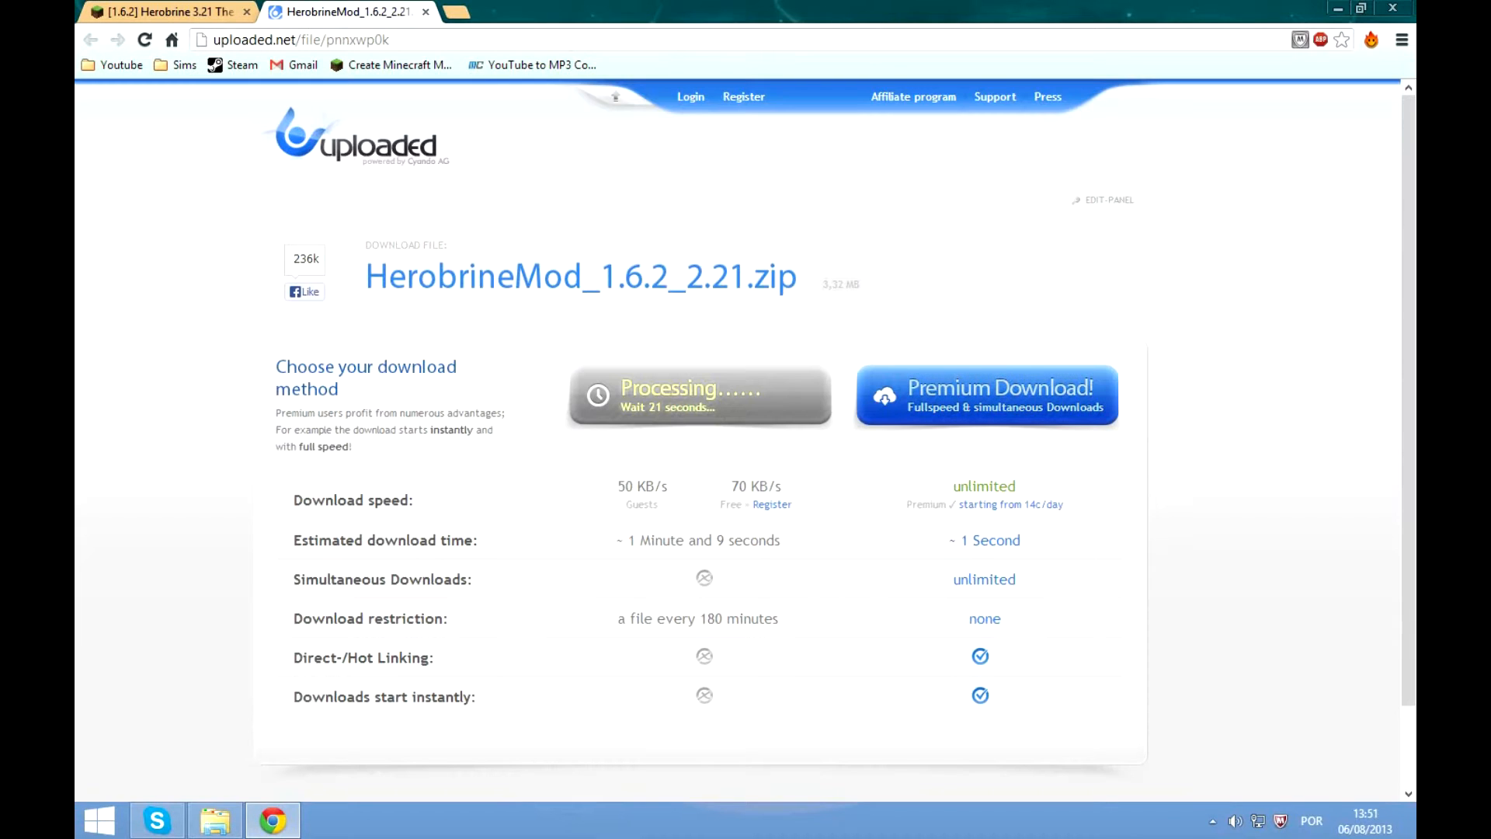
{"action": "left_click", "coordinate": [214, 819]}
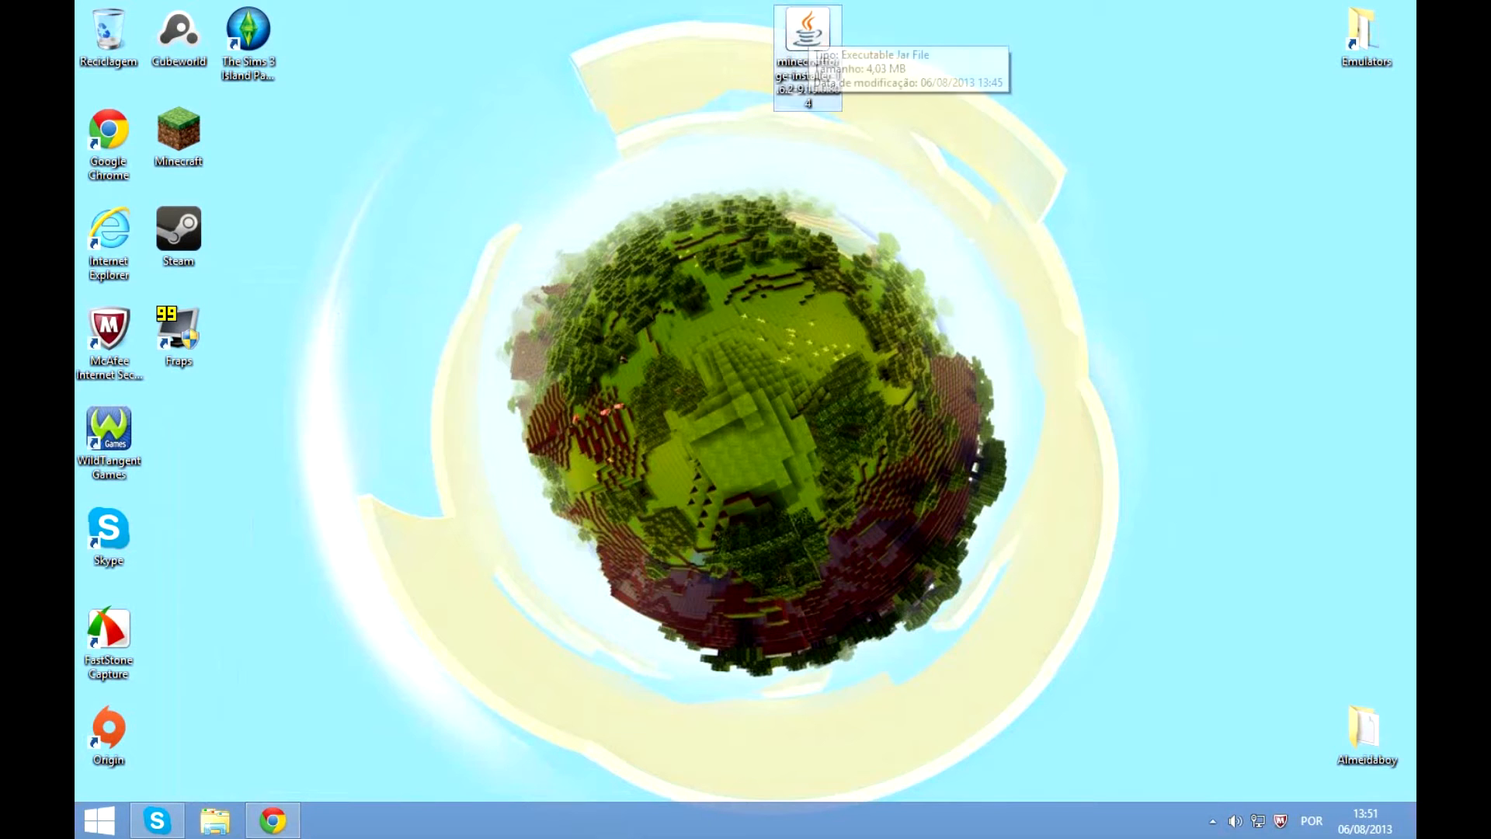
- Run the minecraftforge 1.6.2 installer jar from the desktop to install the client
{"action": "double_click", "coordinate": [808, 27]}
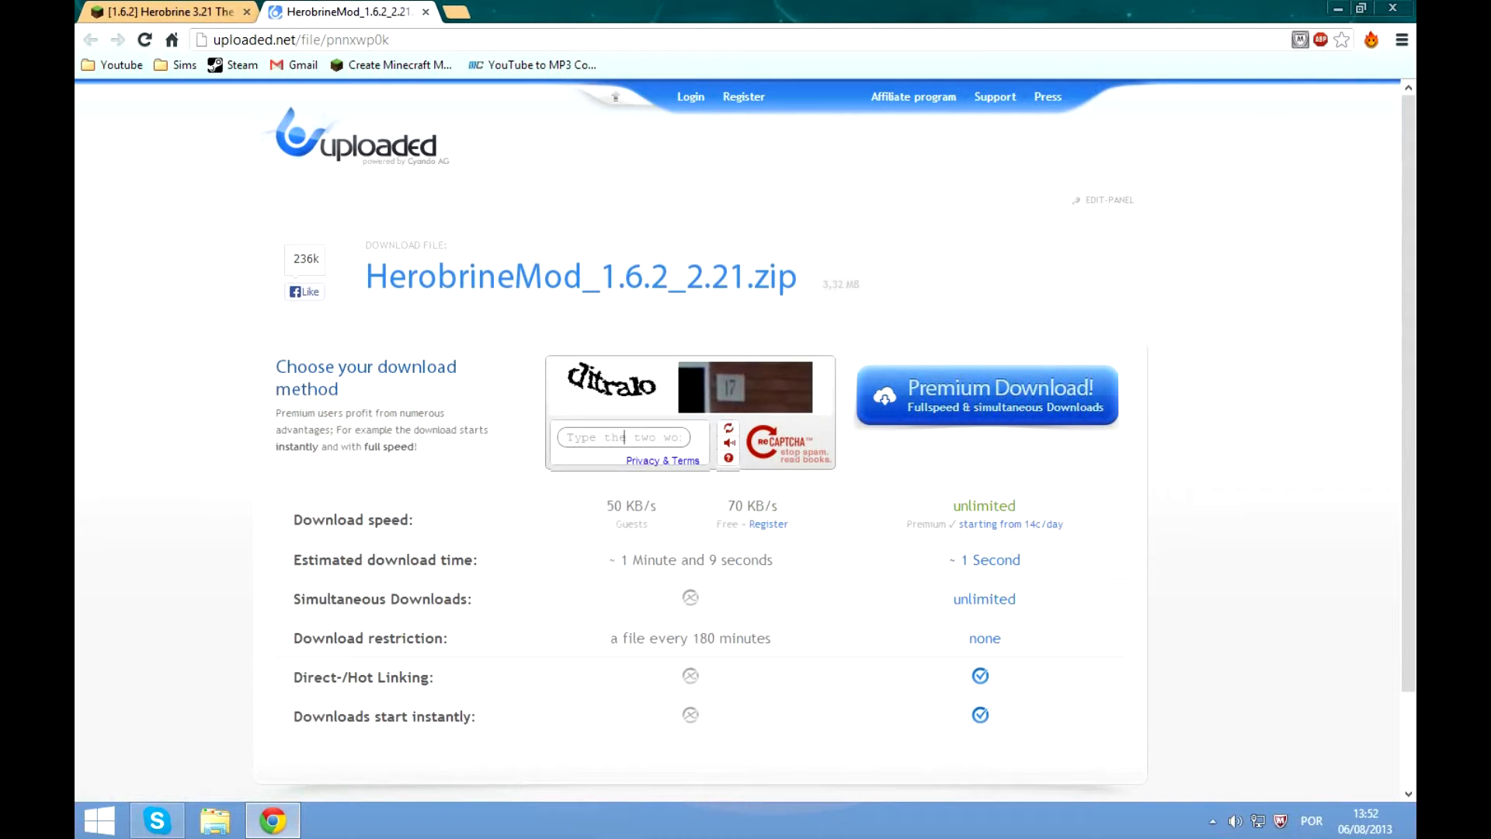
- Submit captcha 'ditr', which hits the hourly free-download limit, then minimize Chrome
{"action": "type", "text": "ditr"}
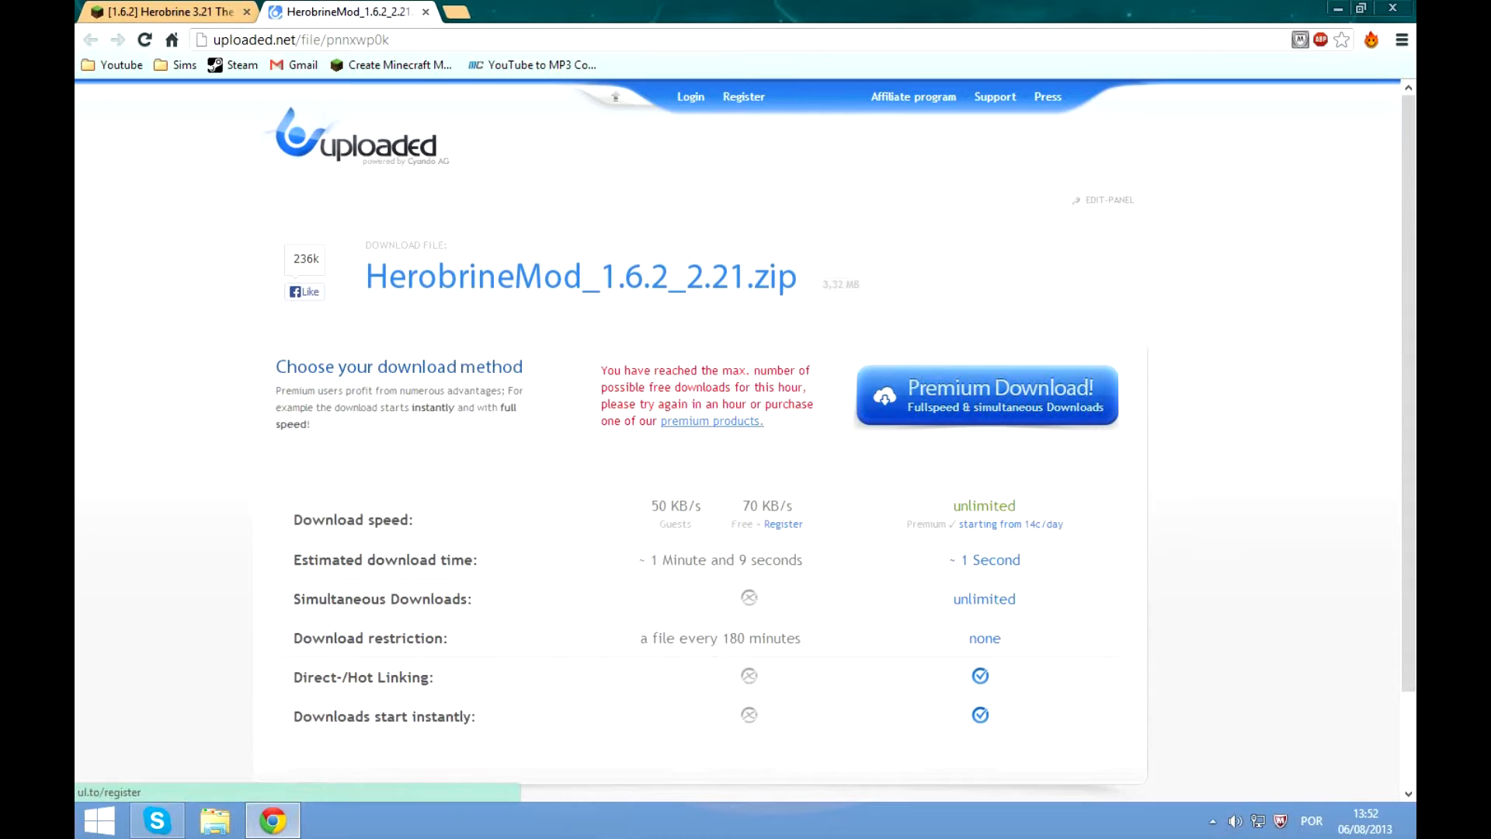
{"action": "left_click_drag", "start_coordinate": [602, 369], "coordinate": [763, 420]}
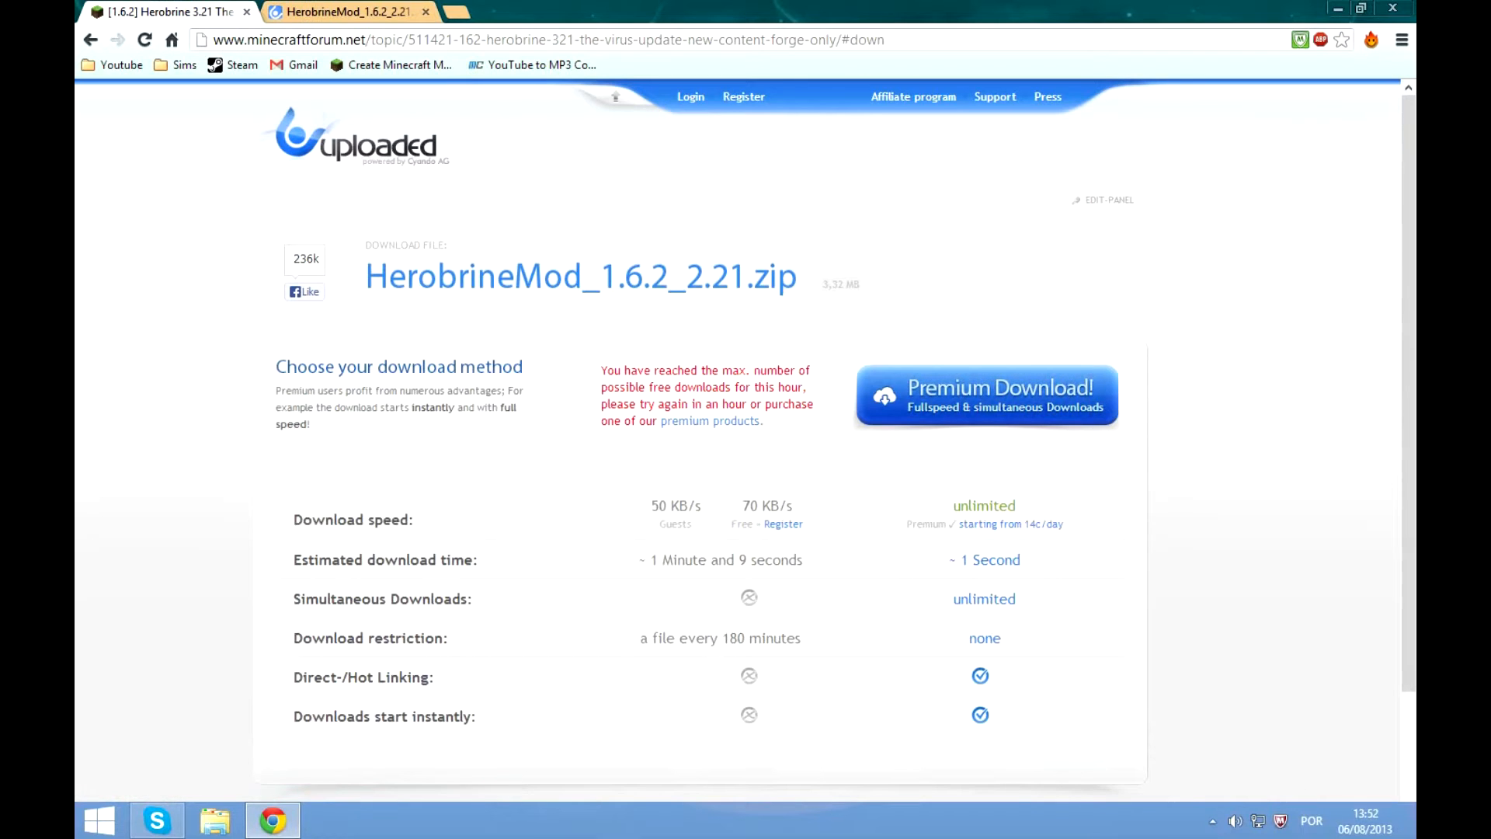
{"action": "right_click", "coordinate": [704, 369]}
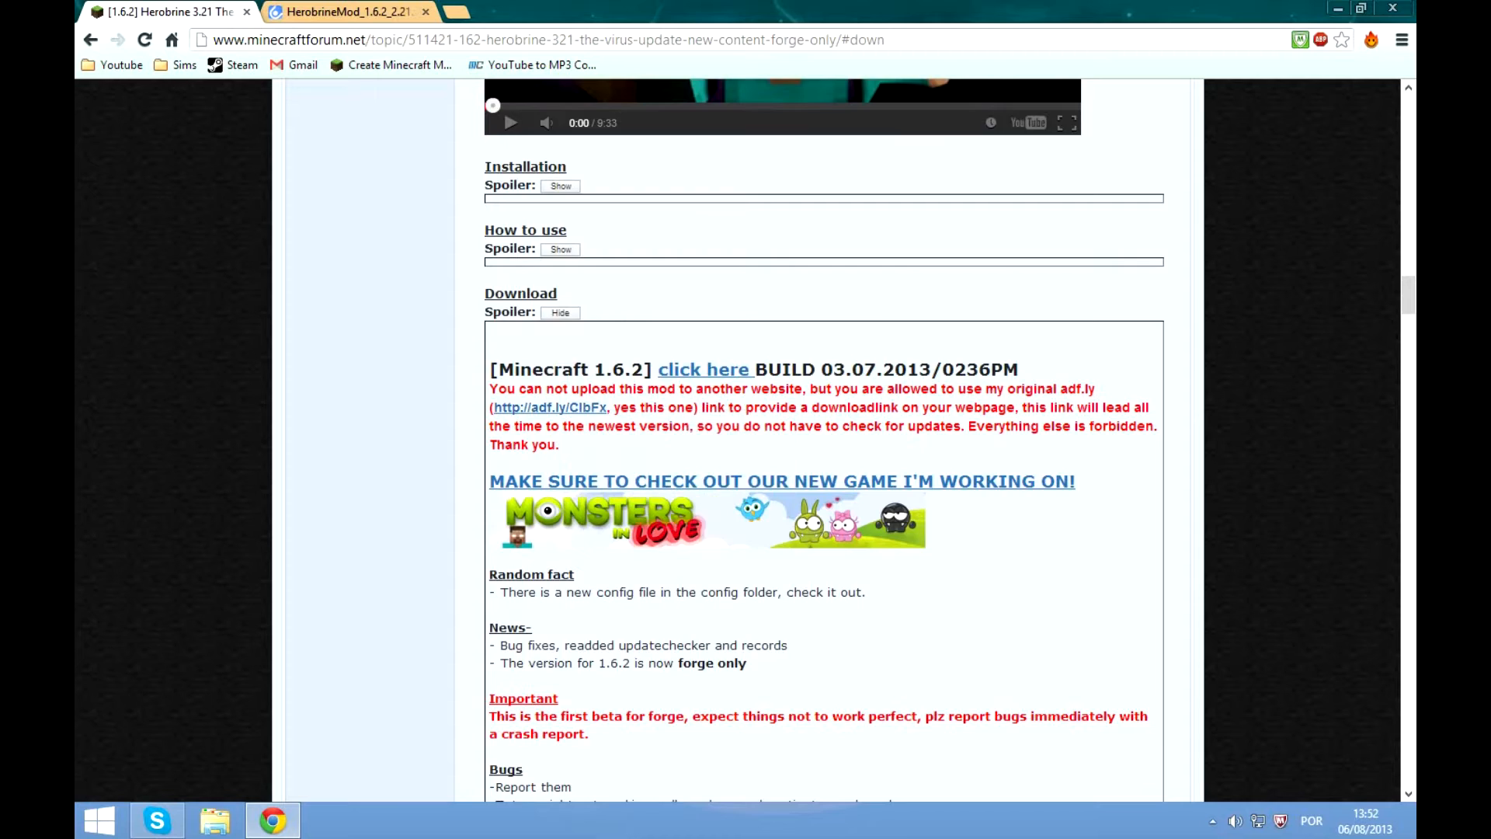
{"action": "scroll", "scroll_direction": "down", "scroll_amount": 3}
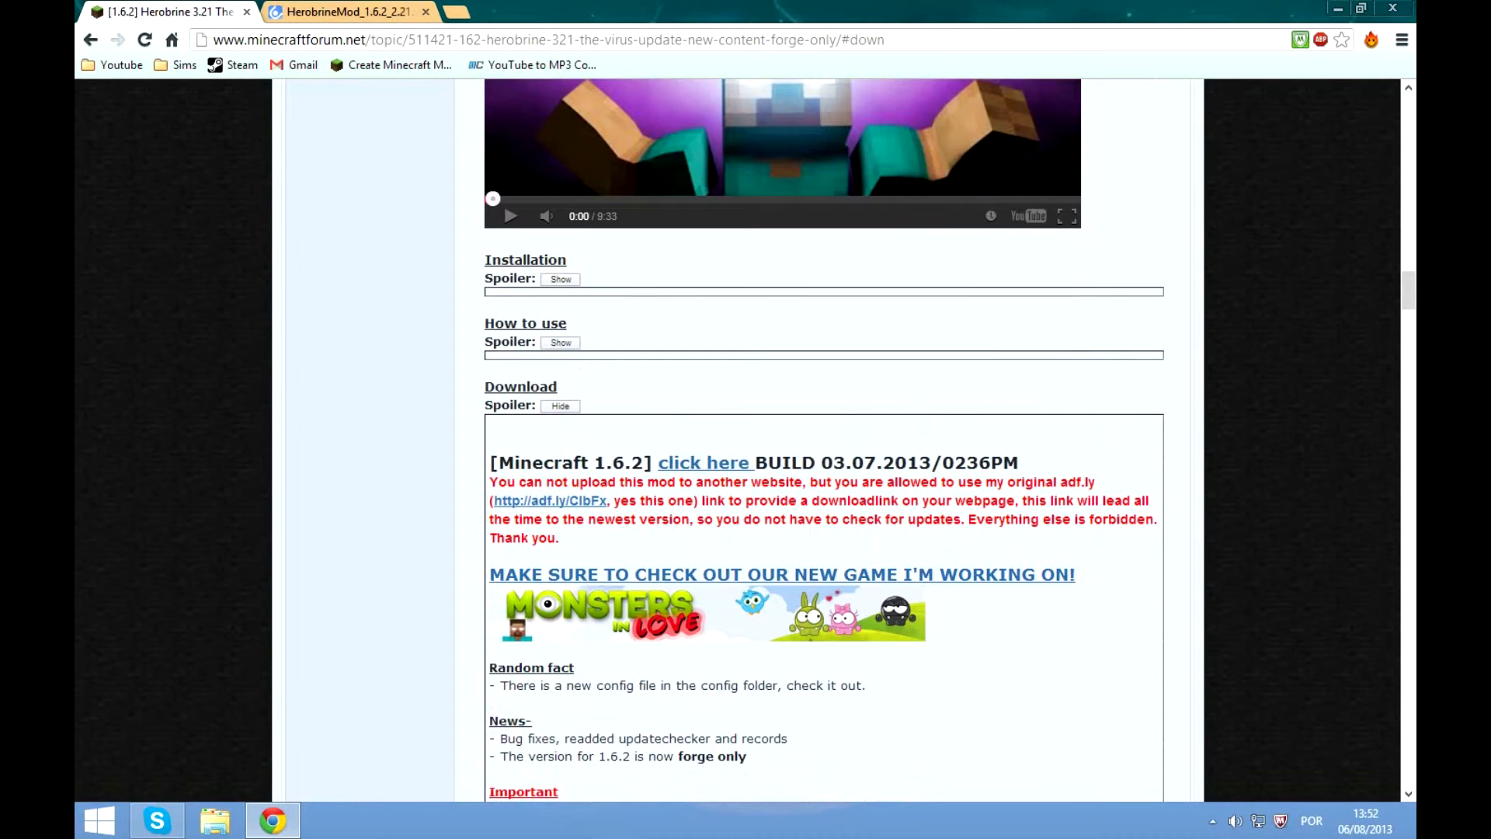
{"action": "left_click", "coordinate": [704, 463]}
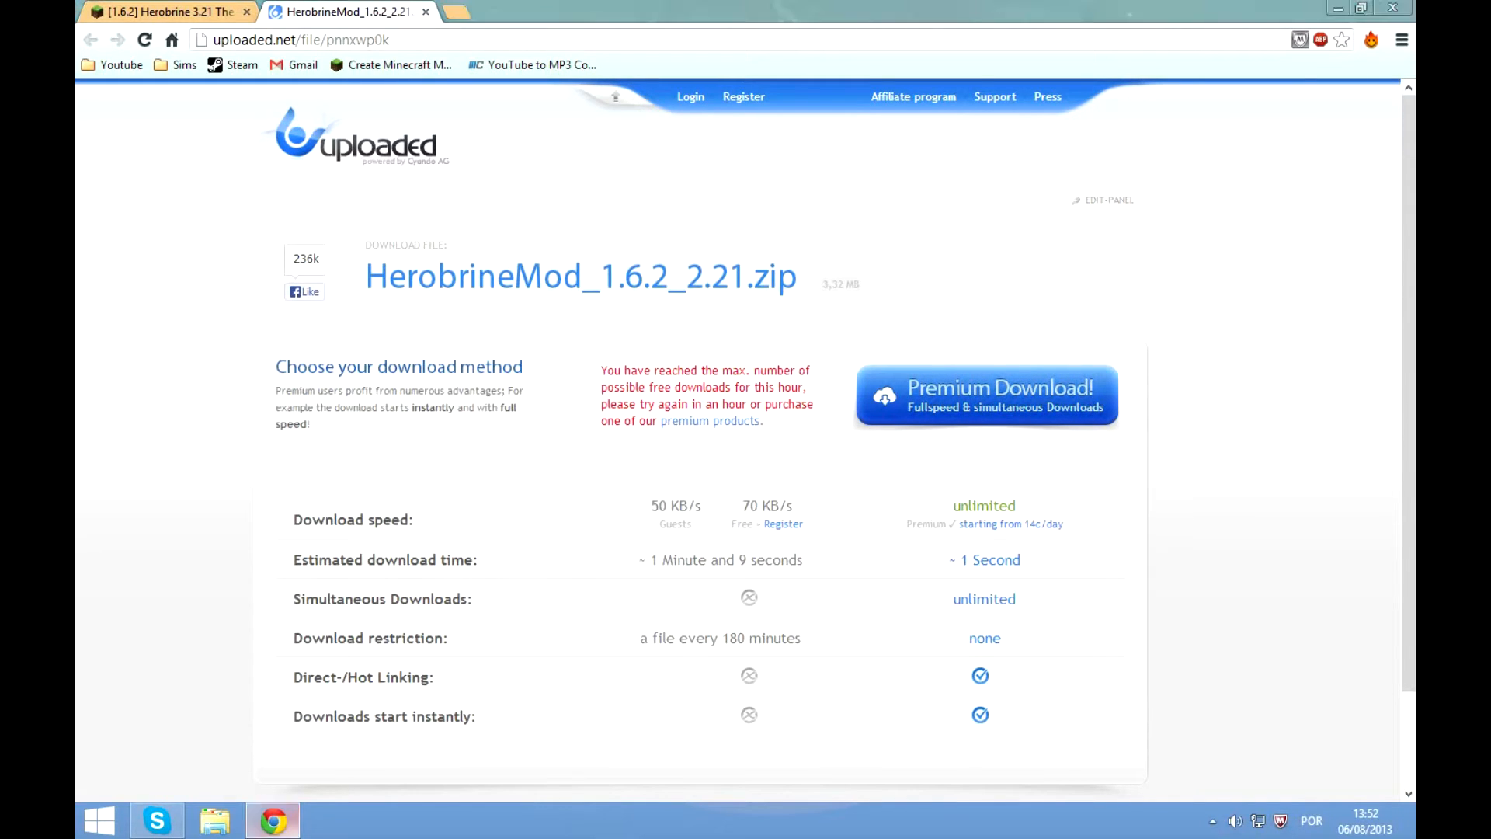
{"action": "left_click", "coordinate": [1362, 8]}
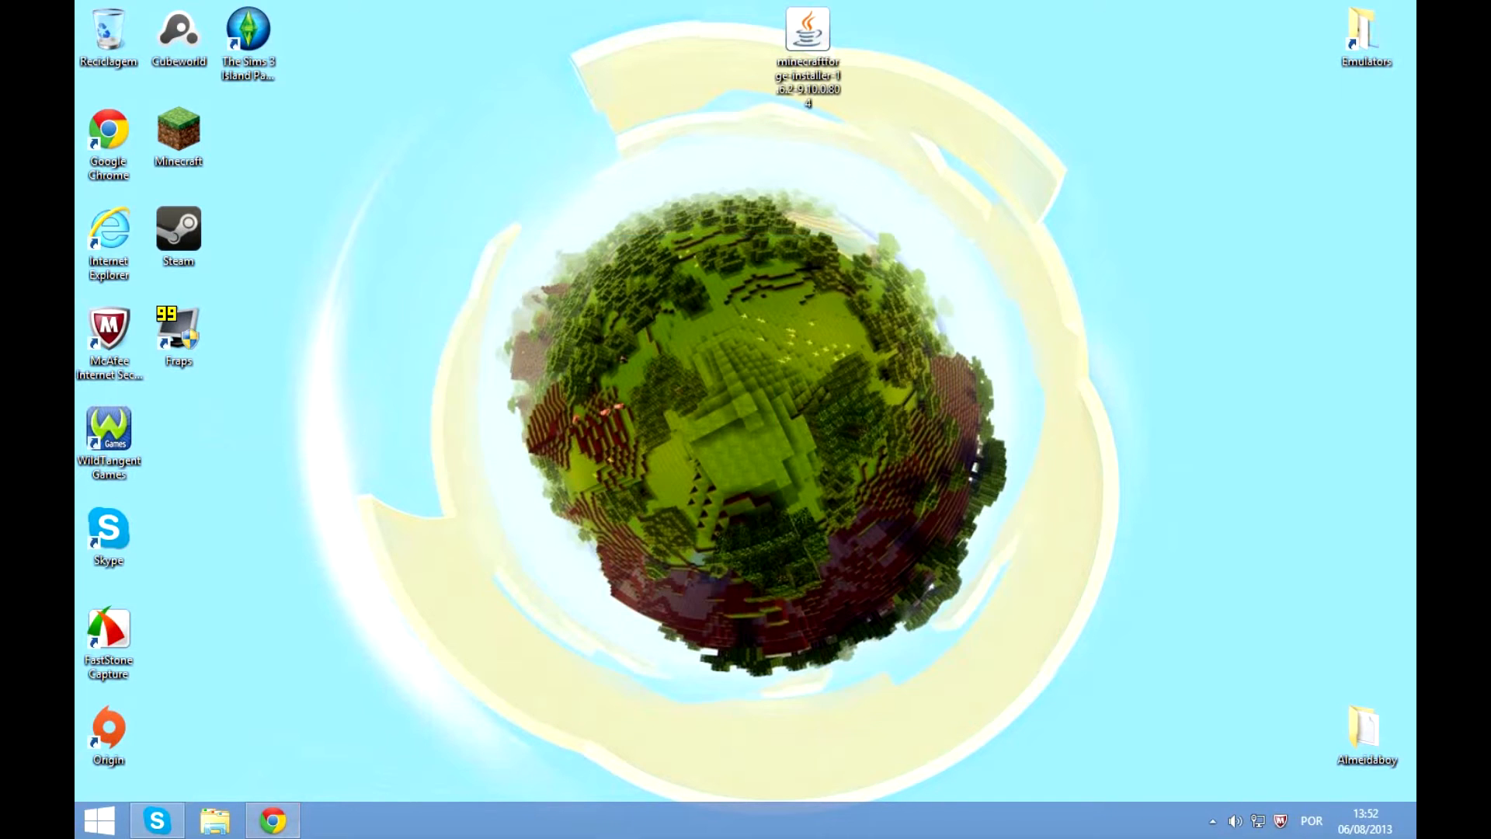
- Drag Herobrine Mod.zip from %appdata%\.minecraftLP\mods onto the desktop
{"action": "left_click", "coordinate": [98, 820]}
{"action": "type", "text": "%a"}
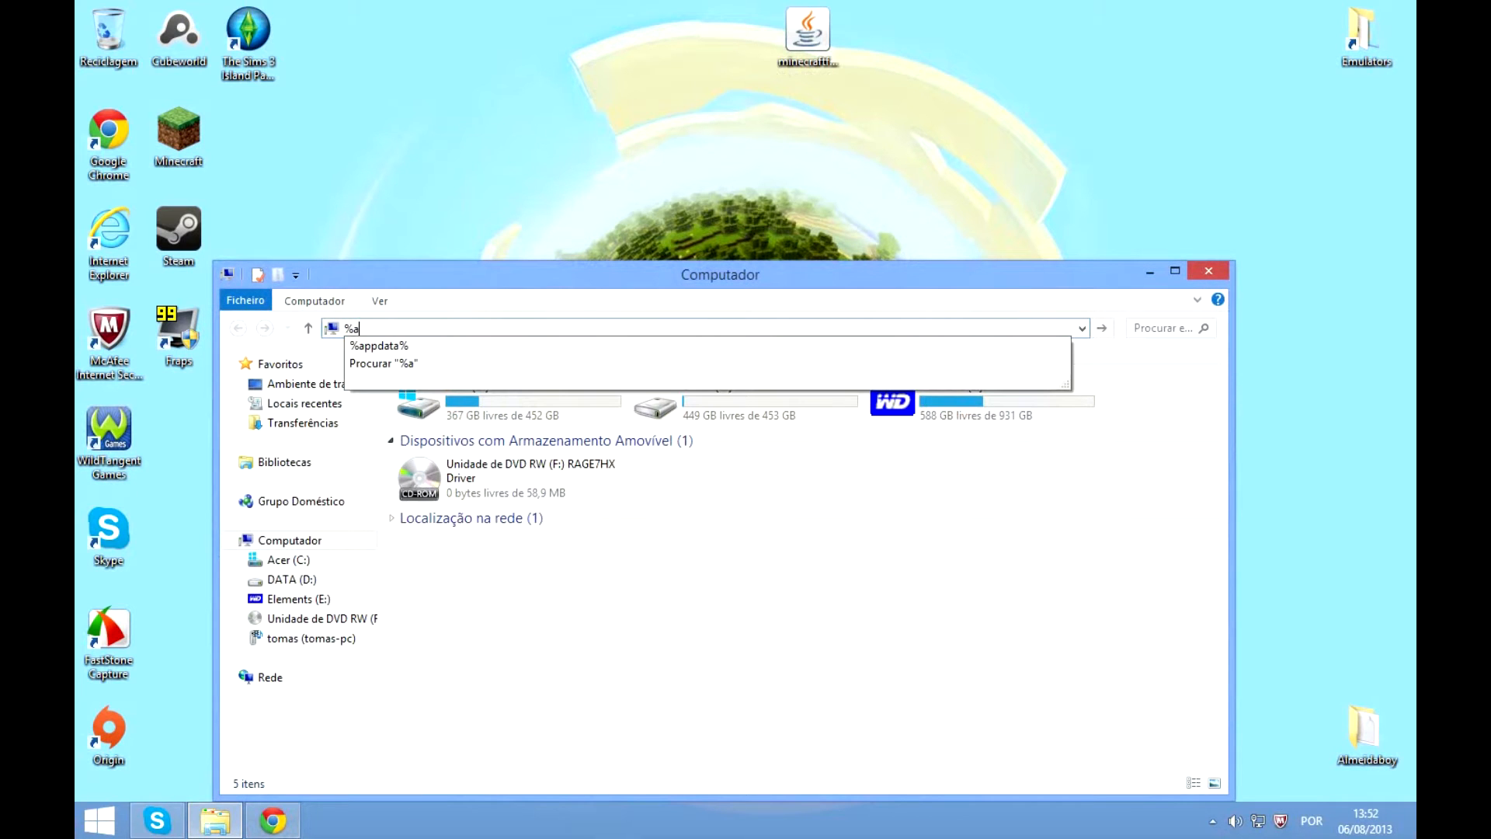
{"action": "key", "text": "Enter"}
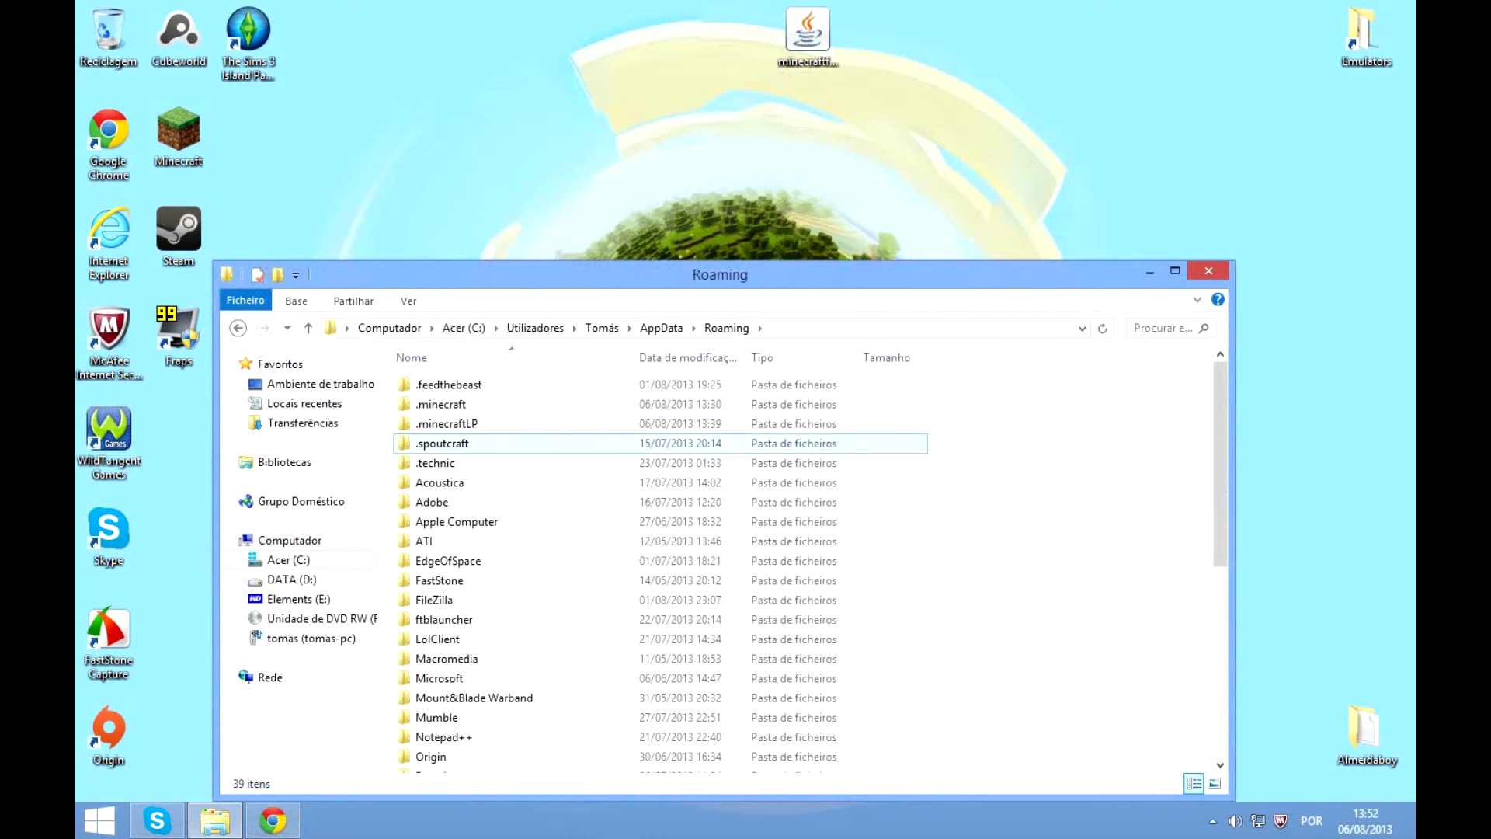
{"action": "double_click", "coordinate": [445, 423]}
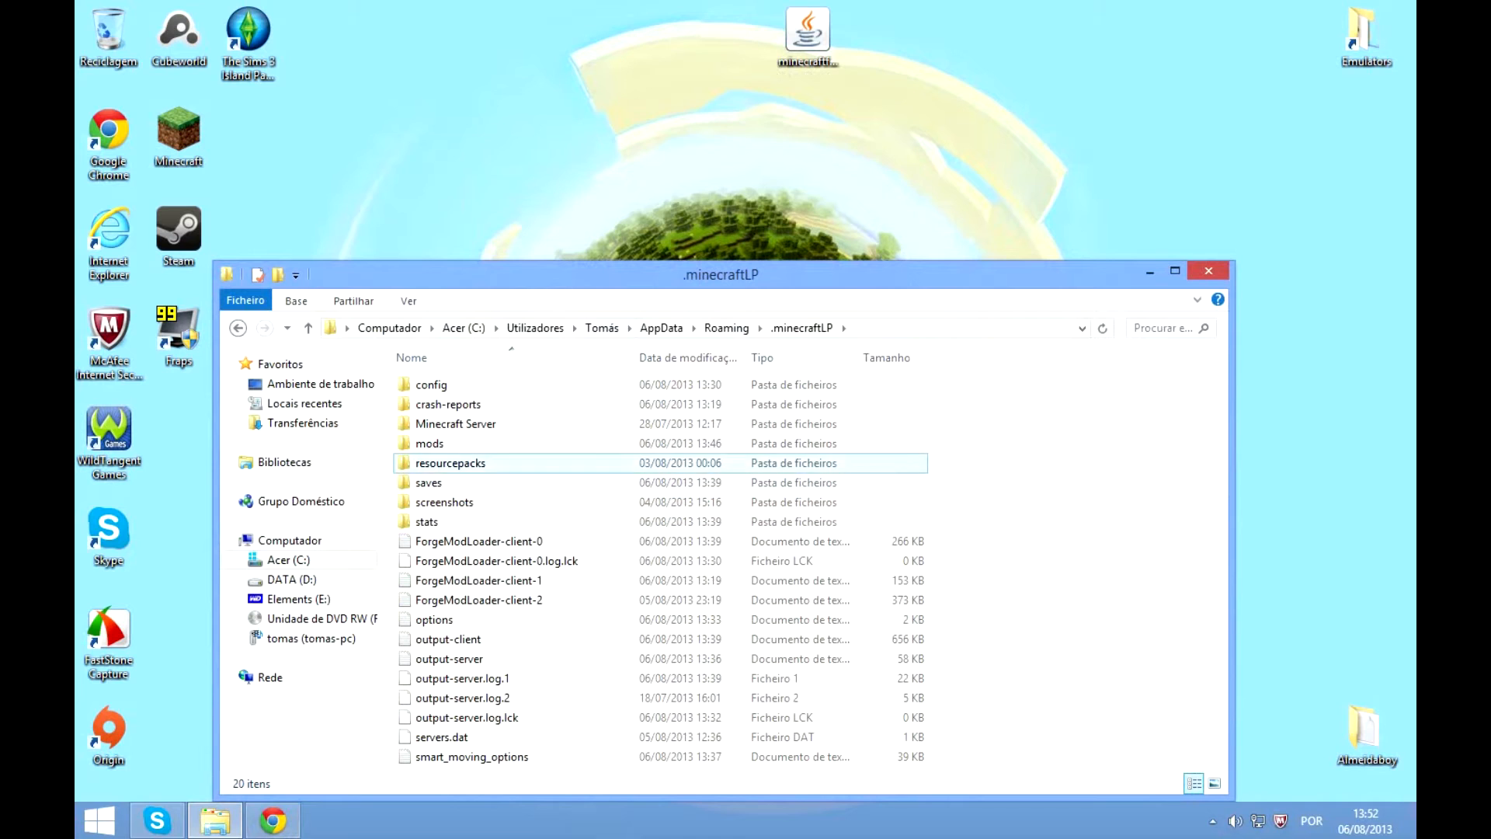
{"action": "double_click", "coordinate": [429, 444]}
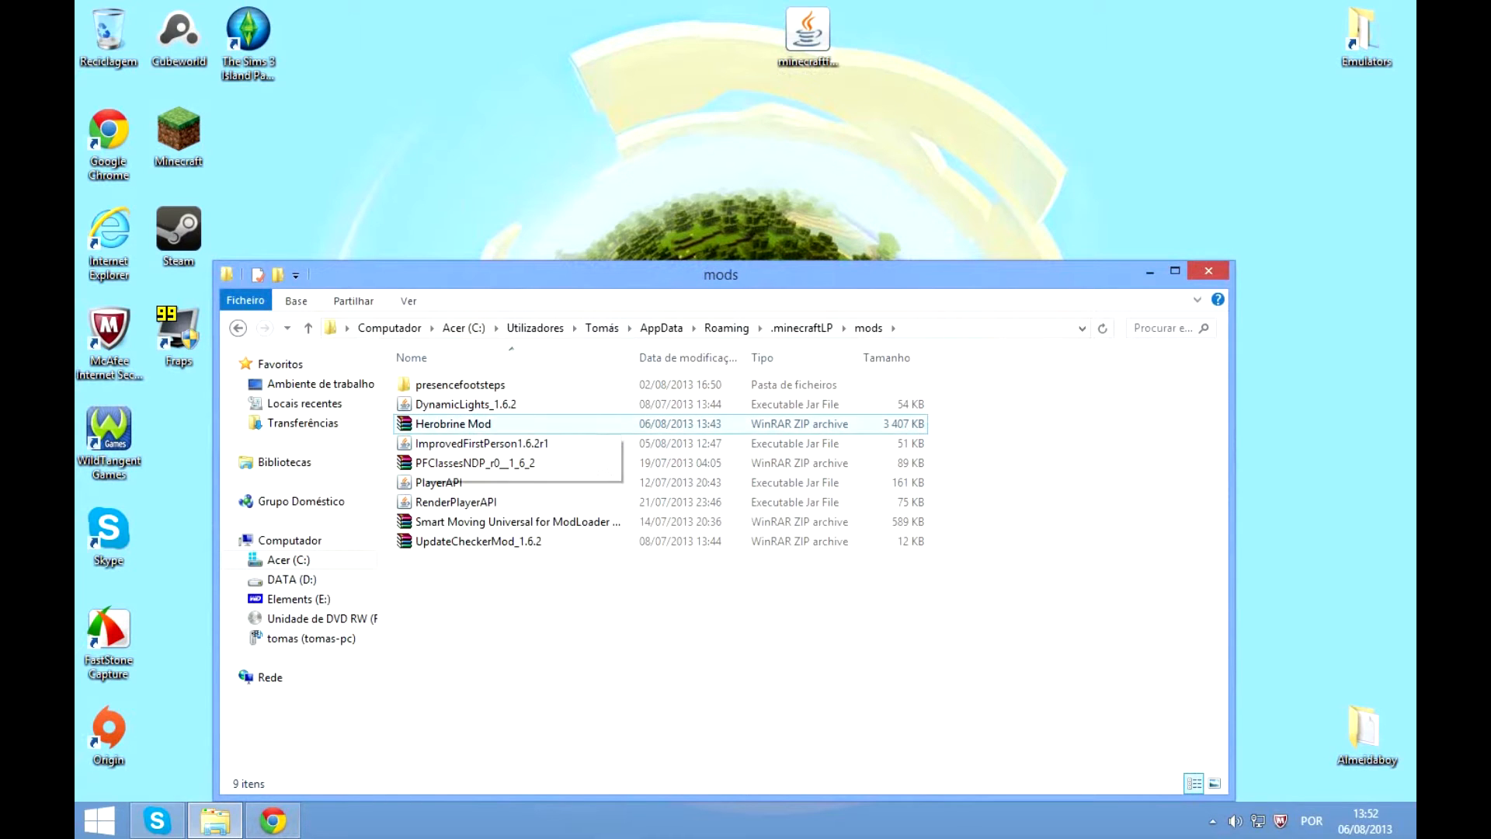
{"action": "left_click_drag", "start_coordinate": [453, 423], "coordinate": [946, 42]}
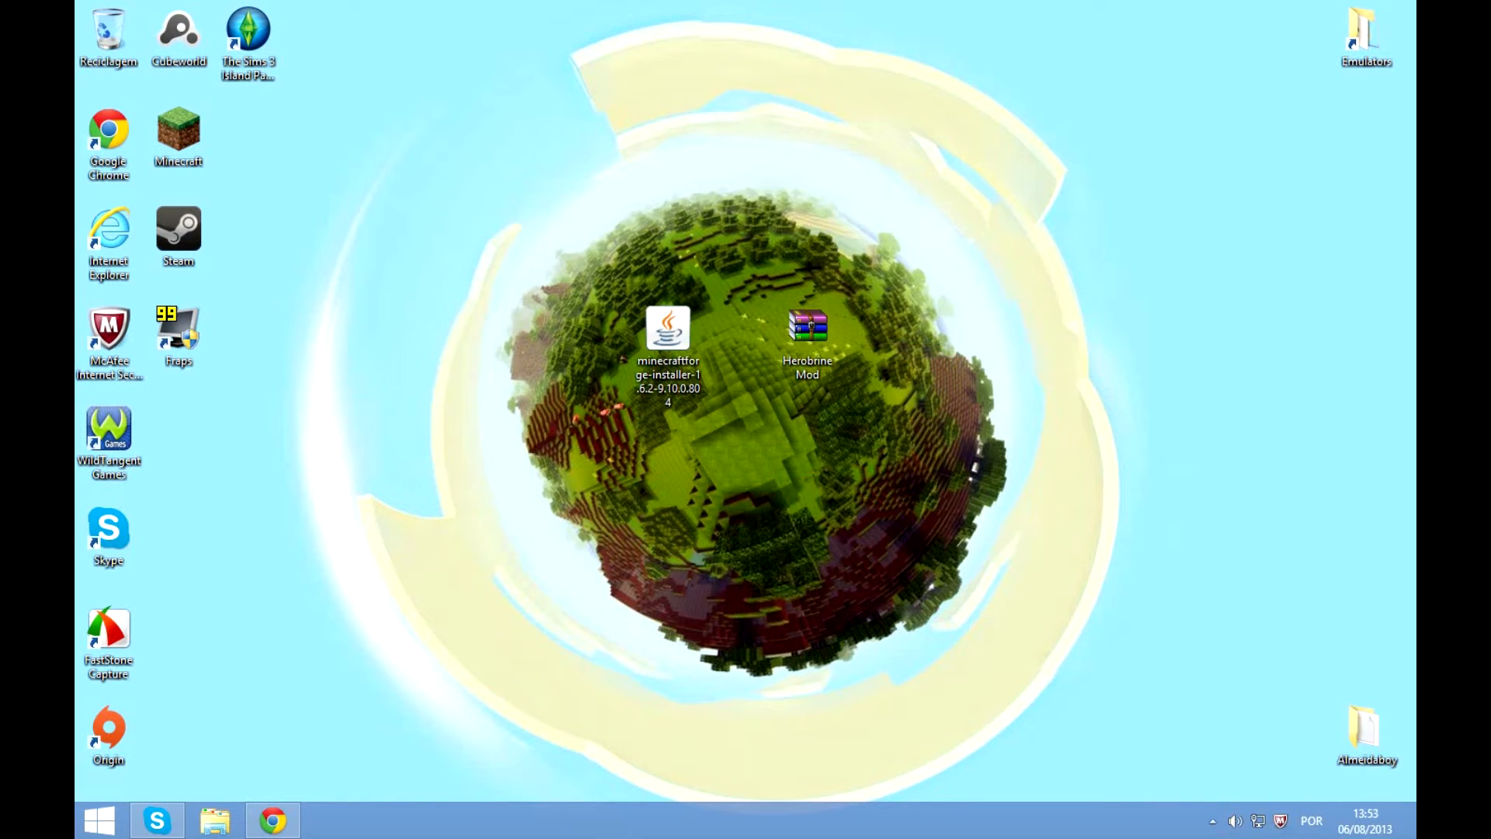
- Open Herobrine Mod.zip in WinRAR to confirm its assets, buildings and mods folders, then search %appdata%
{"action": "left_click", "coordinate": [808, 333]}
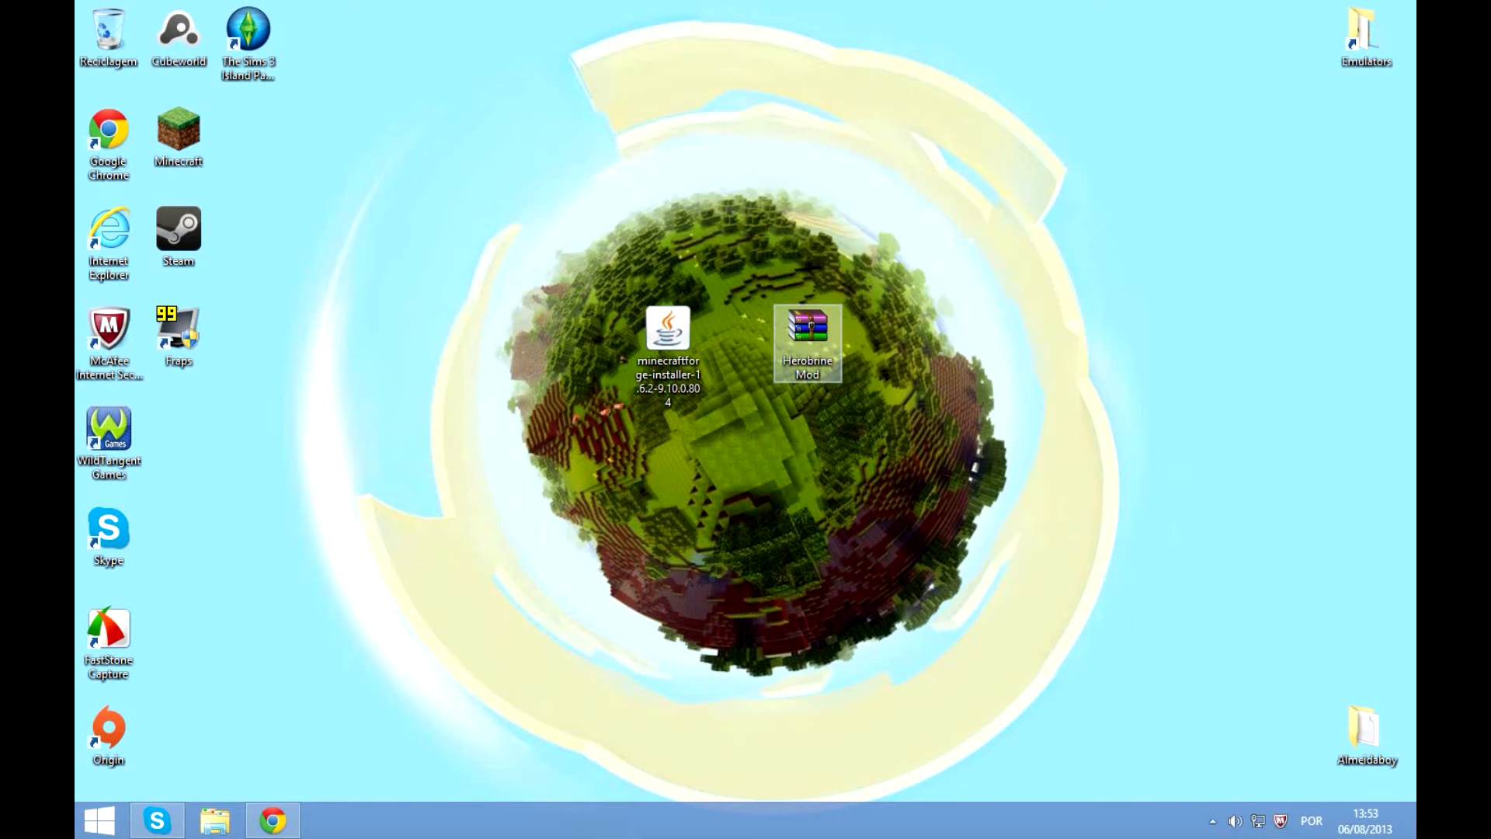
{"action": "double_click", "coordinate": [808, 333]}
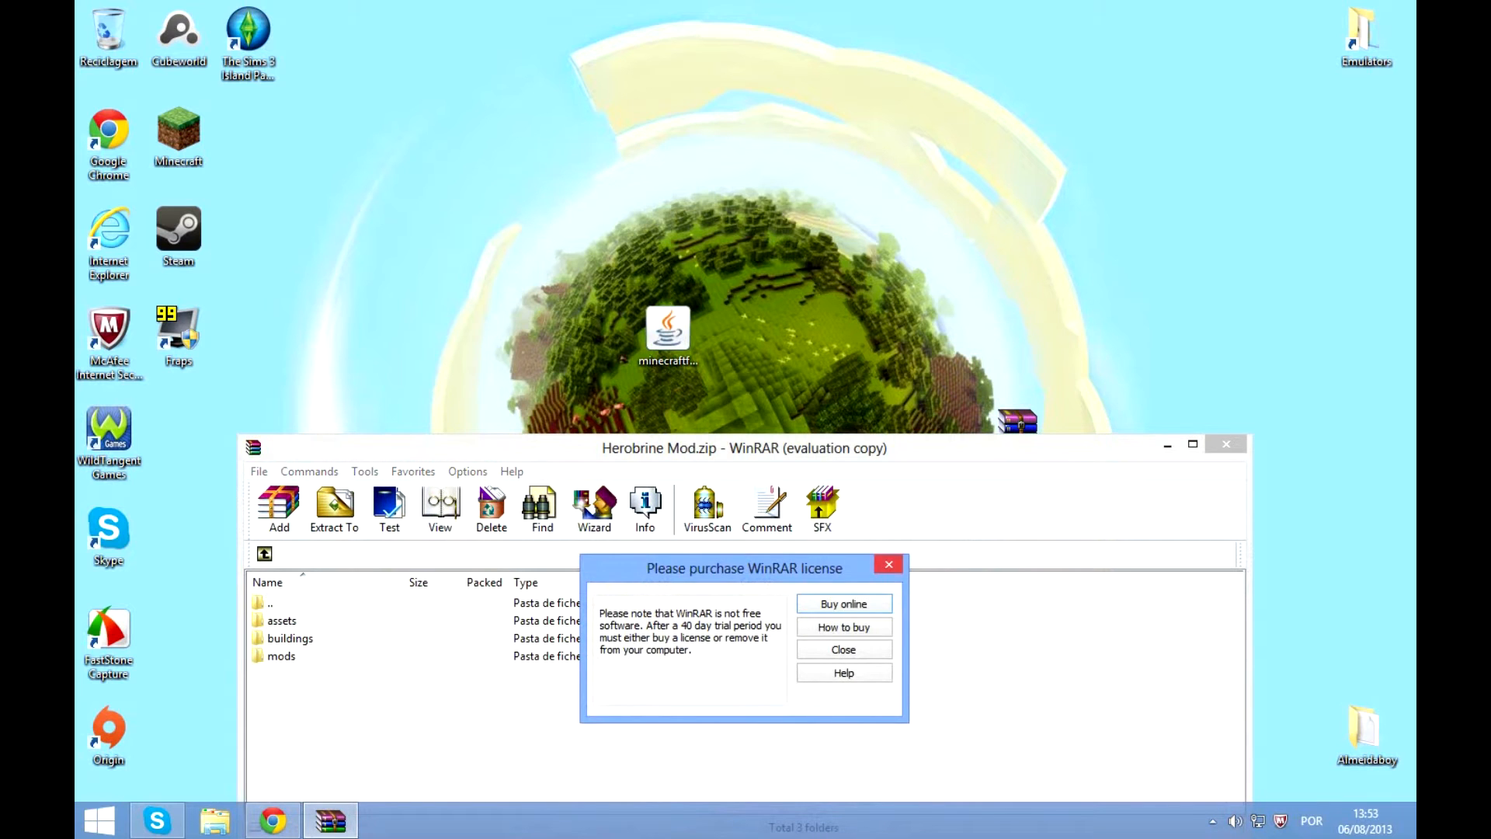
{"action": "left_click", "coordinate": [98, 821]}
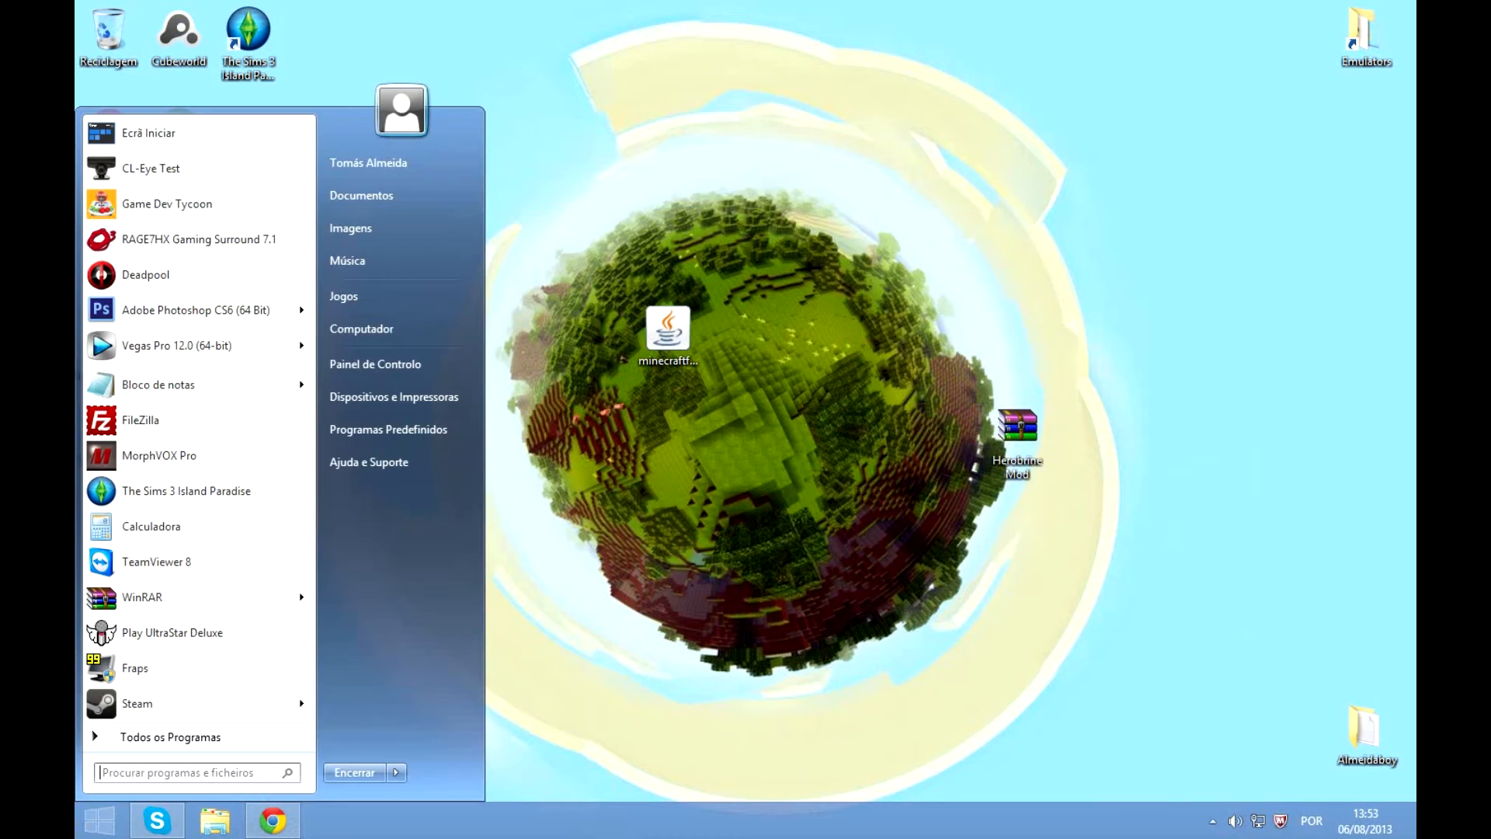
{"action": "type", "text": "%appdata%"}
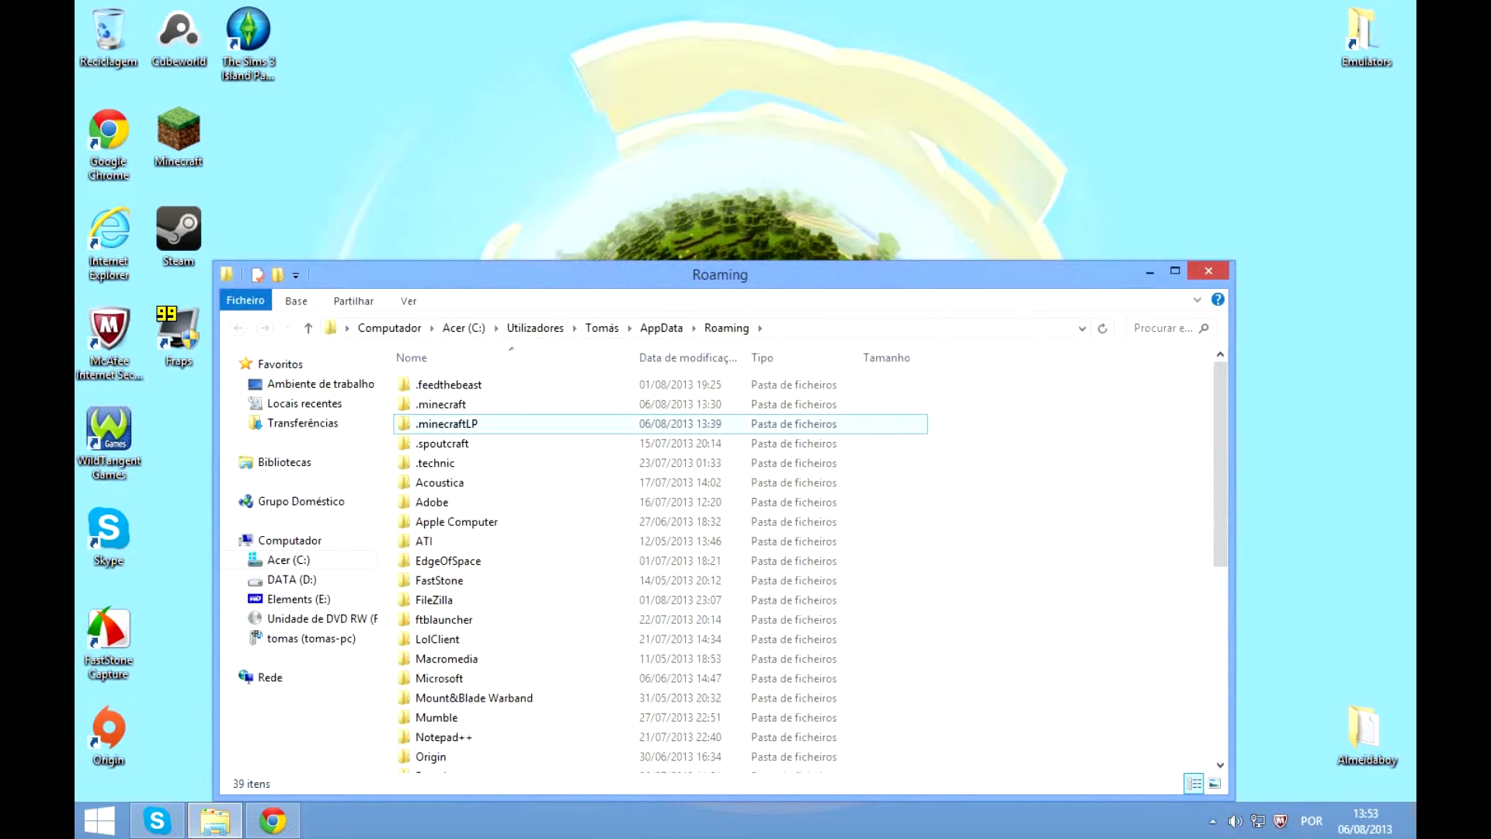
- Check that .minecraftLP > mods holds the Herobrine Mod archive, then close the window
{"action": "double_click", "coordinate": [445, 423]}
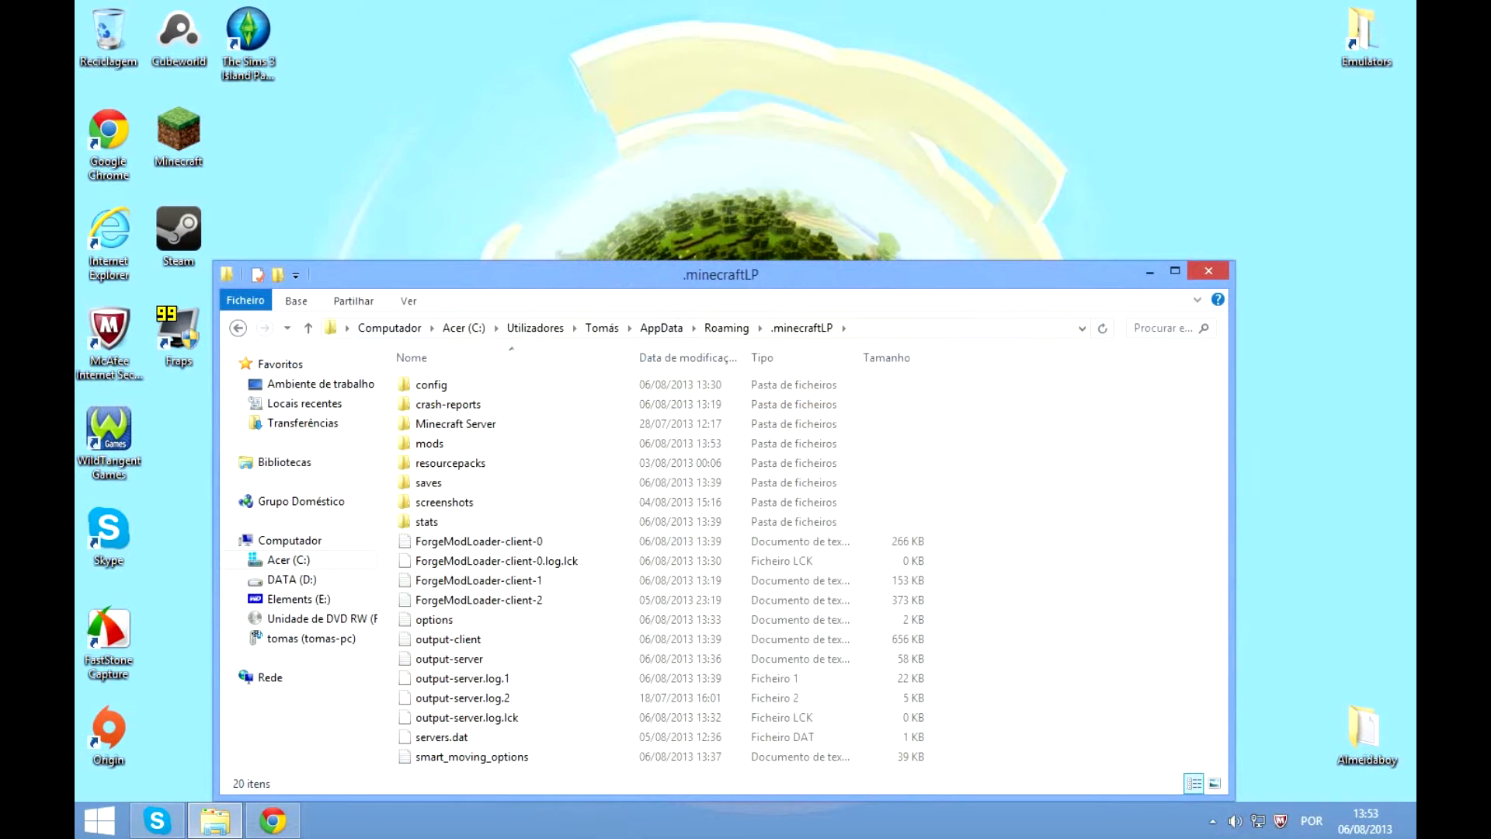
{"action": "double_click", "coordinate": [429, 444]}
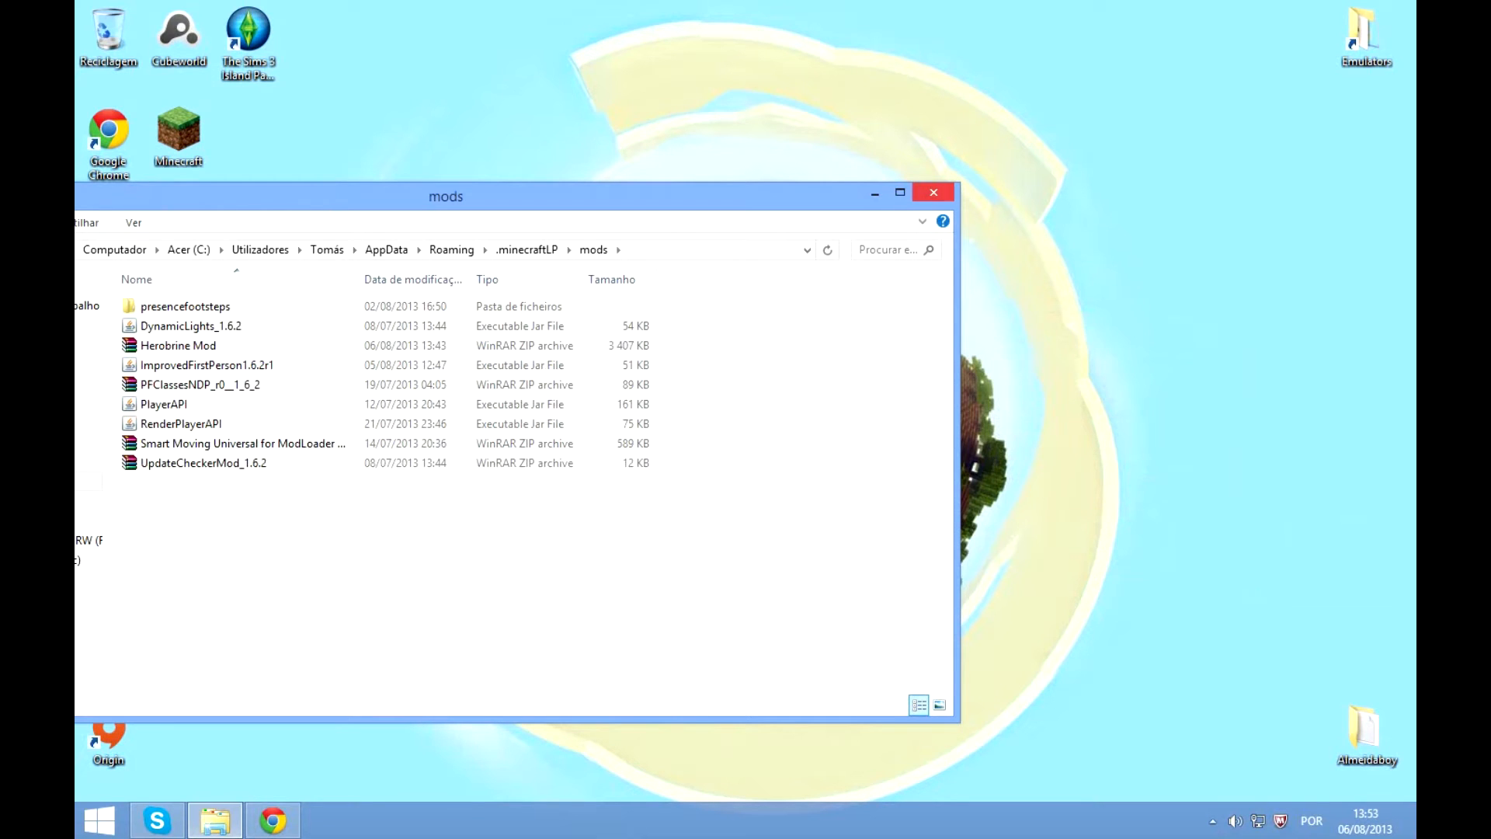
{"action": "left_click", "coordinate": [932, 192]}
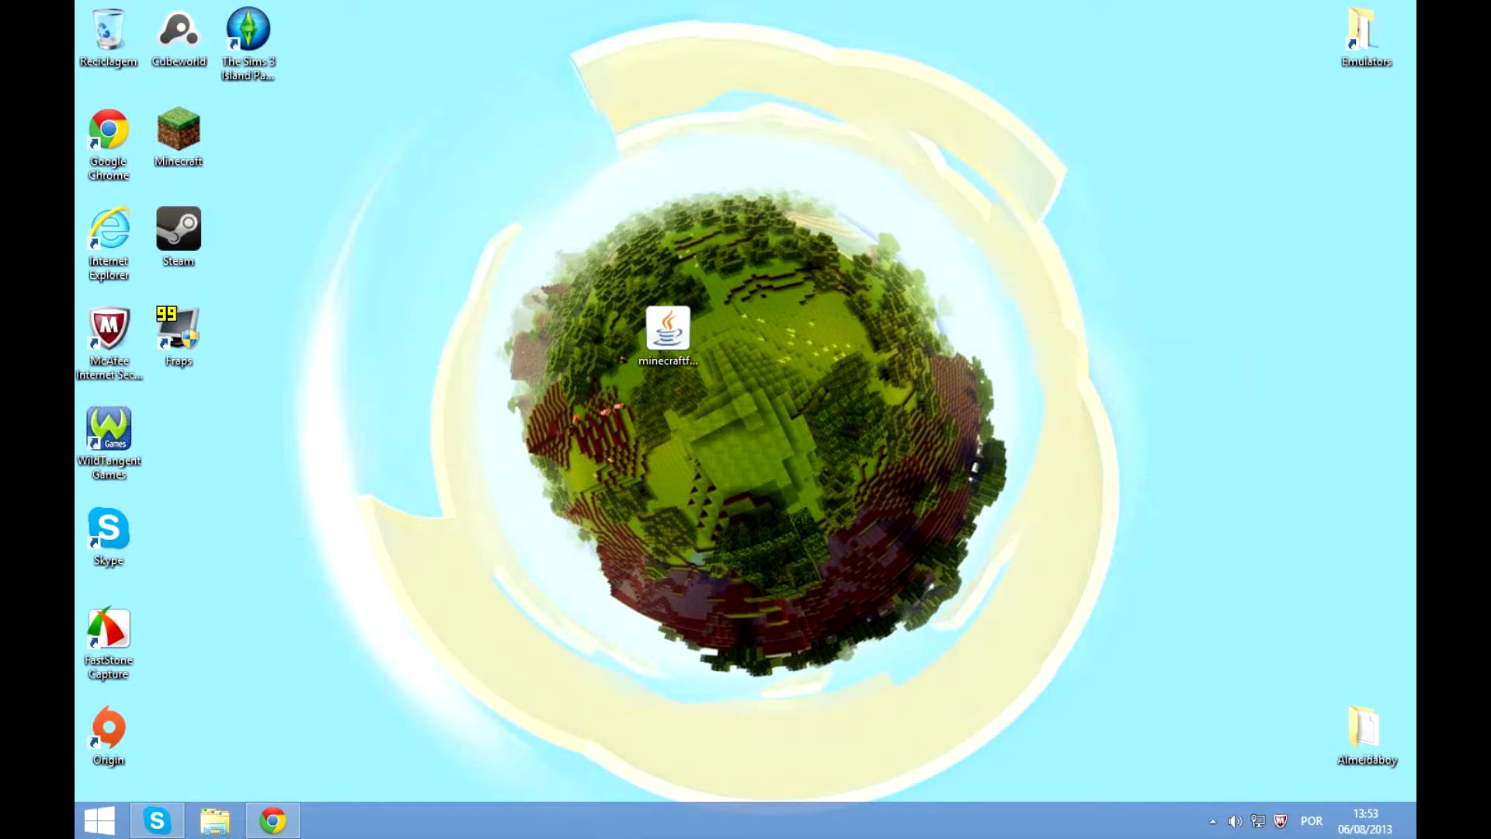
- Launch Forge Minecraft and view HerobrineMod 3.21's details in the Mods list before returning
{"action": "double_click", "coordinate": [669, 333]}
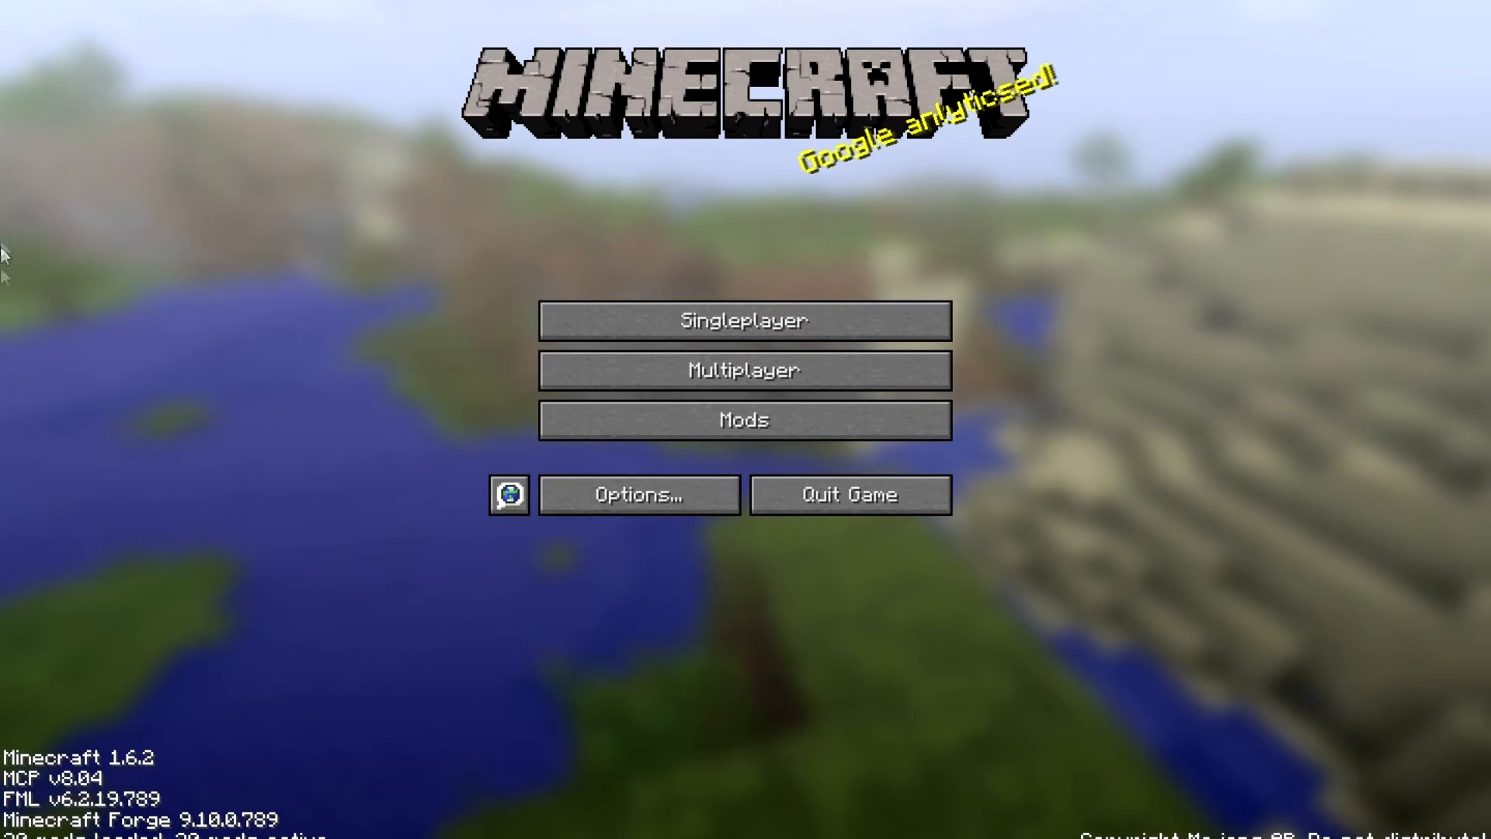
{"action": "left_click", "coordinate": [745, 419]}
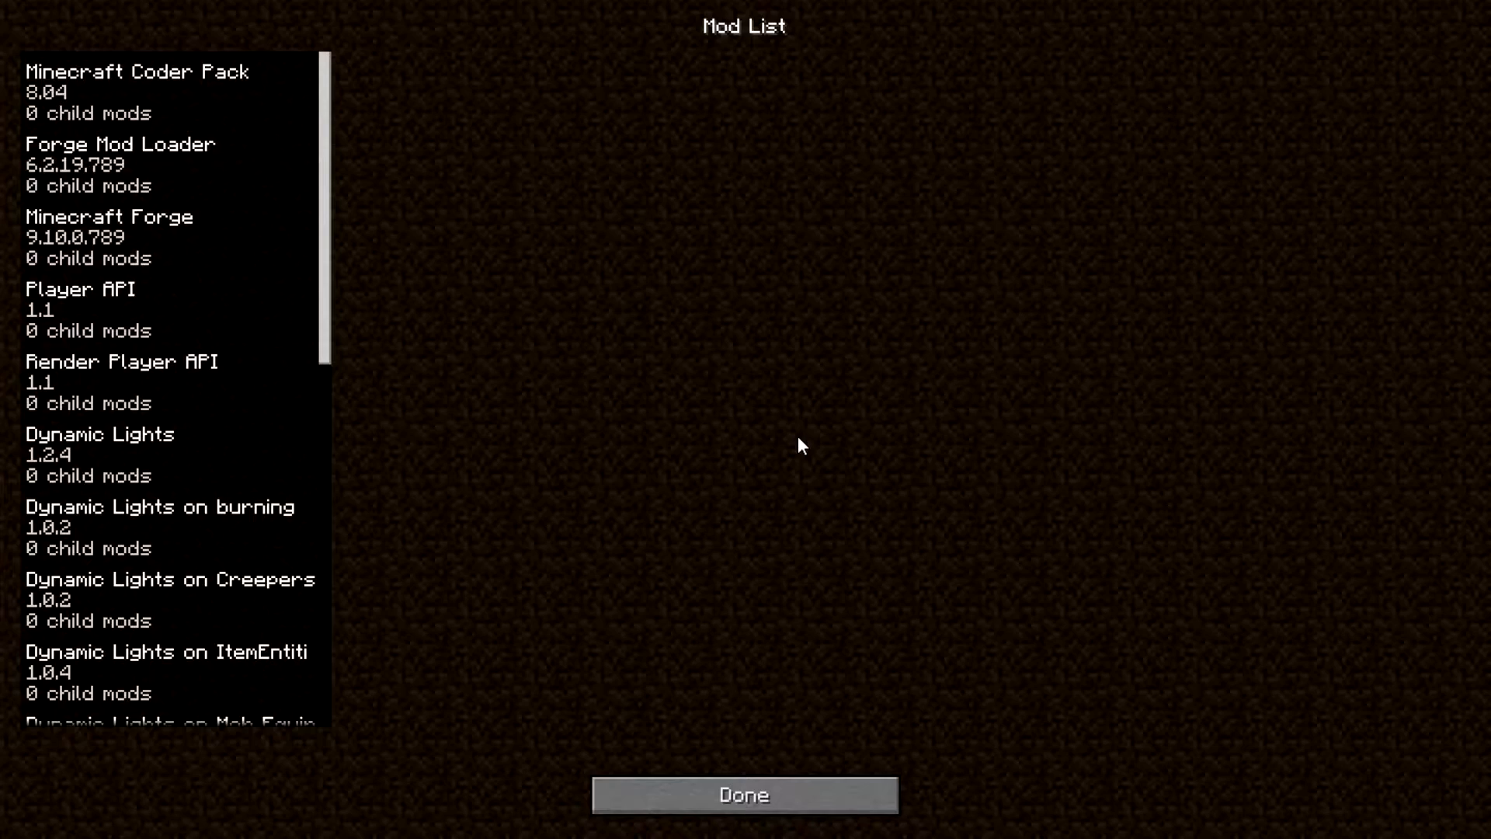
{"action": "scroll", "scroll_direction": "down", "scroll_amount": 3}
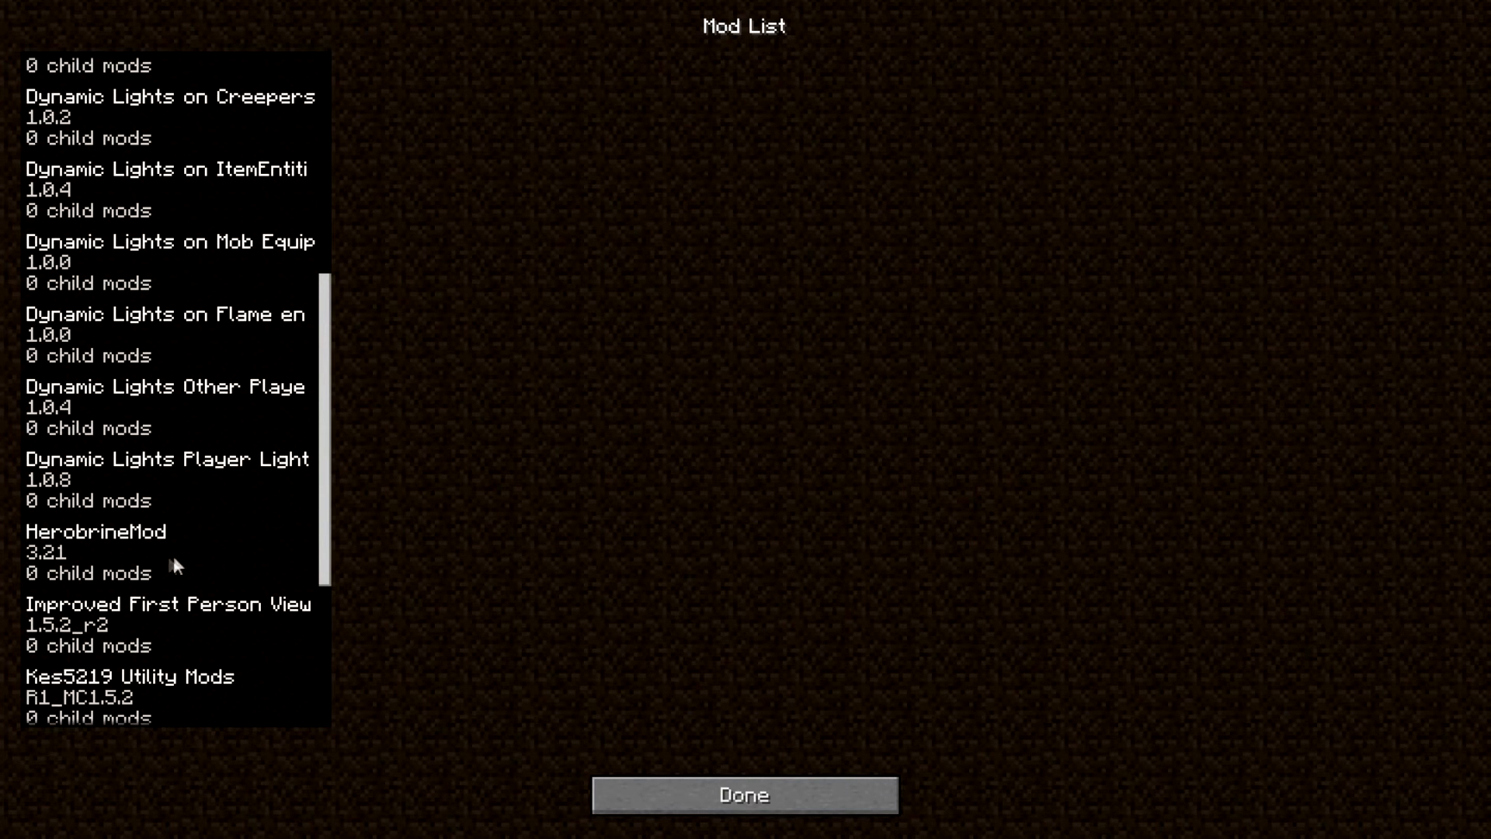
{"action": "left_click", "coordinate": [95, 551]}
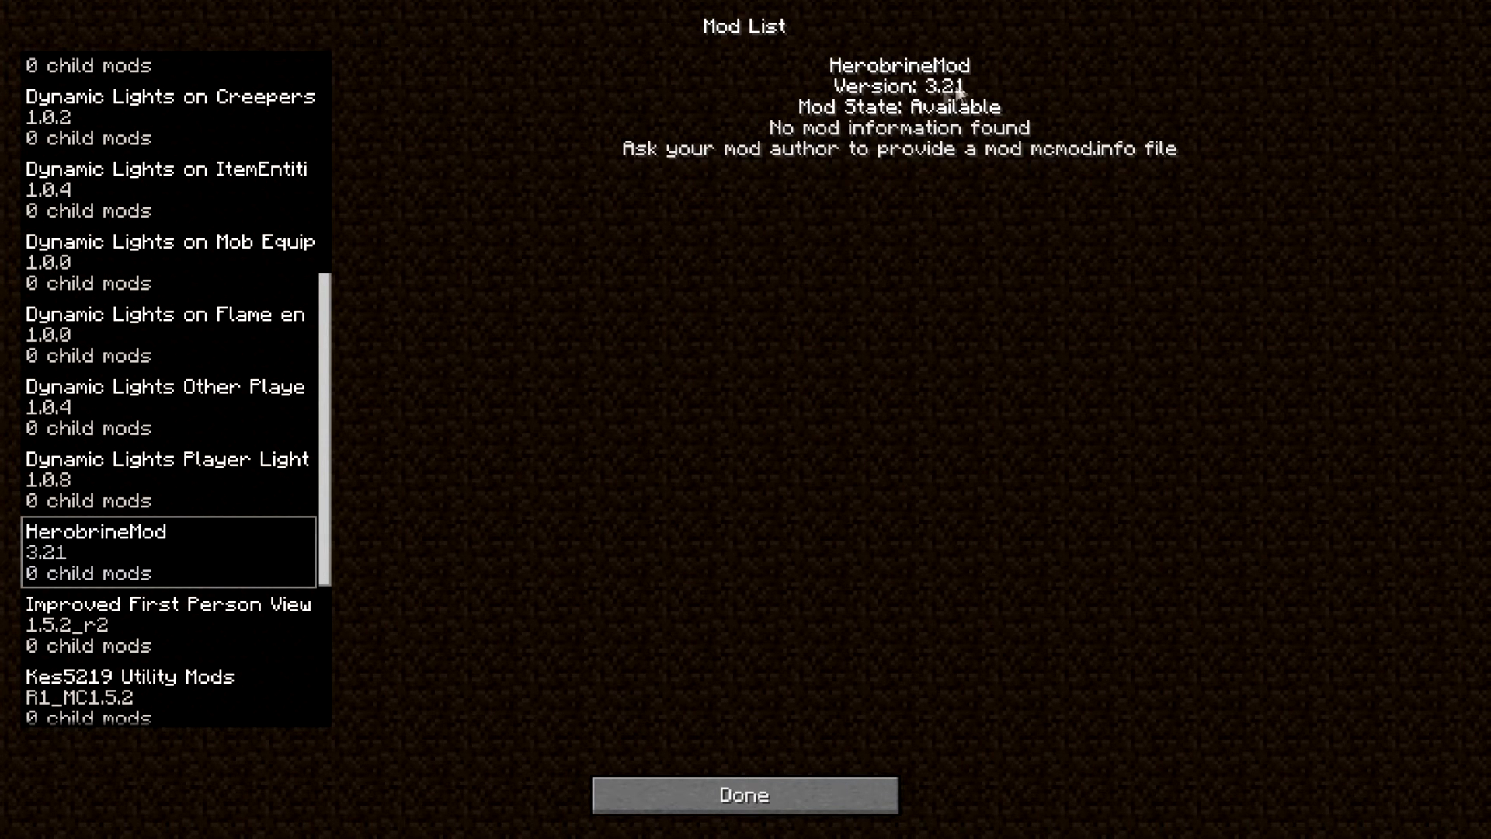
{"action": "left_click", "coordinate": [745, 796]}
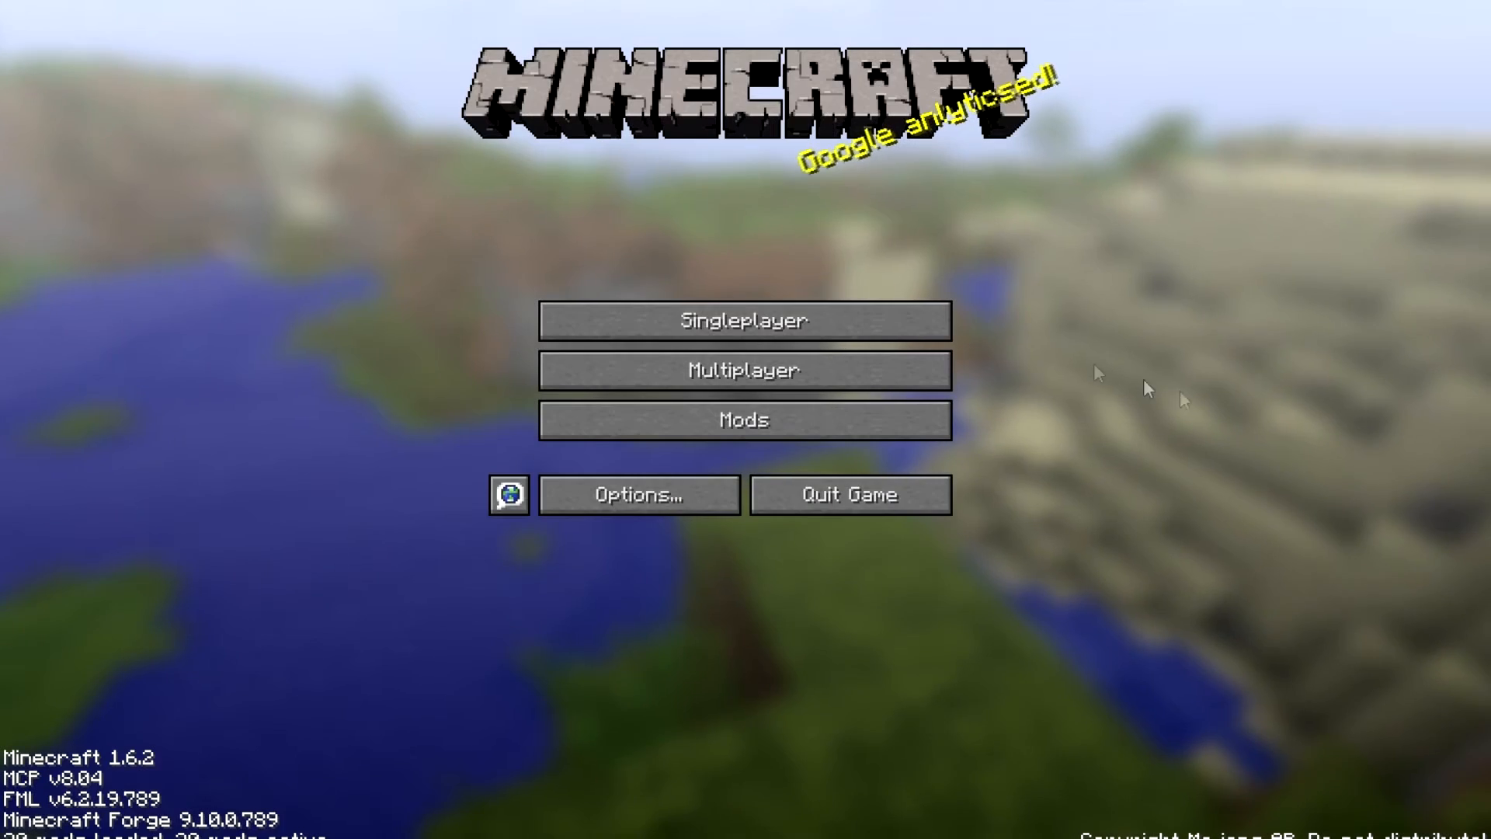
- Create world 'H' with Allow Cheats turned on in More World Options, and load it
{"action": "left_click", "coordinate": [745, 319]}
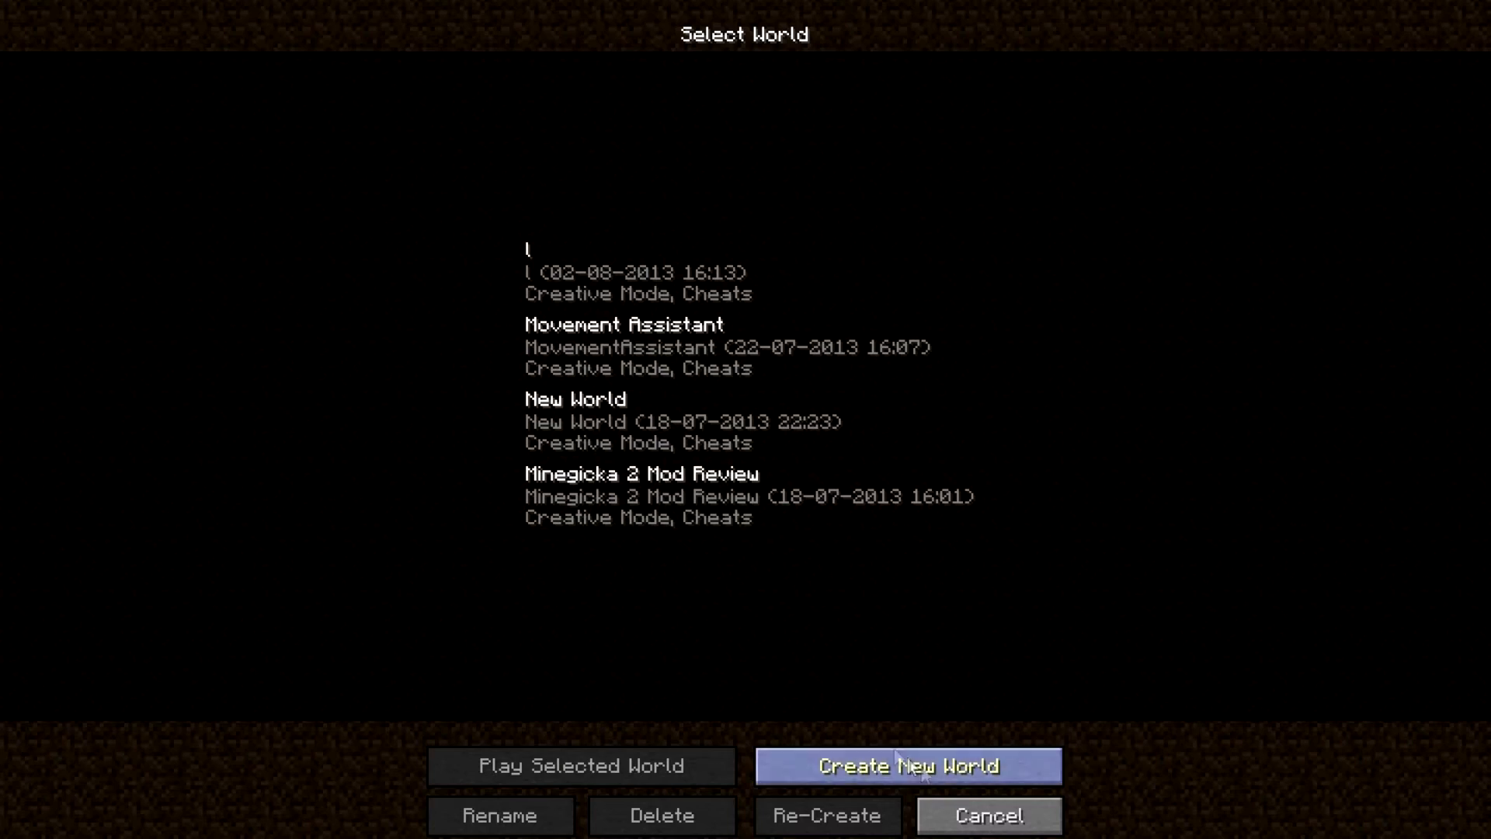
{"action": "left_click", "coordinate": [906, 766]}
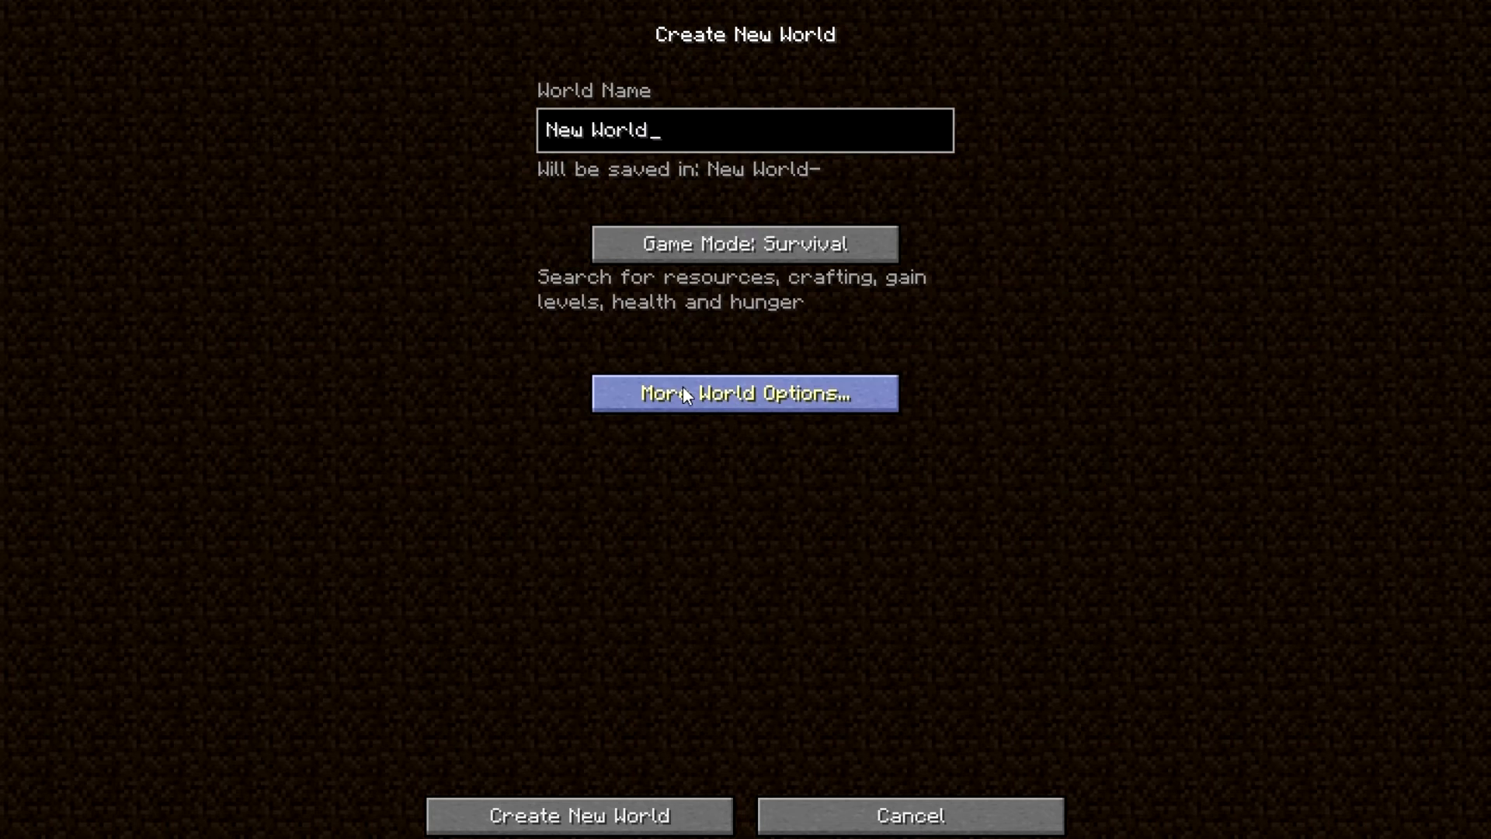
{"action": "left_click", "coordinate": [744, 393]}
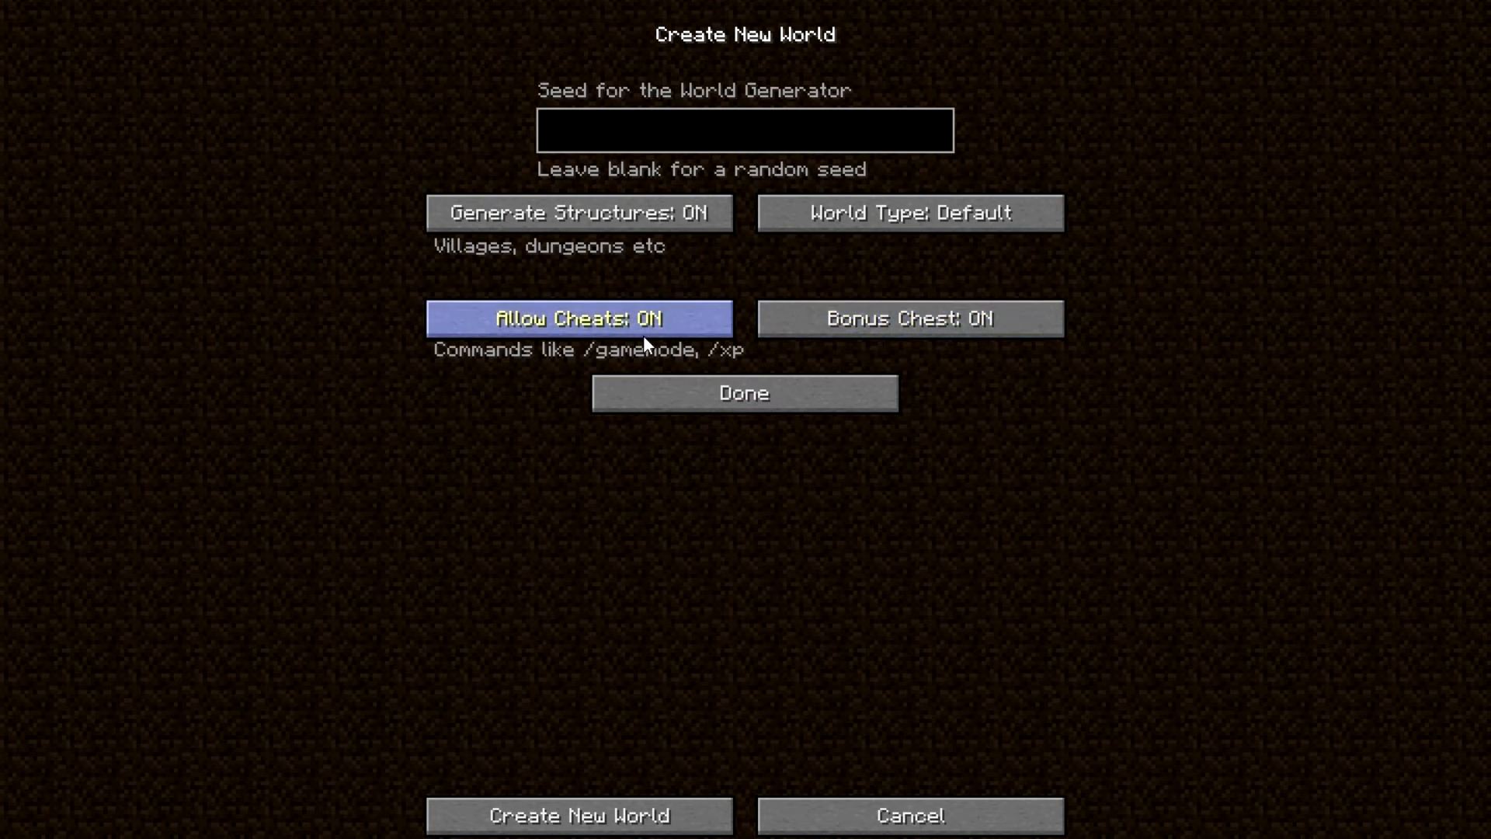
{"action": "left_click", "coordinate": [744, 393]}
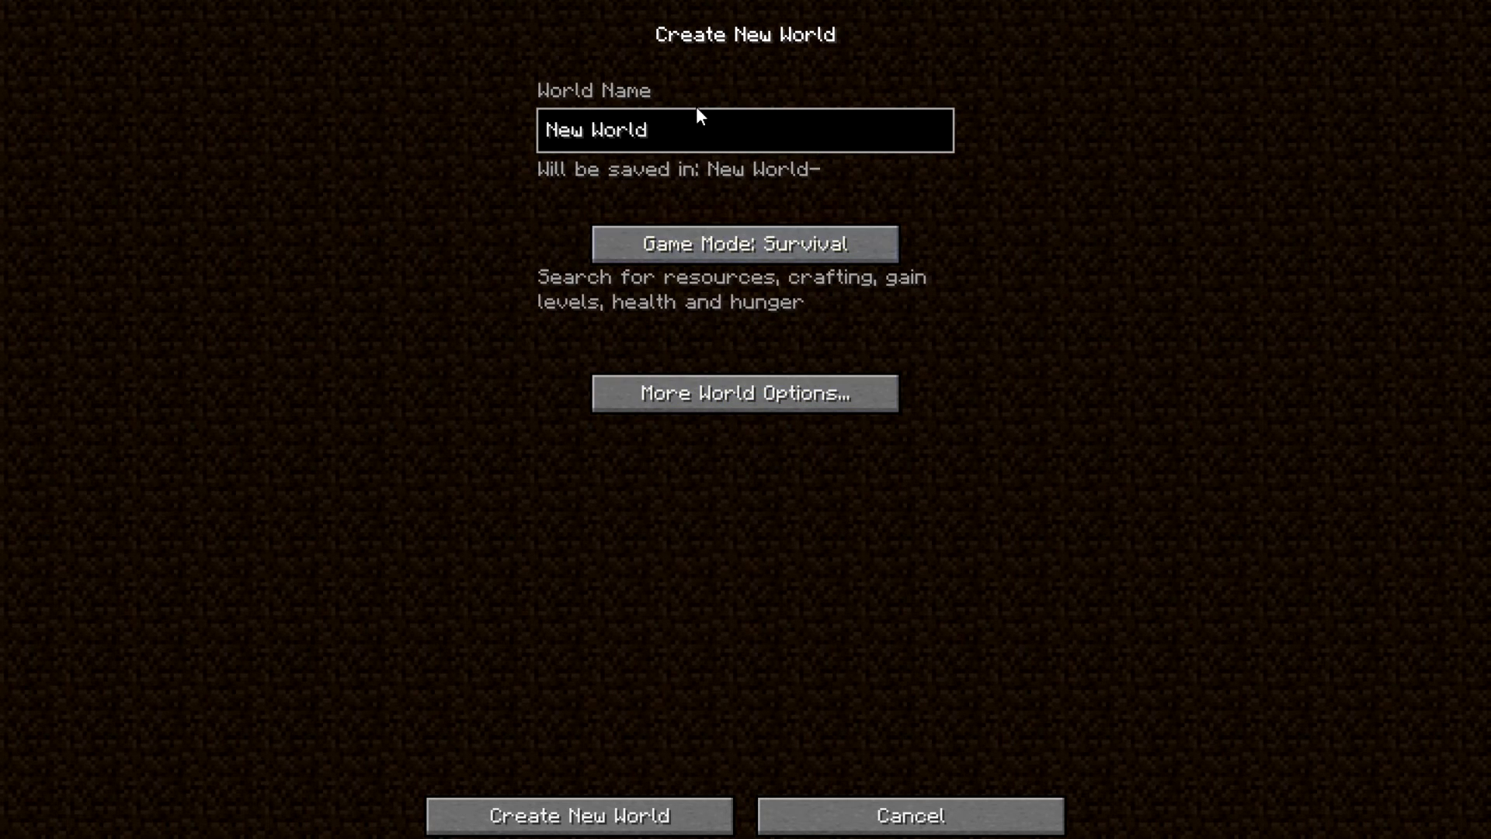
{"action": "type", "text": "H"}
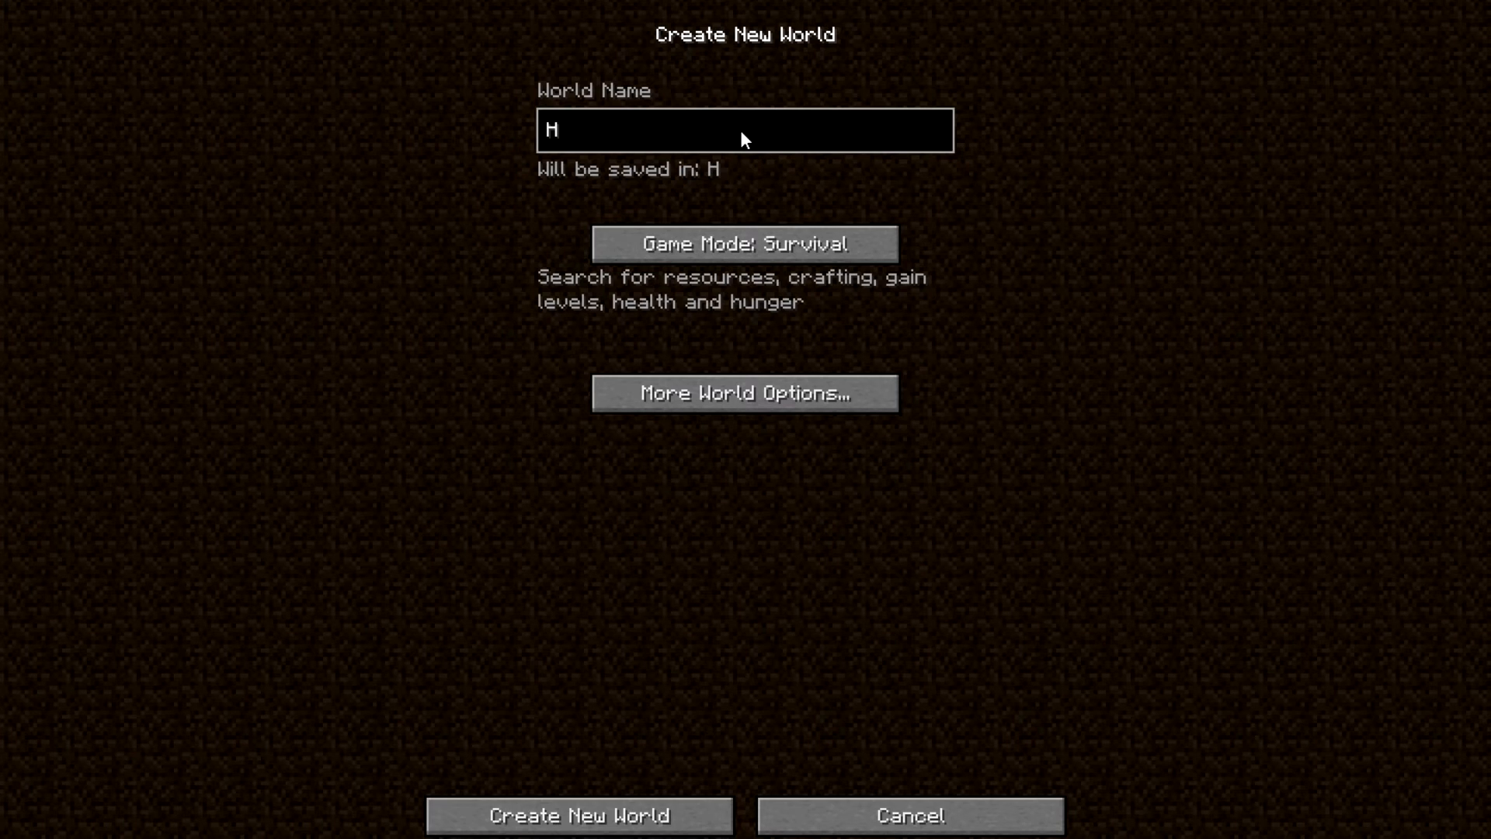
{"action": "left_click", "coordinate": [580, 815]}
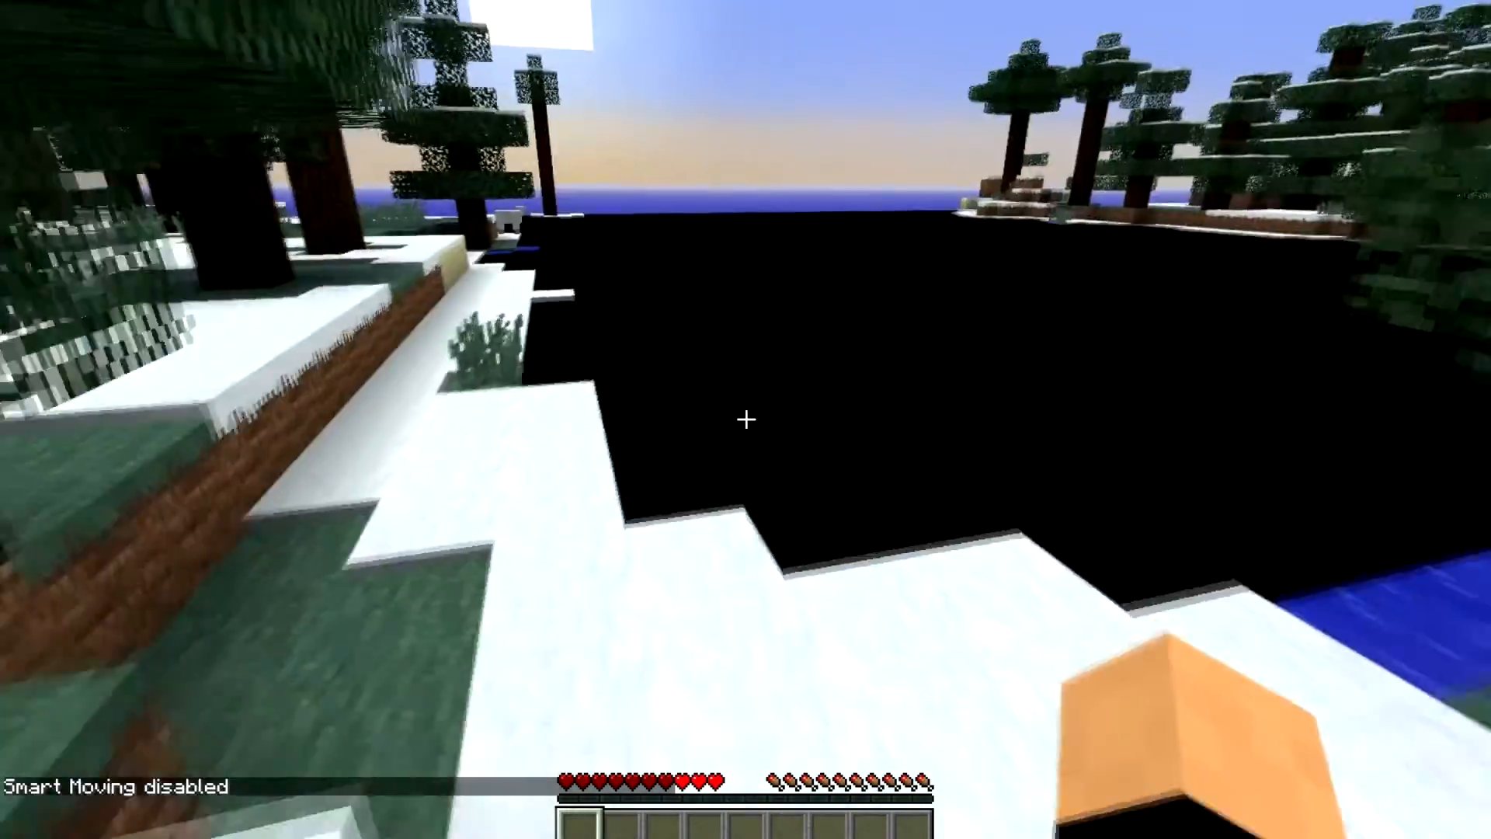
{"action": "mouse_move", "coordinate": [745, 419]}
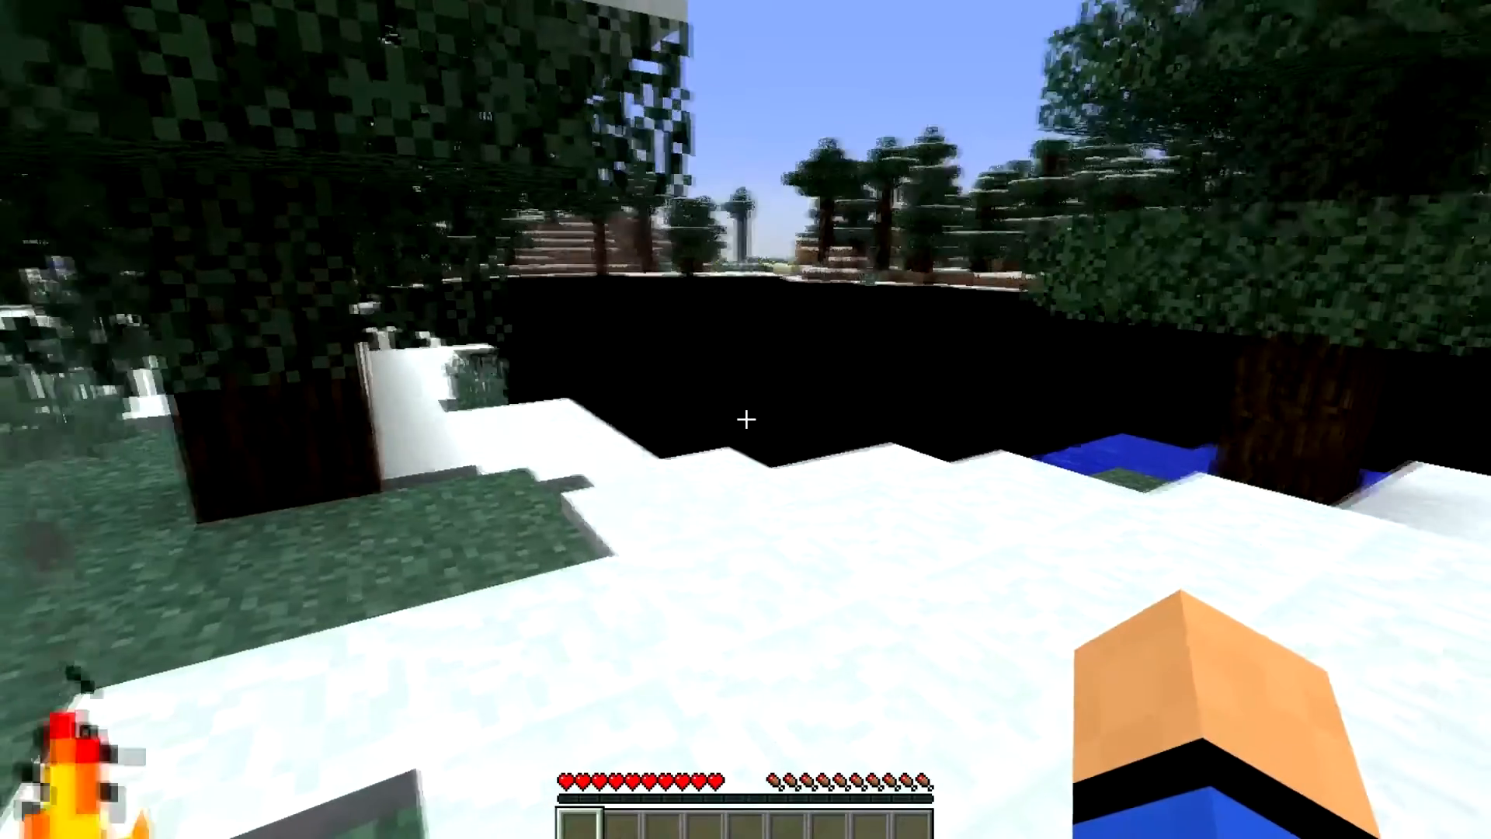
- Switch to creative and put netherrack and a gold block in the hotbar via inventory search
{"action": "key", "text": "e"}
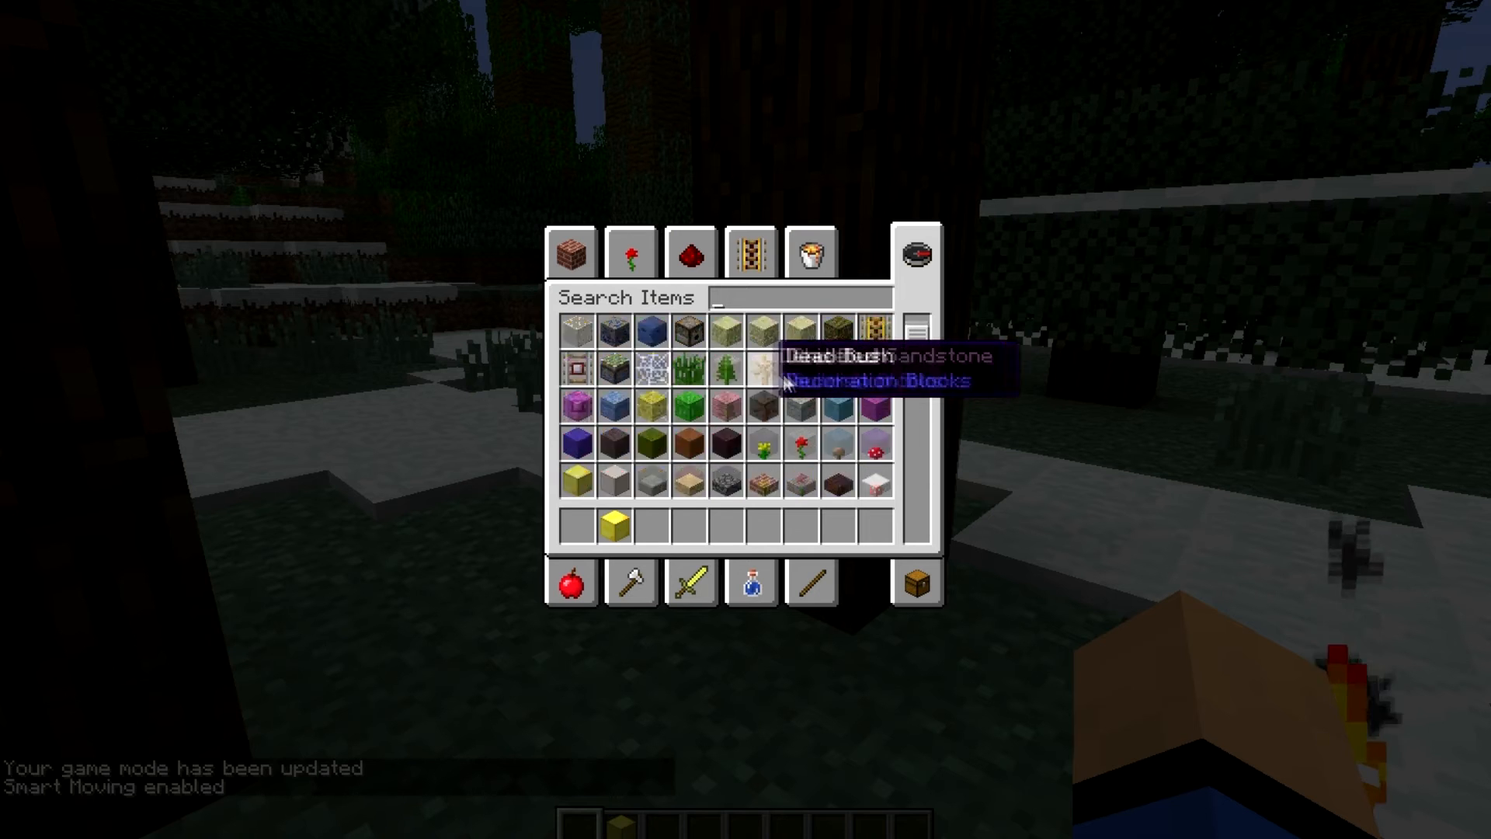
{"action": "type", "text": "net"}
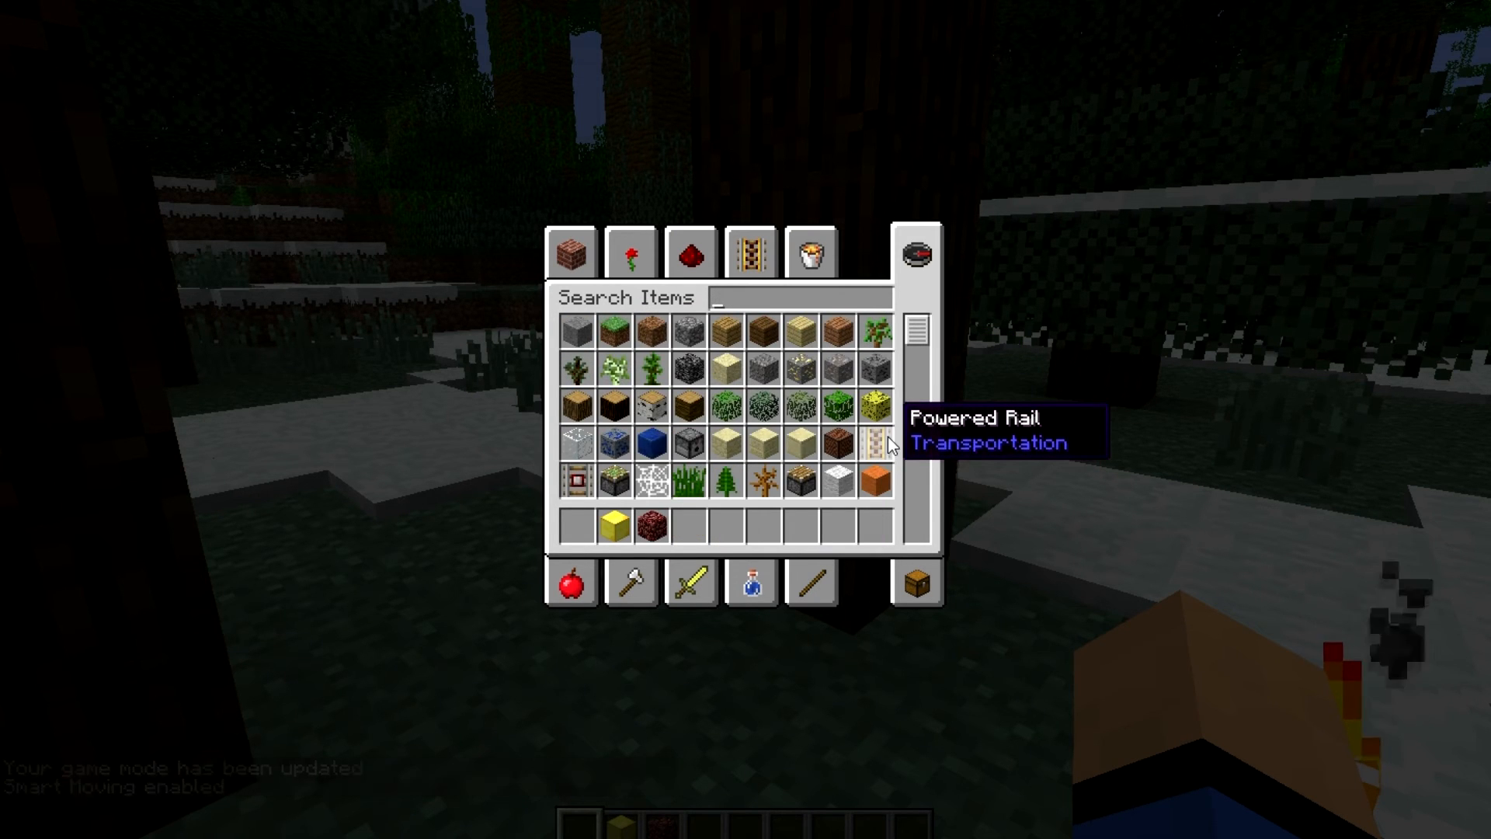
{"action": "type", "text": "tot"}
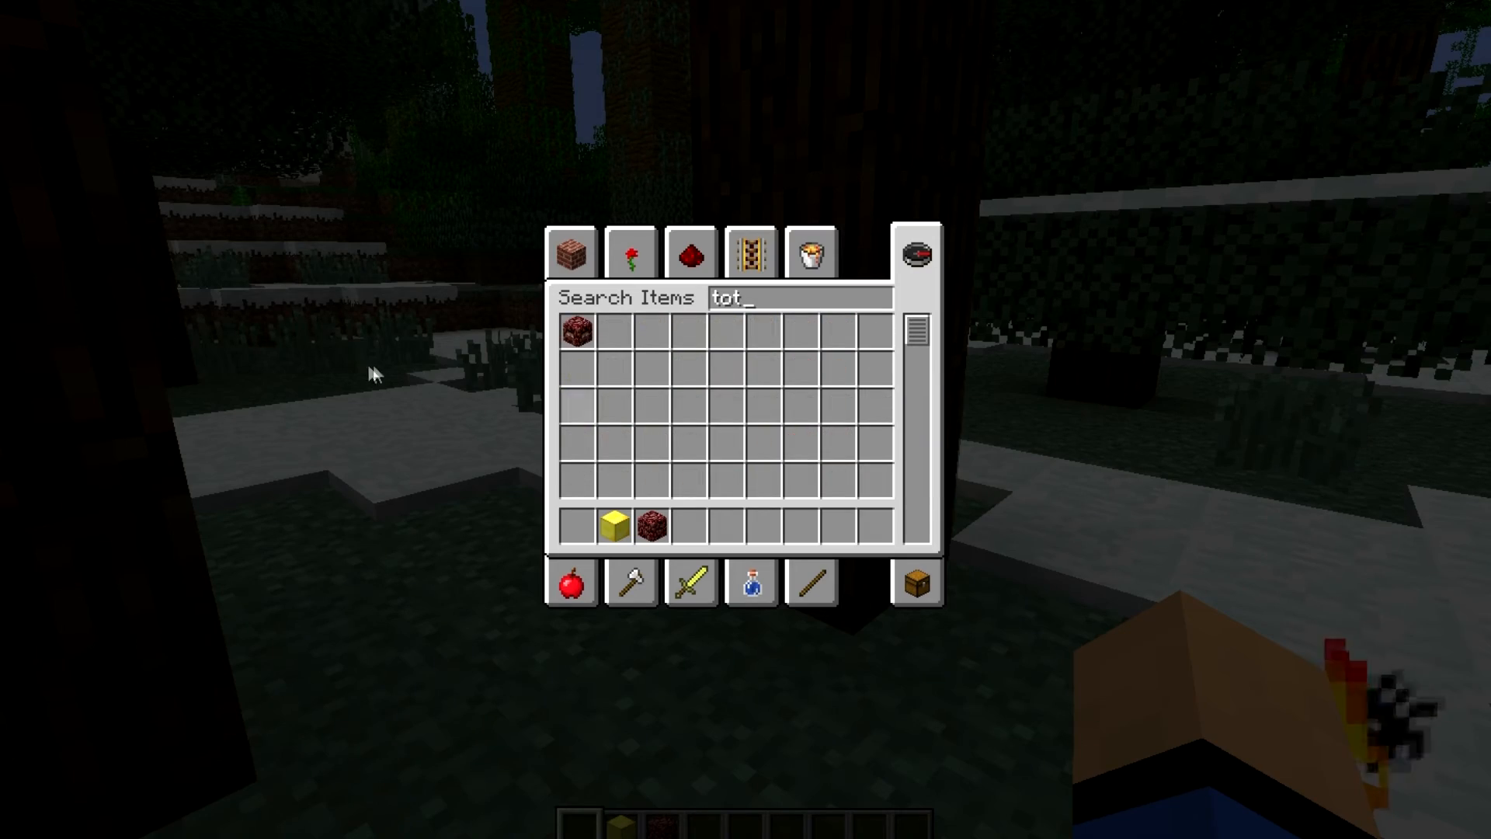
{"action": "key", "text": "Escape"}
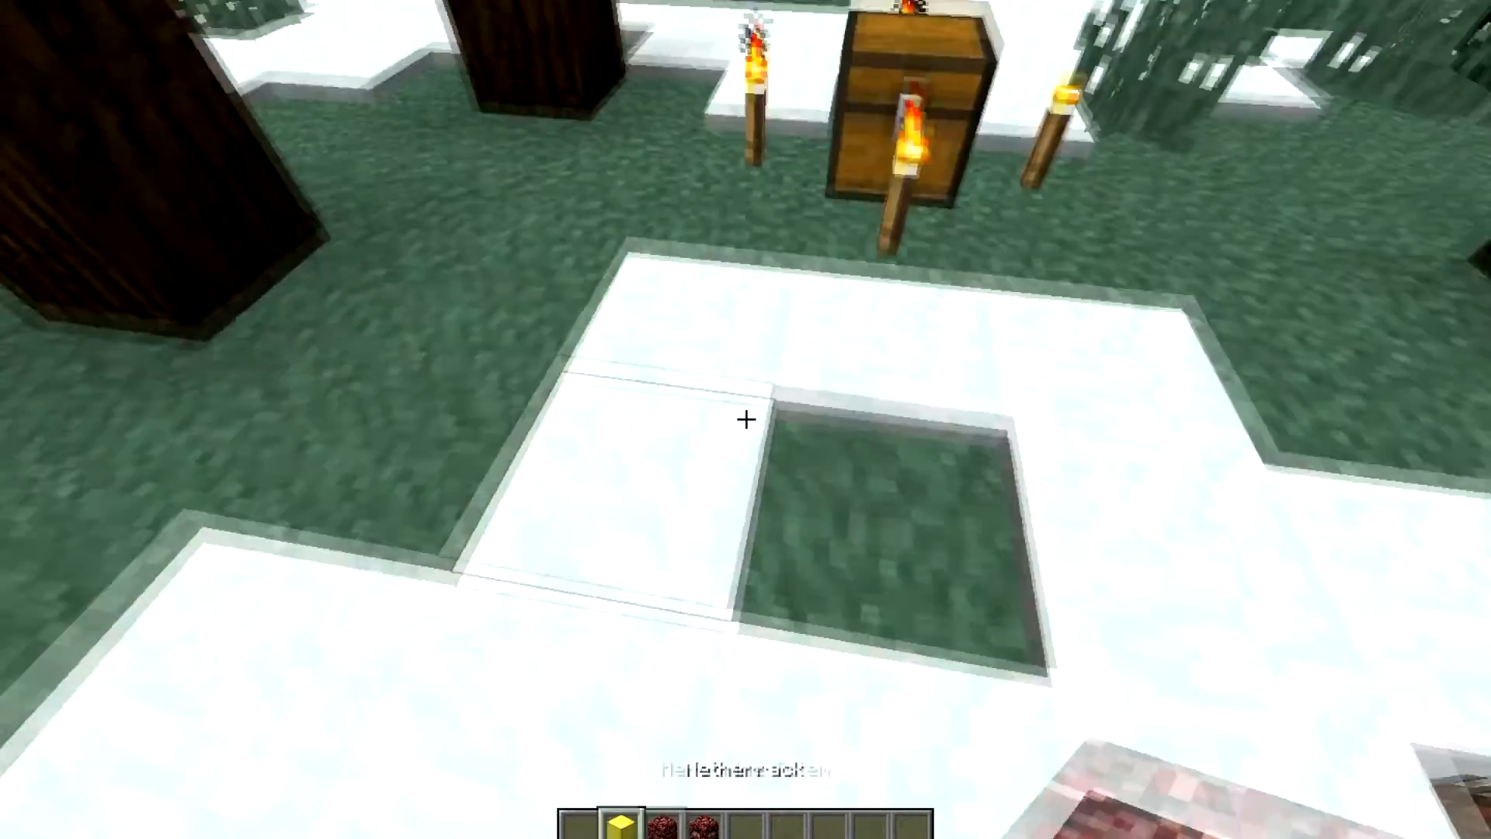
- Browse the creative inventory for totem materials, then return to the world
{"action": "key", "text": "e"}
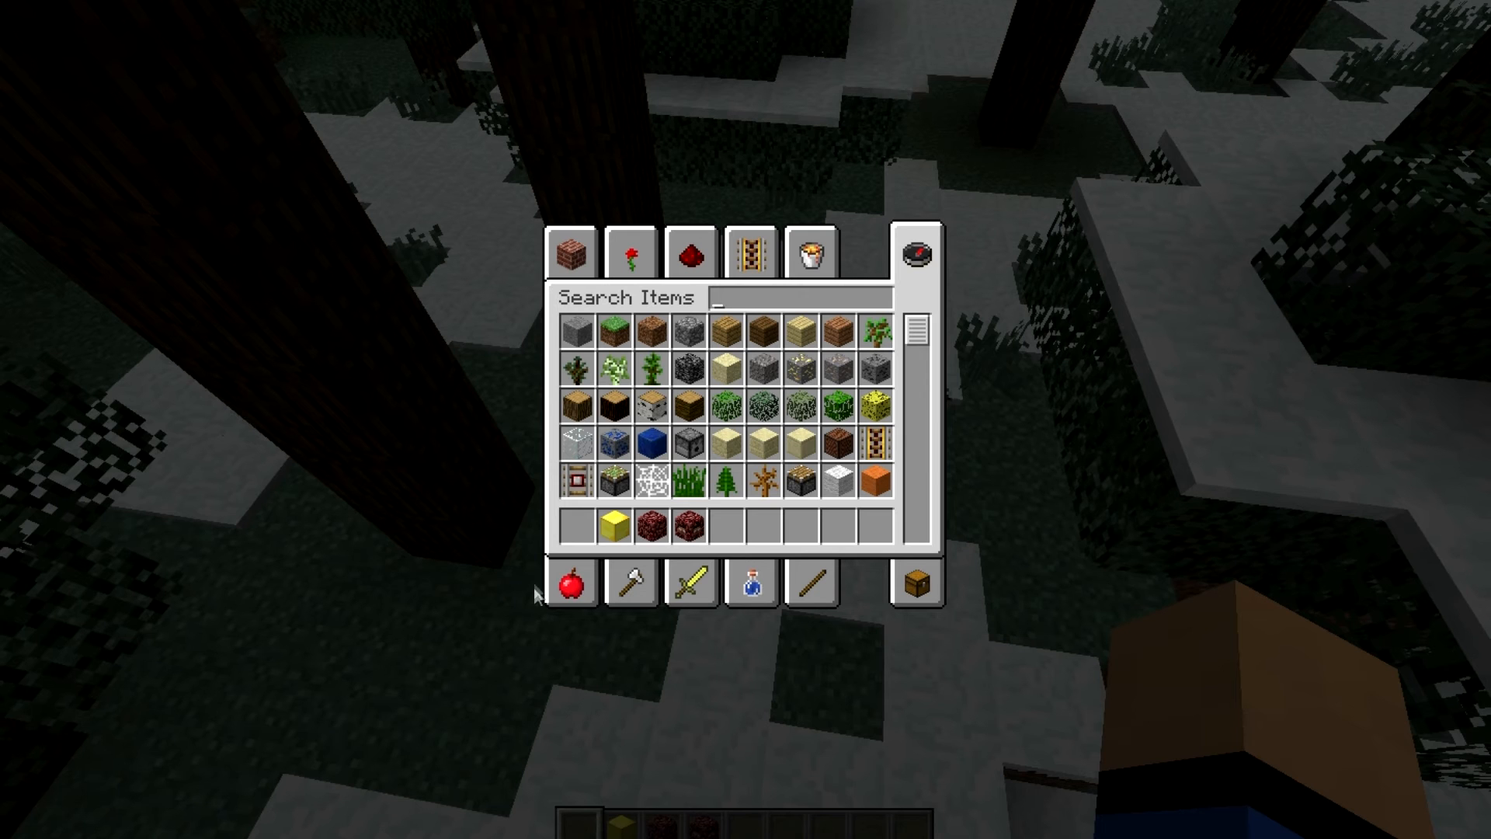
{"action": "mouse_move", "coordinate": [609, 666]}
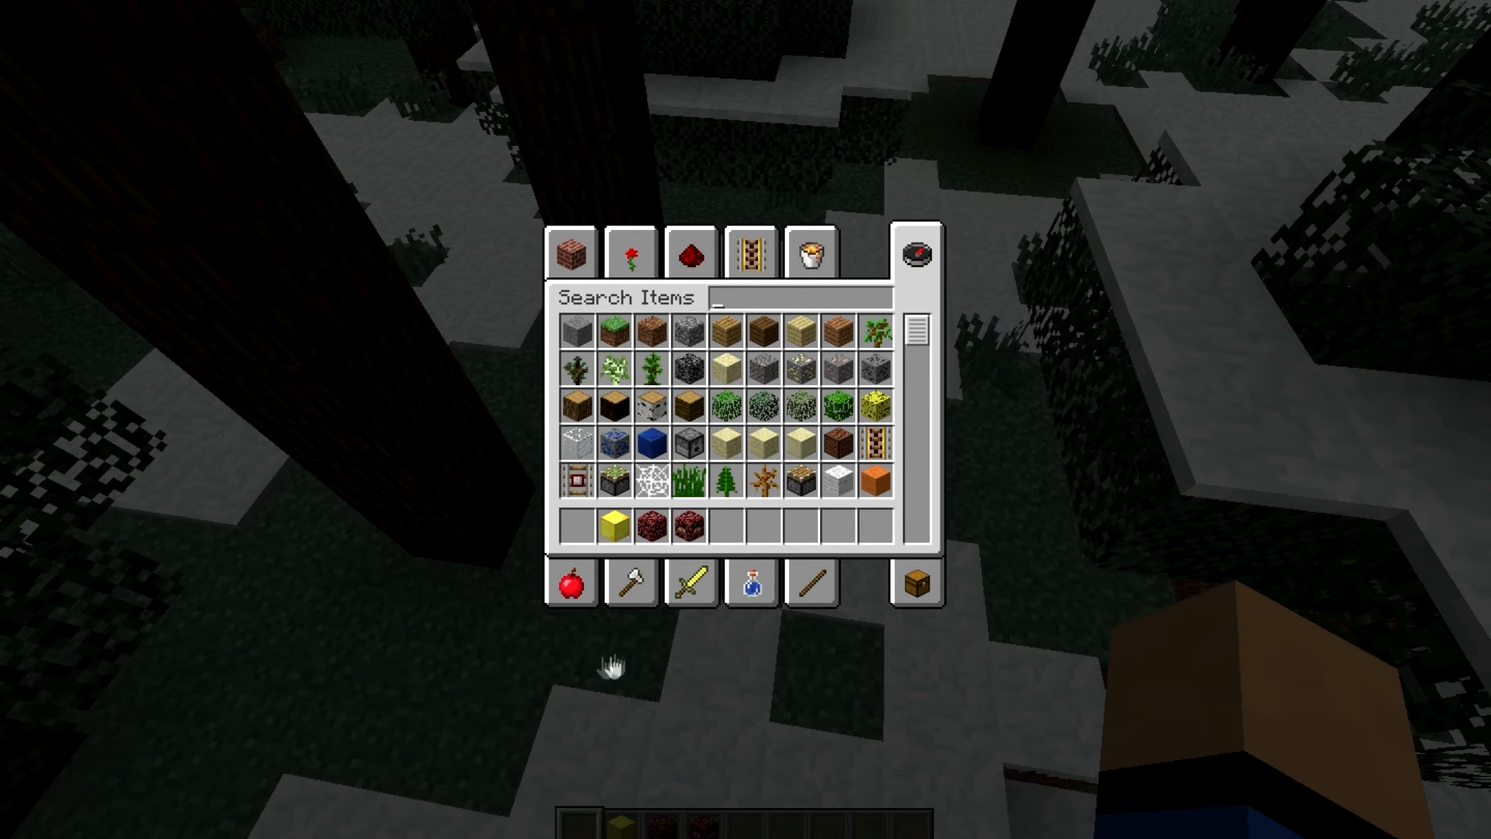
{"action": "mouse_move", "coordinate": [428, 741]}
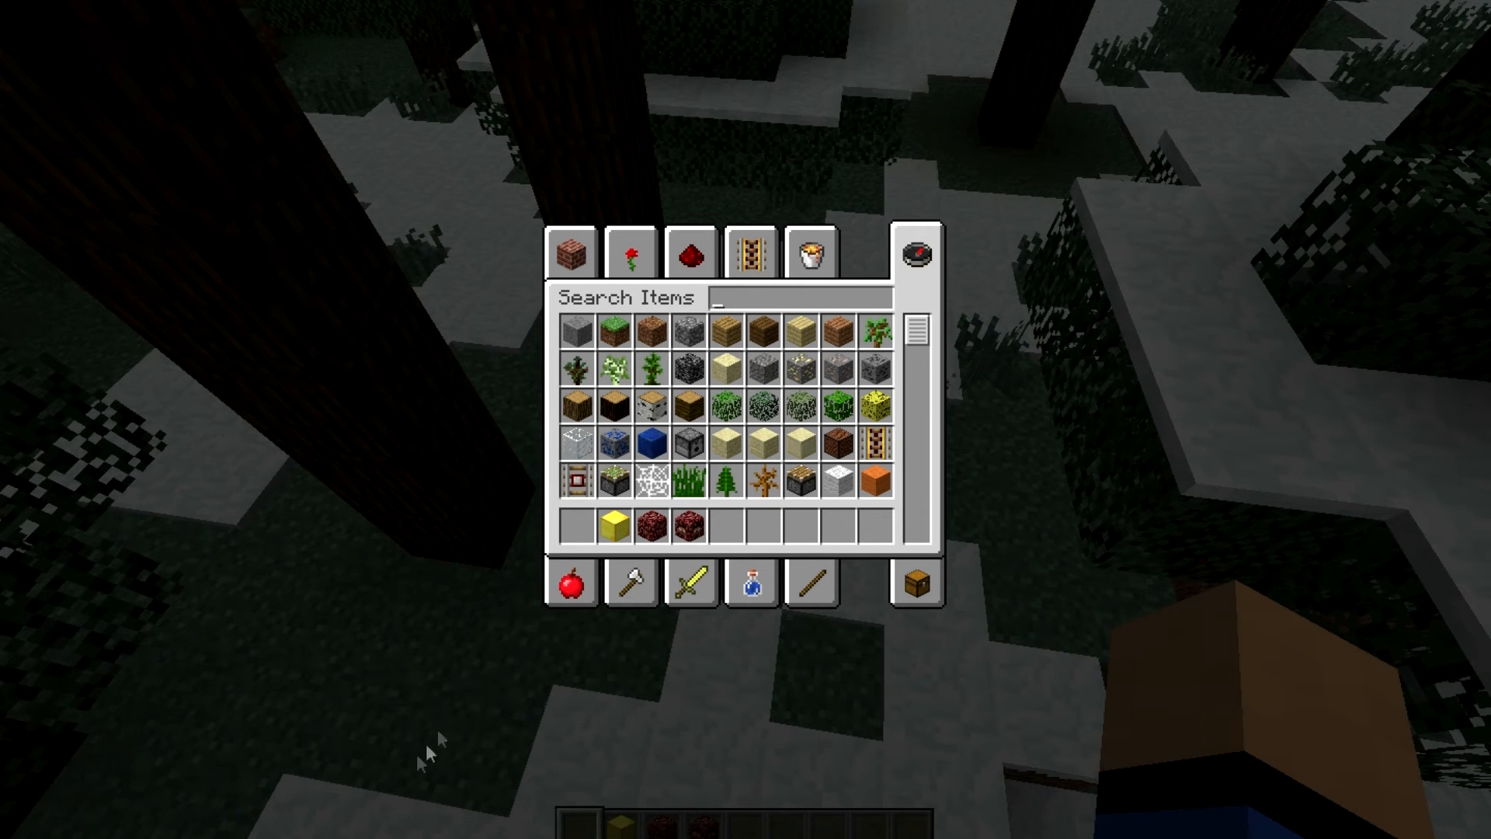
{"action": "key", "text": "Escape"}
{"action": "type", "text": "f"}
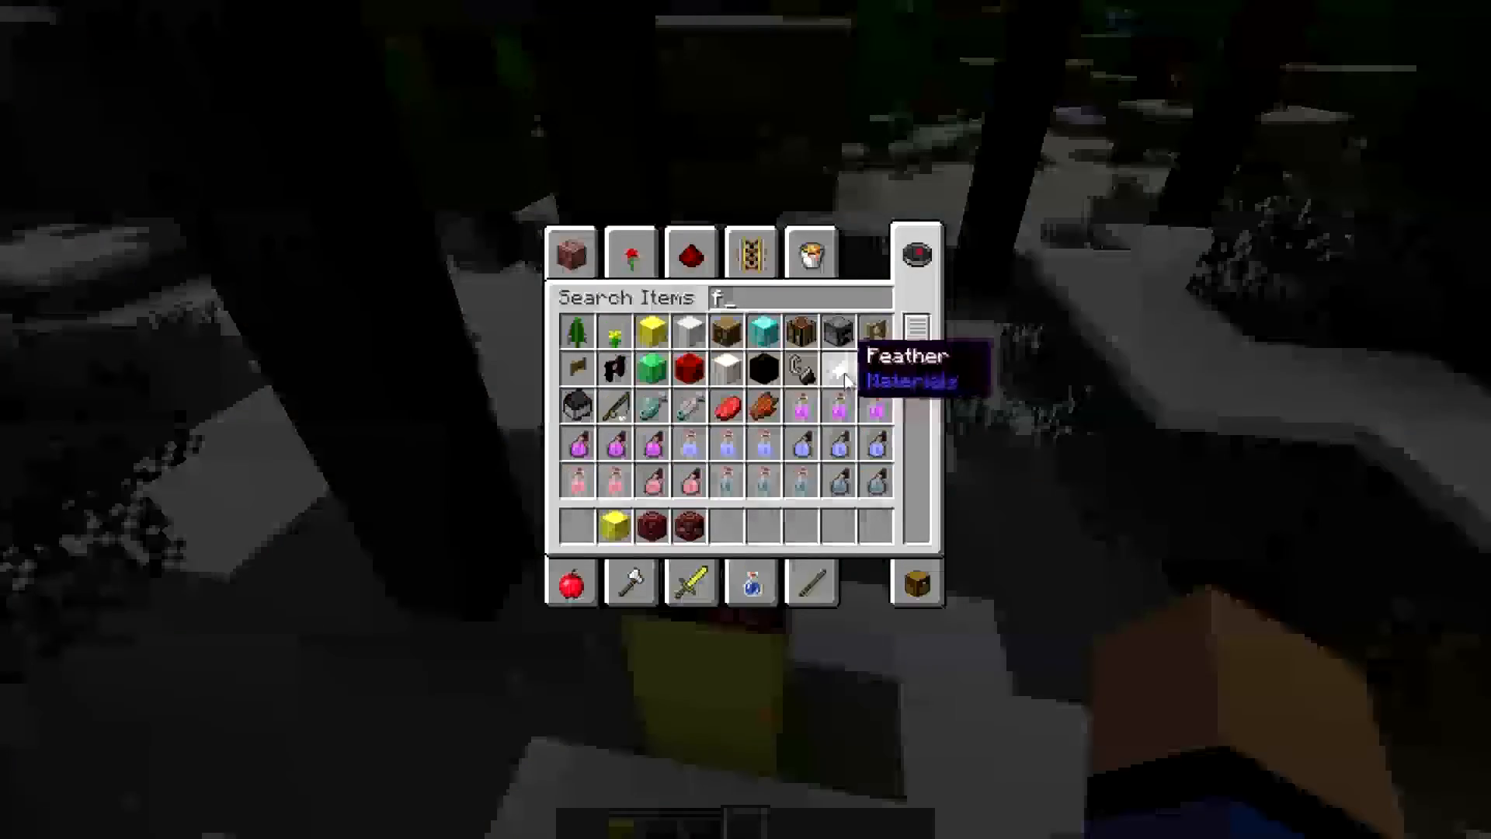
{"action": "key", "text": "Escape"}
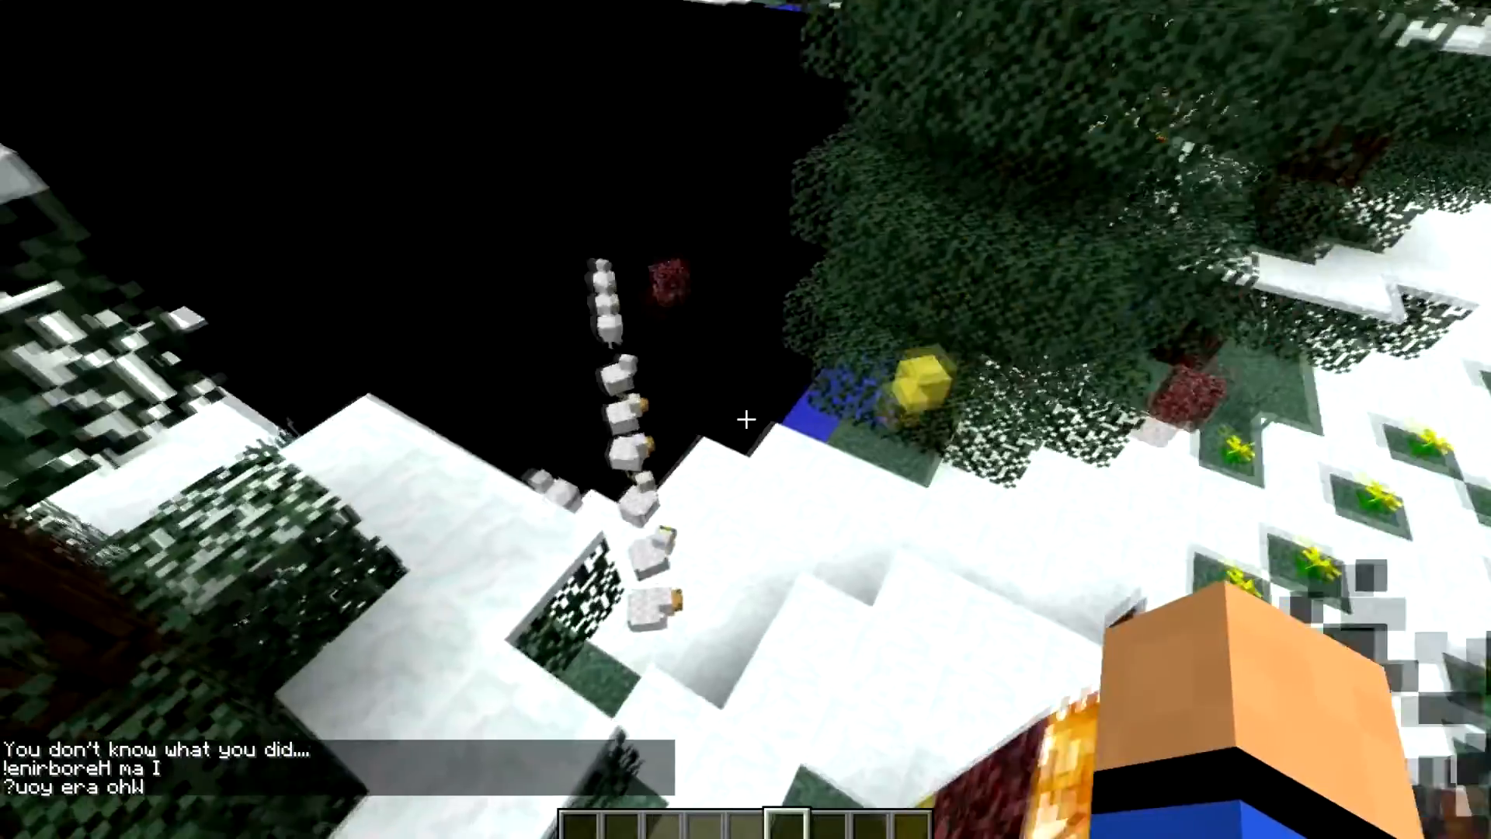
{"action": "mouse_move", "coordinate": [745, 419]}
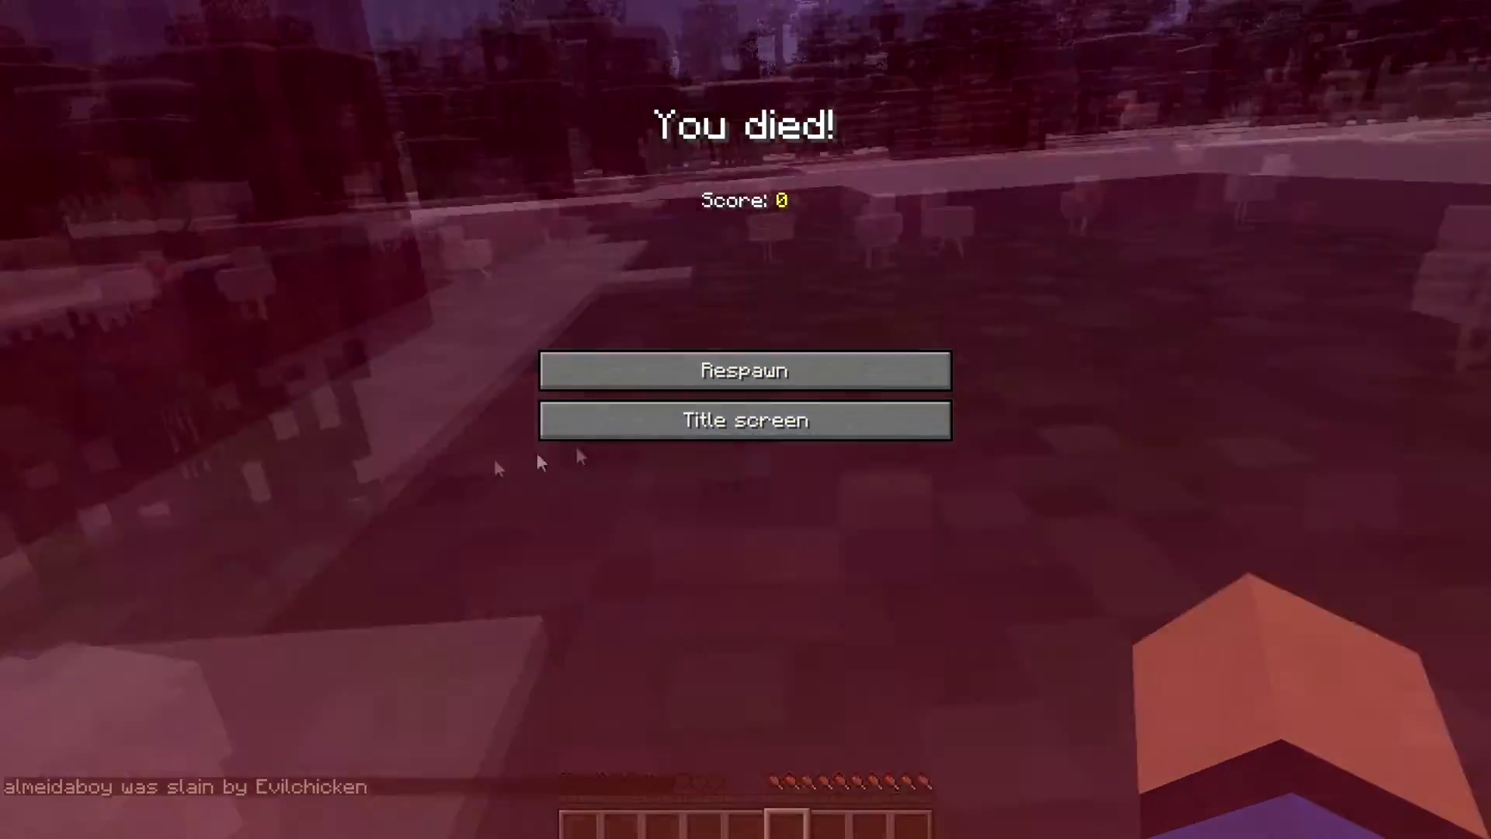
- Respawn in the snowy world after being killed by the Evilchicken
{"action": "left_click", "coordinate": [745, 370]}
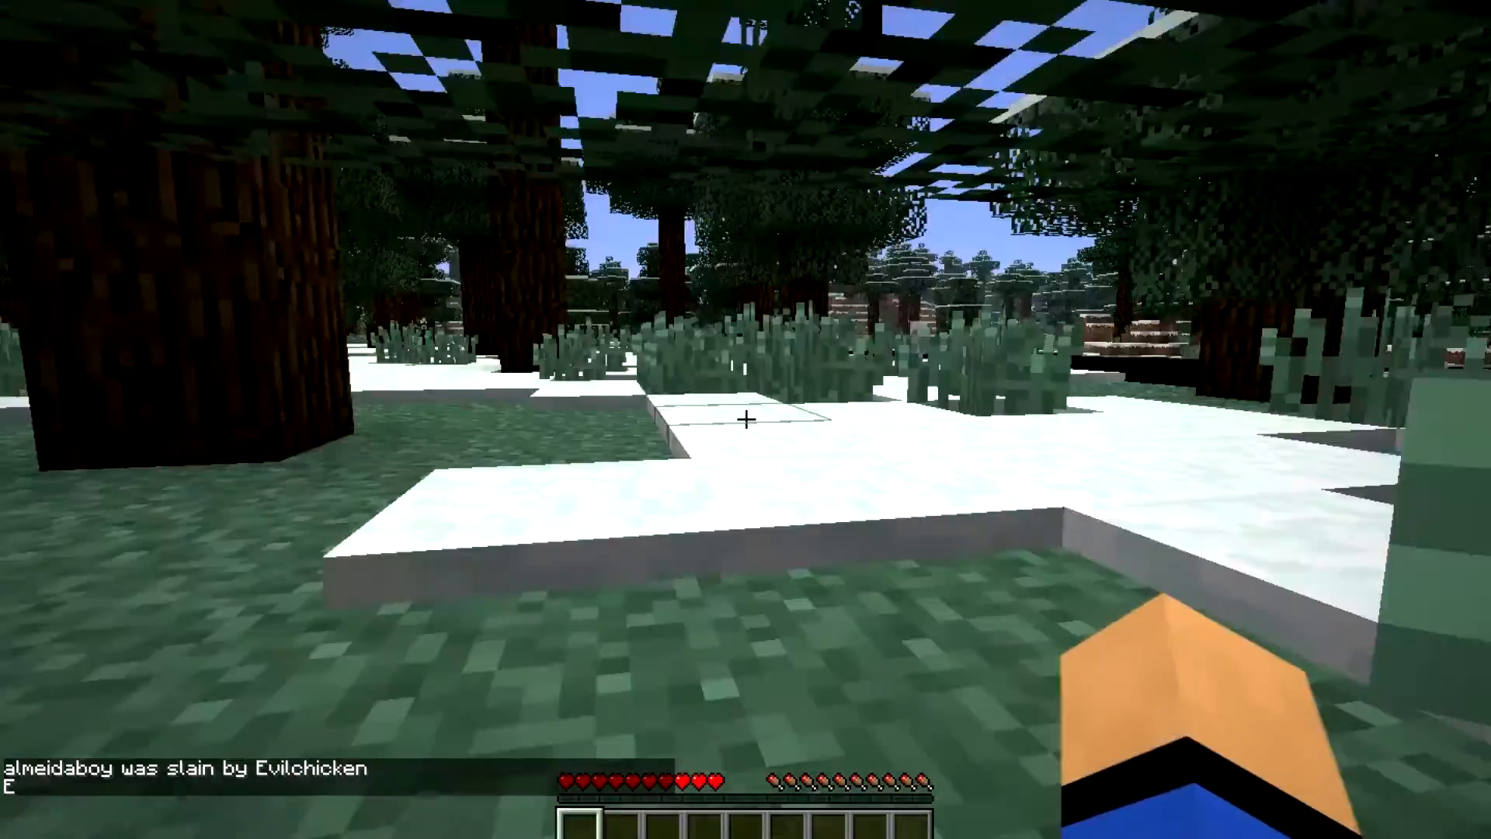
{"action": "mouse_move", "coordinate": [746, 419]}
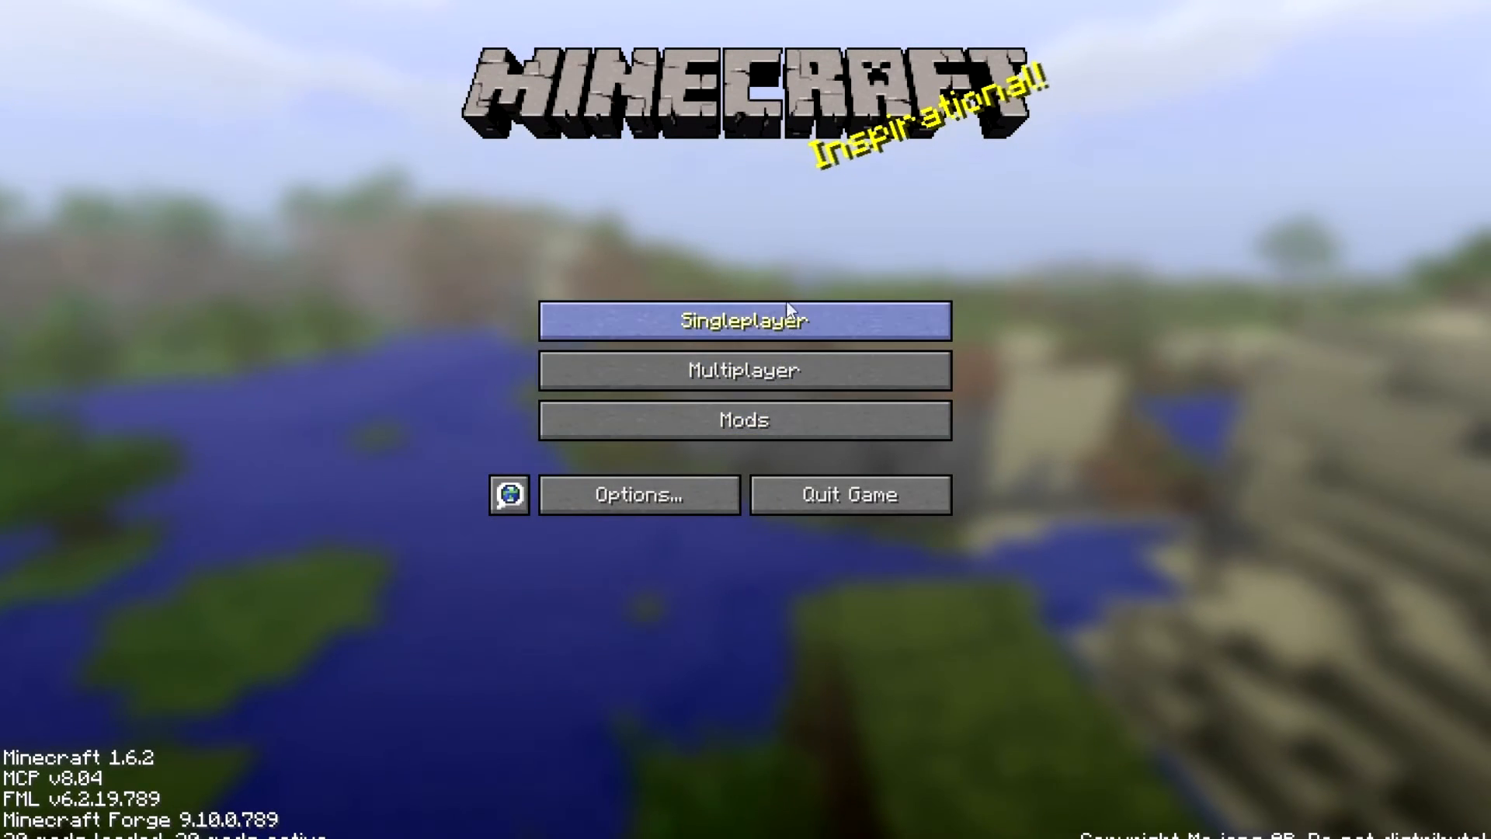
{"action": "mouse_move", "coordinate": [1059, 279]}
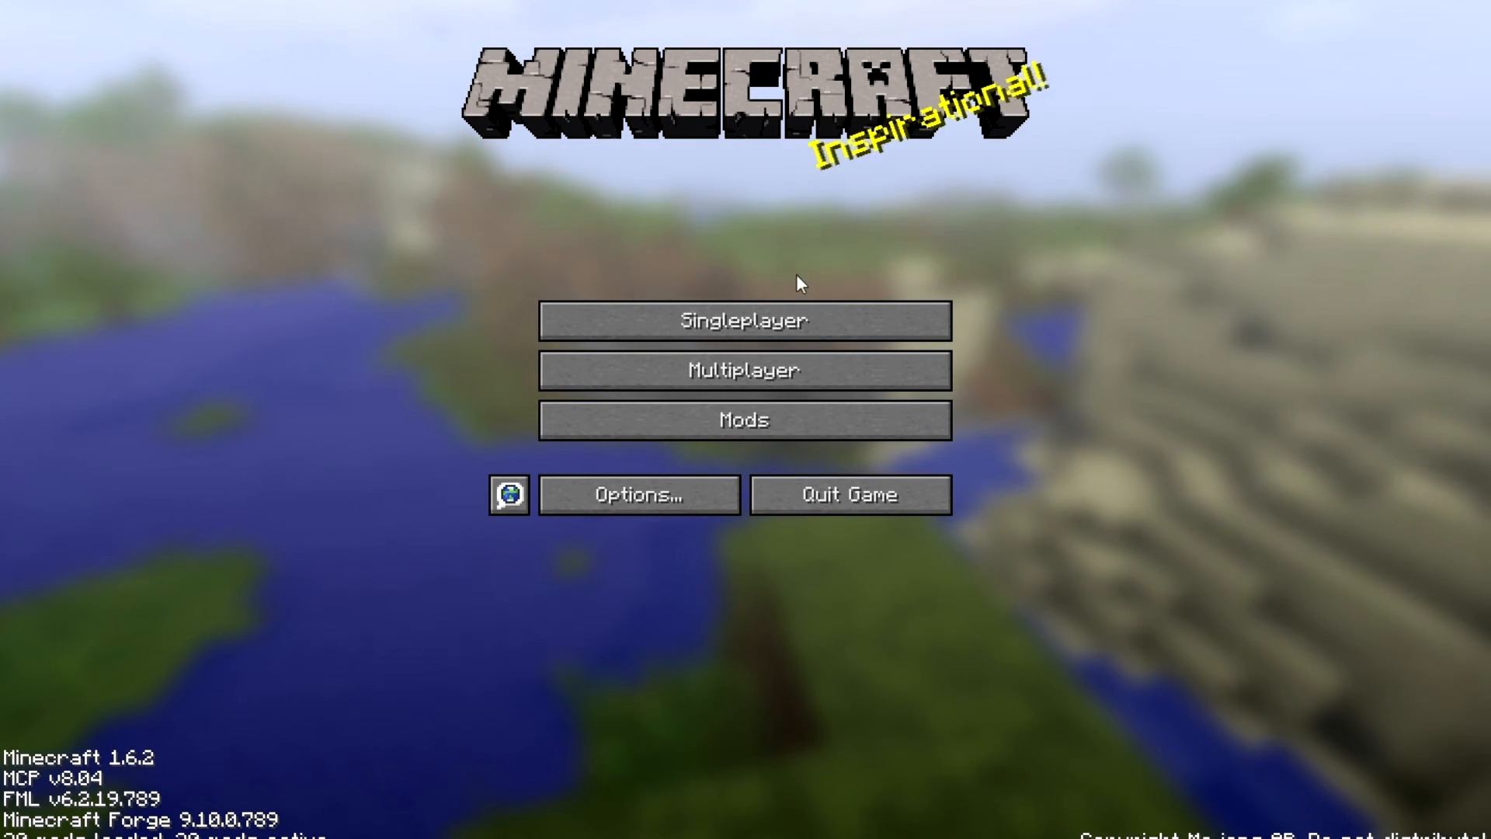
{"action": "mouse_move", "coordinate": [744, 372]}
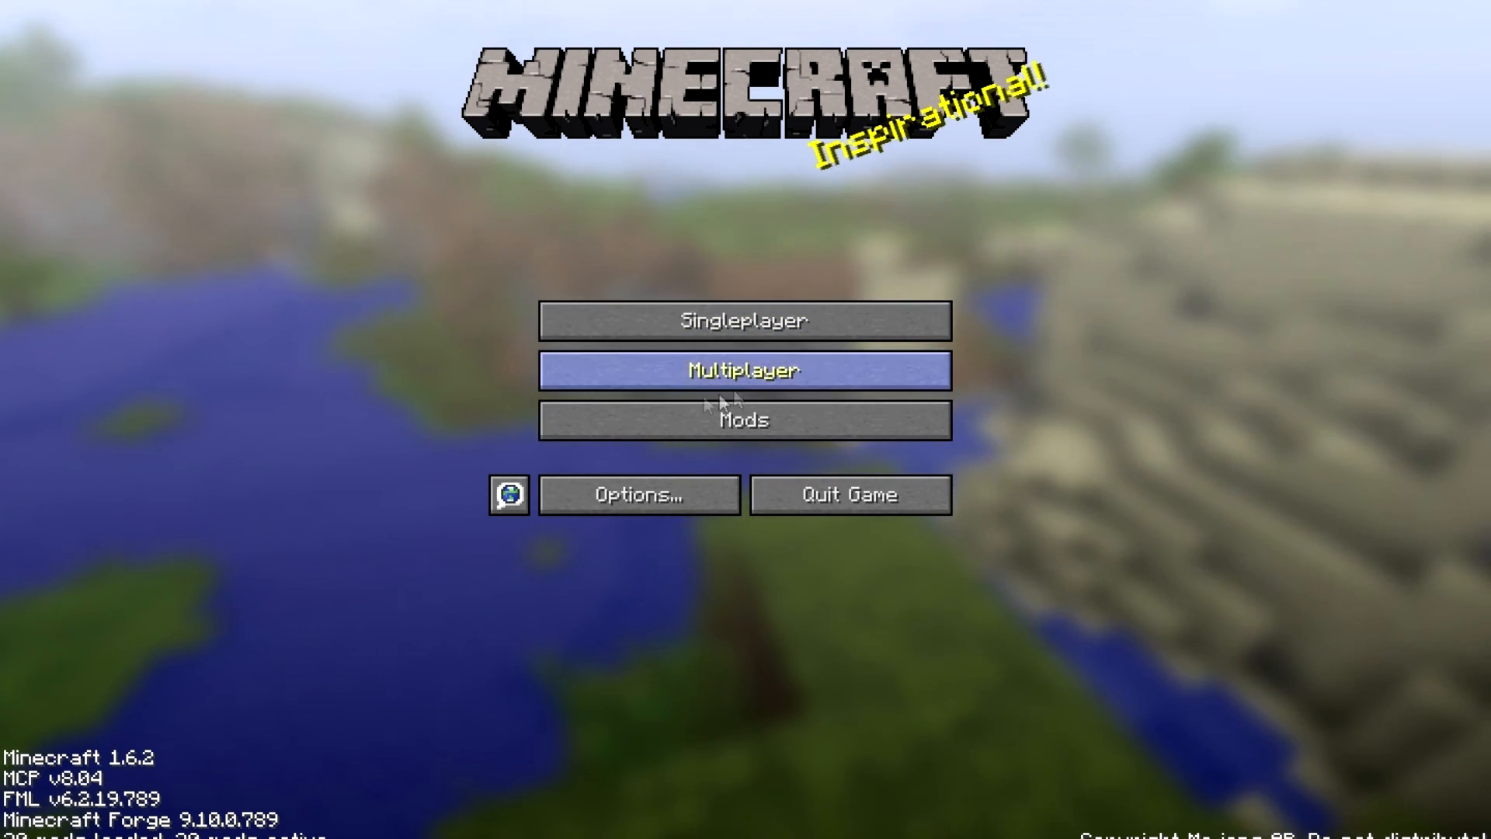
{"action": "mouse_move", "coordinate": [745, 321]}
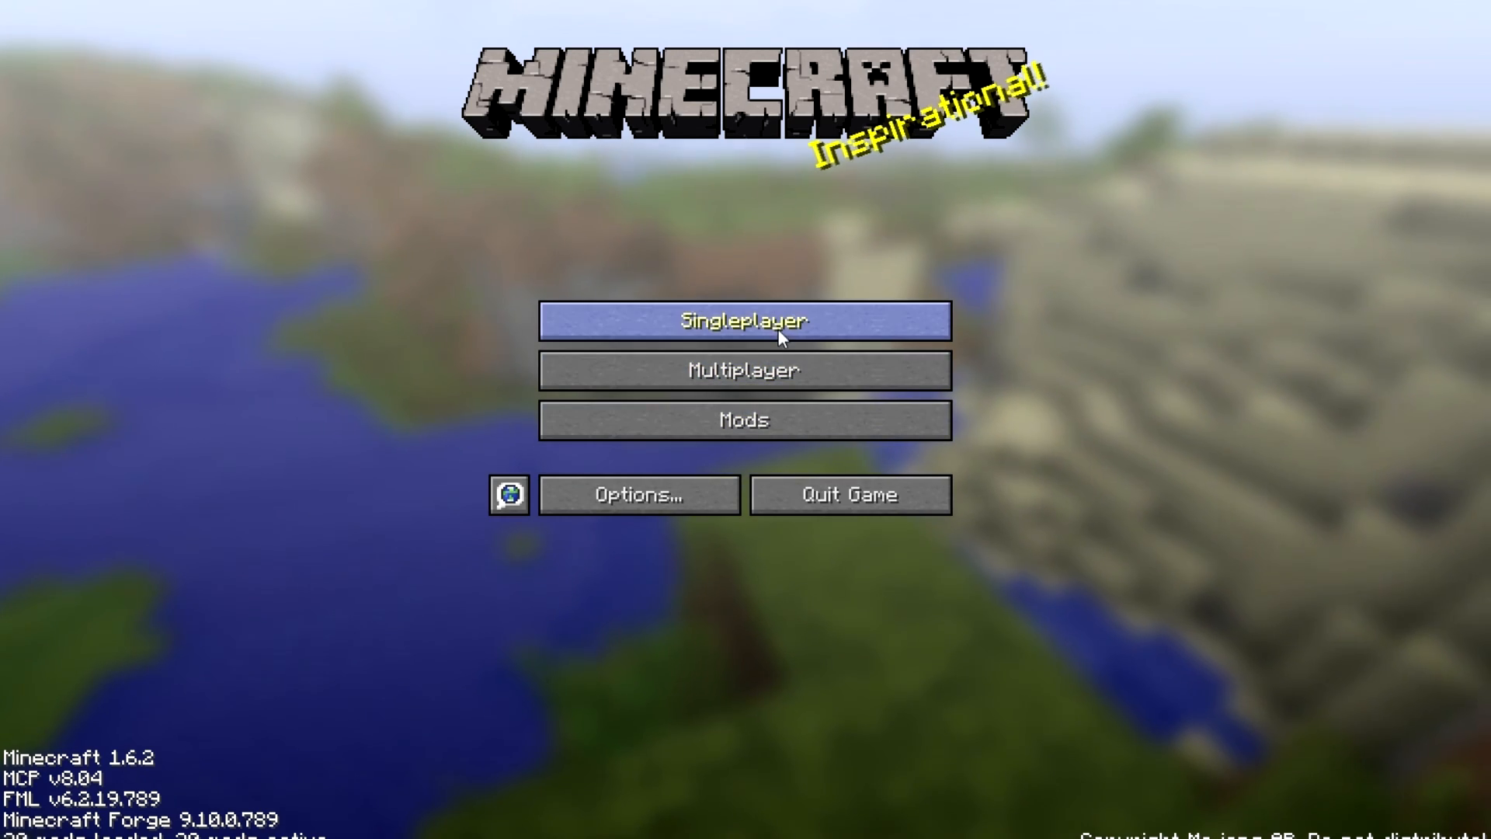